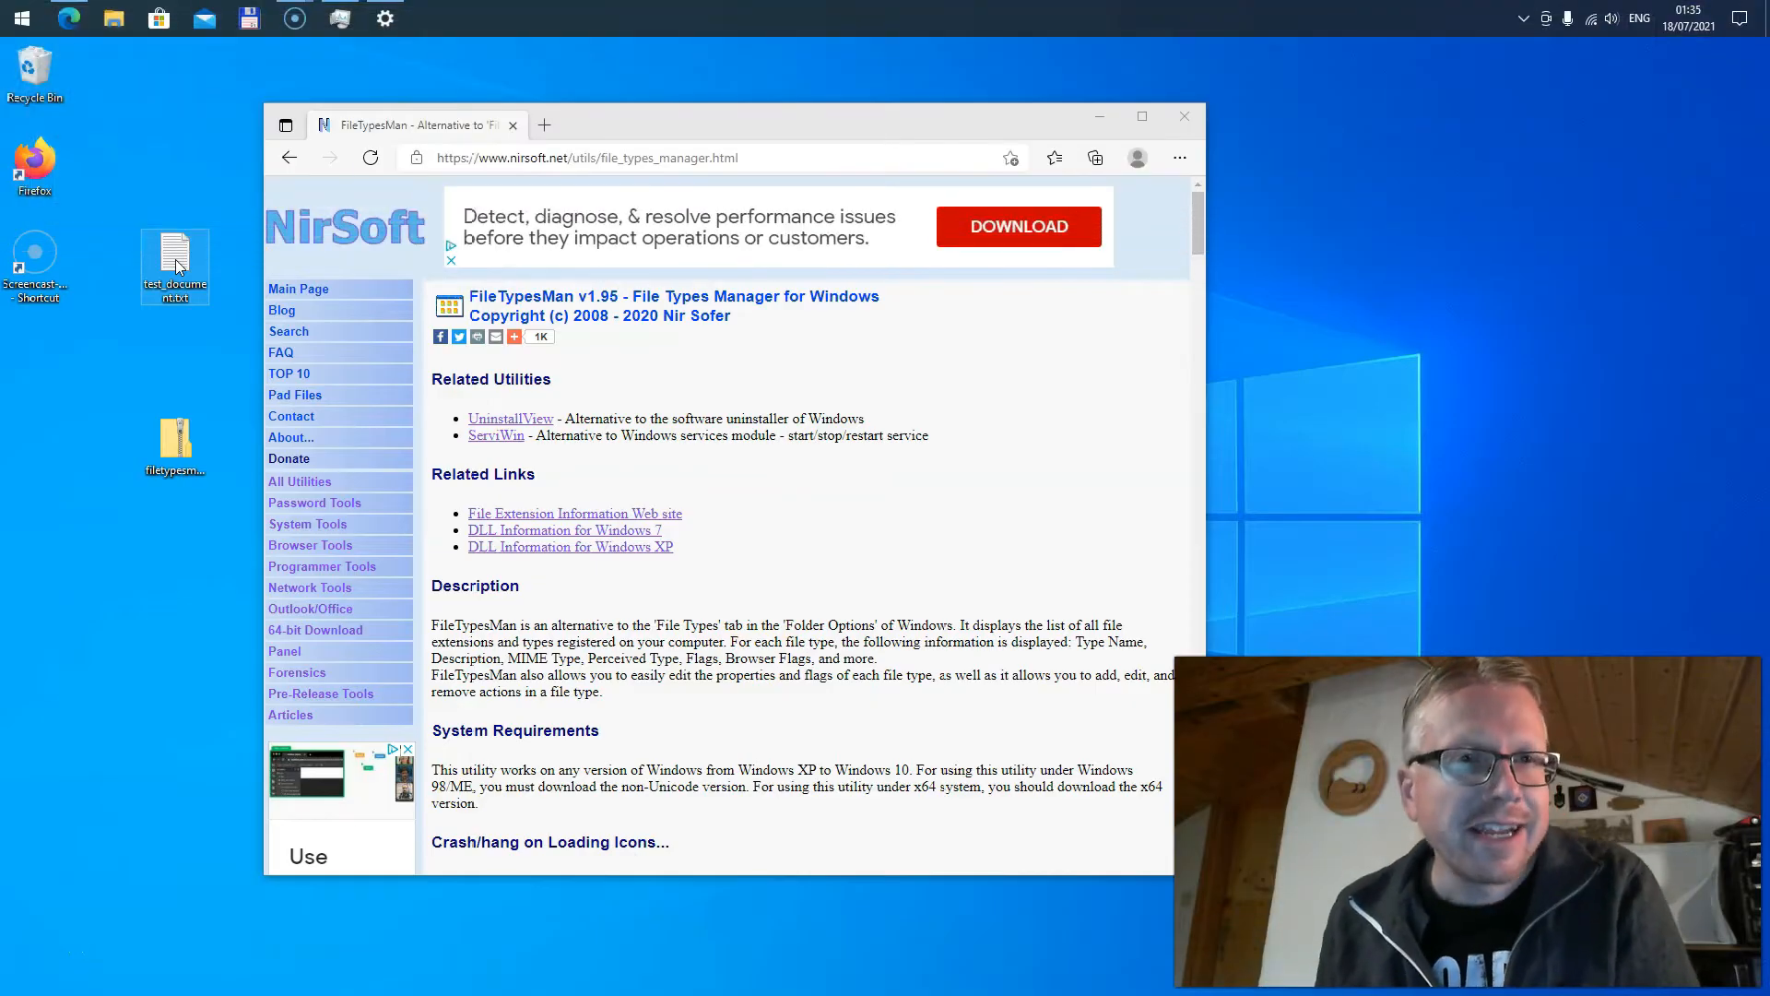
Step: Scroll the Edge page to the Download FileTypesMan links, then minimize Edge to show the desktop
left_click(175, 268)
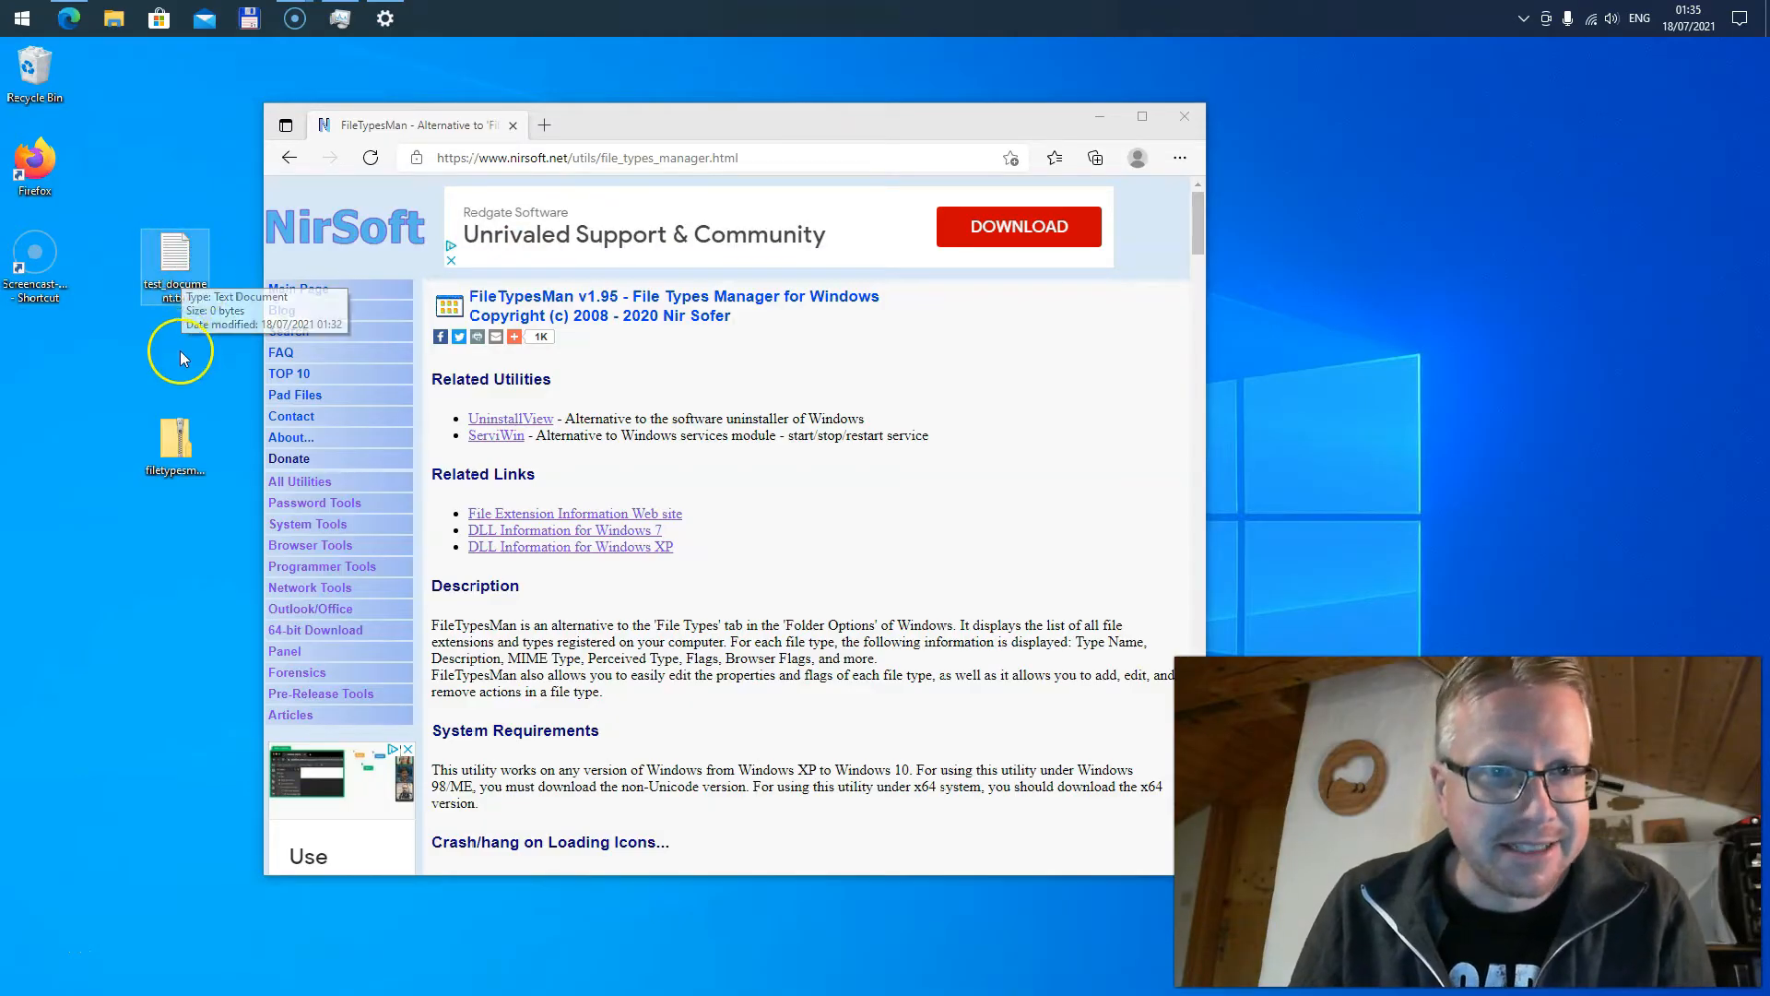
mouse_move(194, 304)
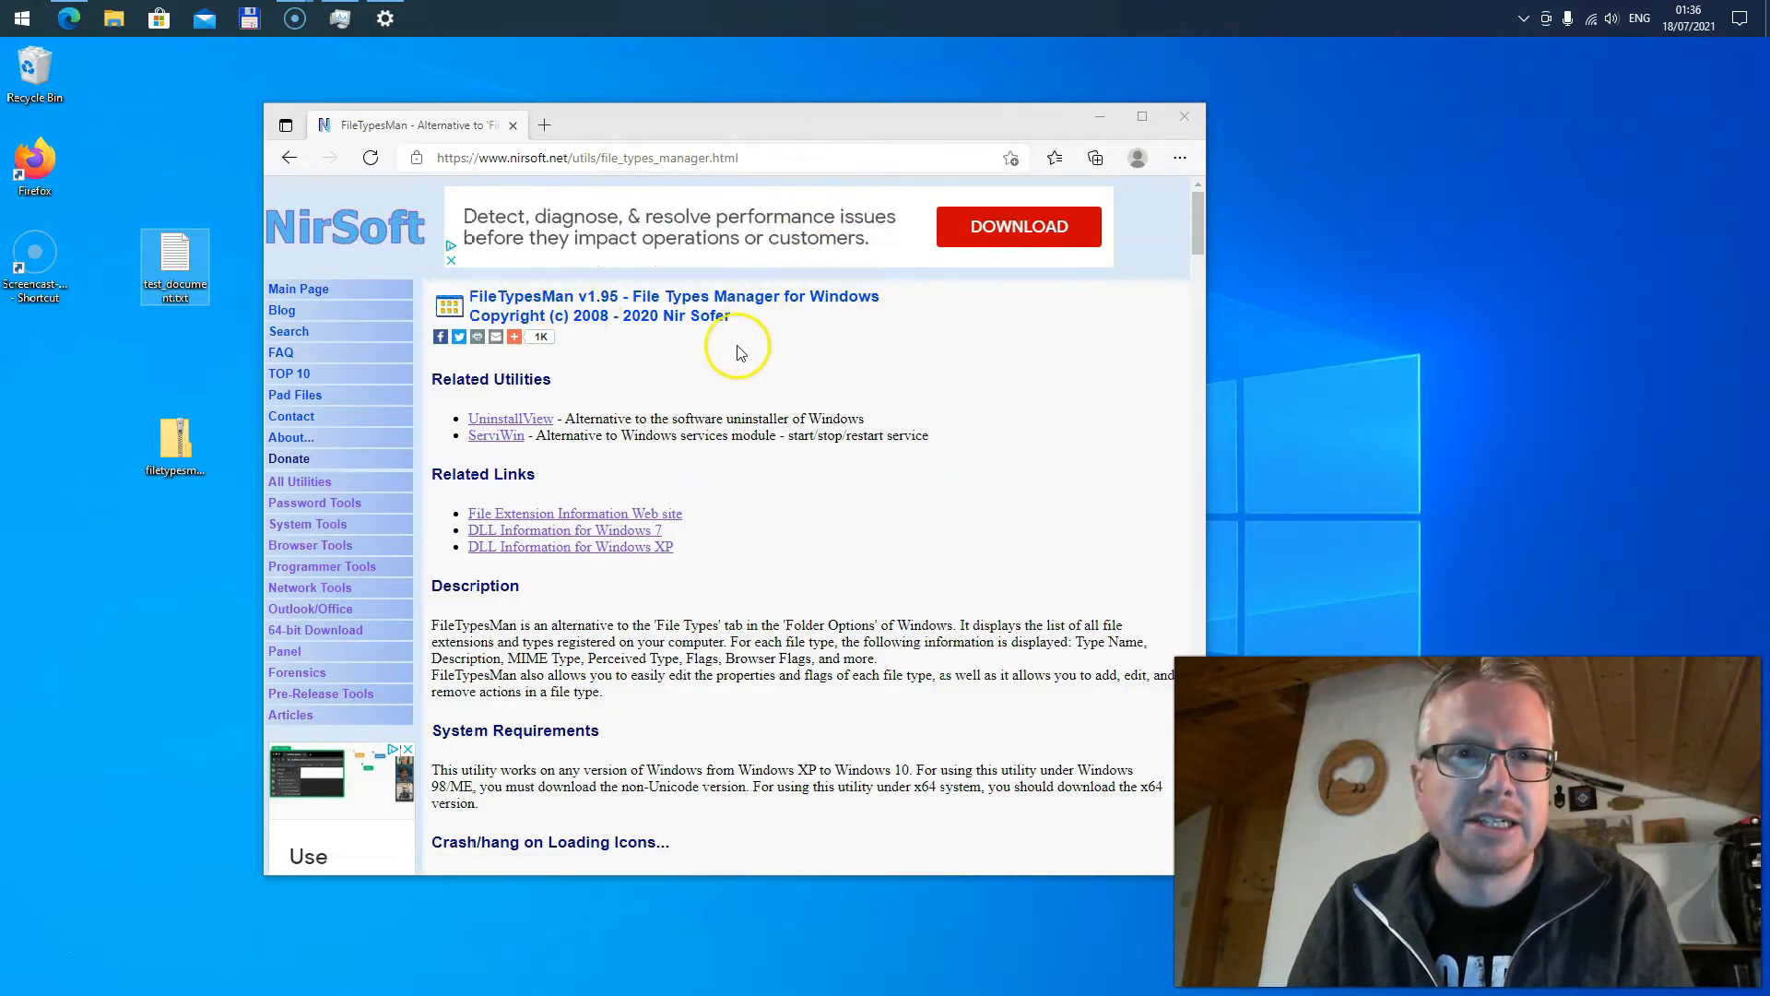
mouse_move(740, 352)
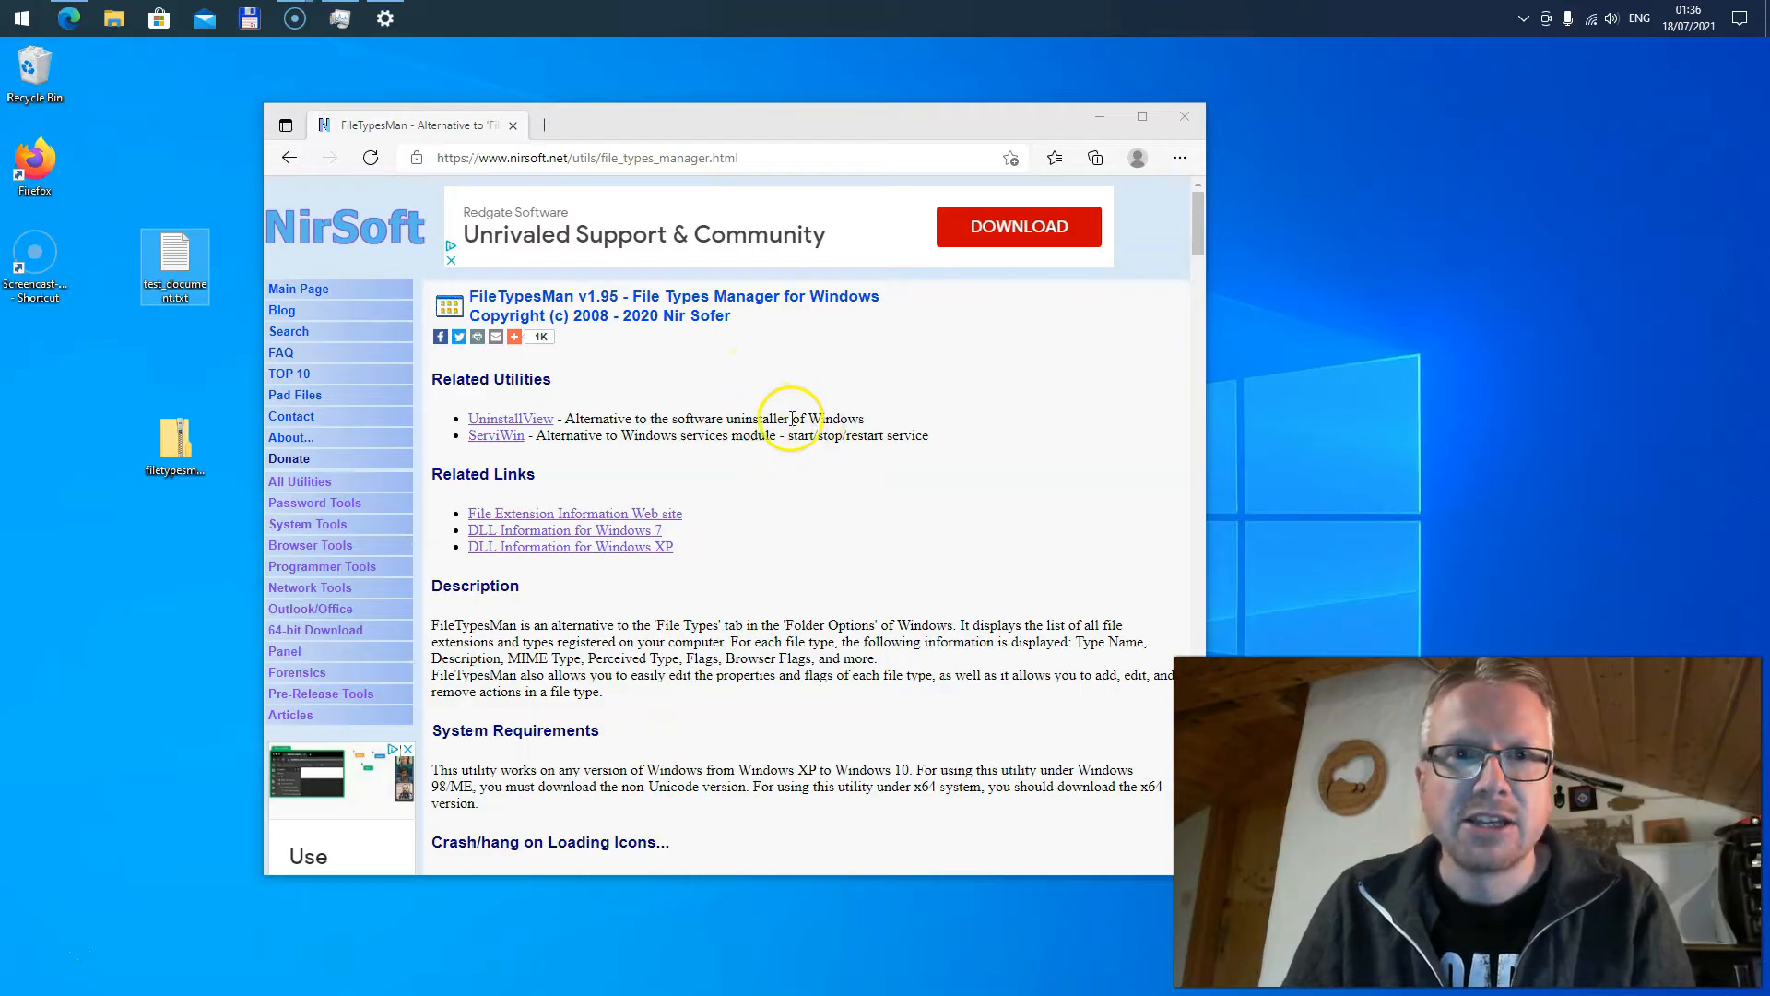
scroll("down", 3)
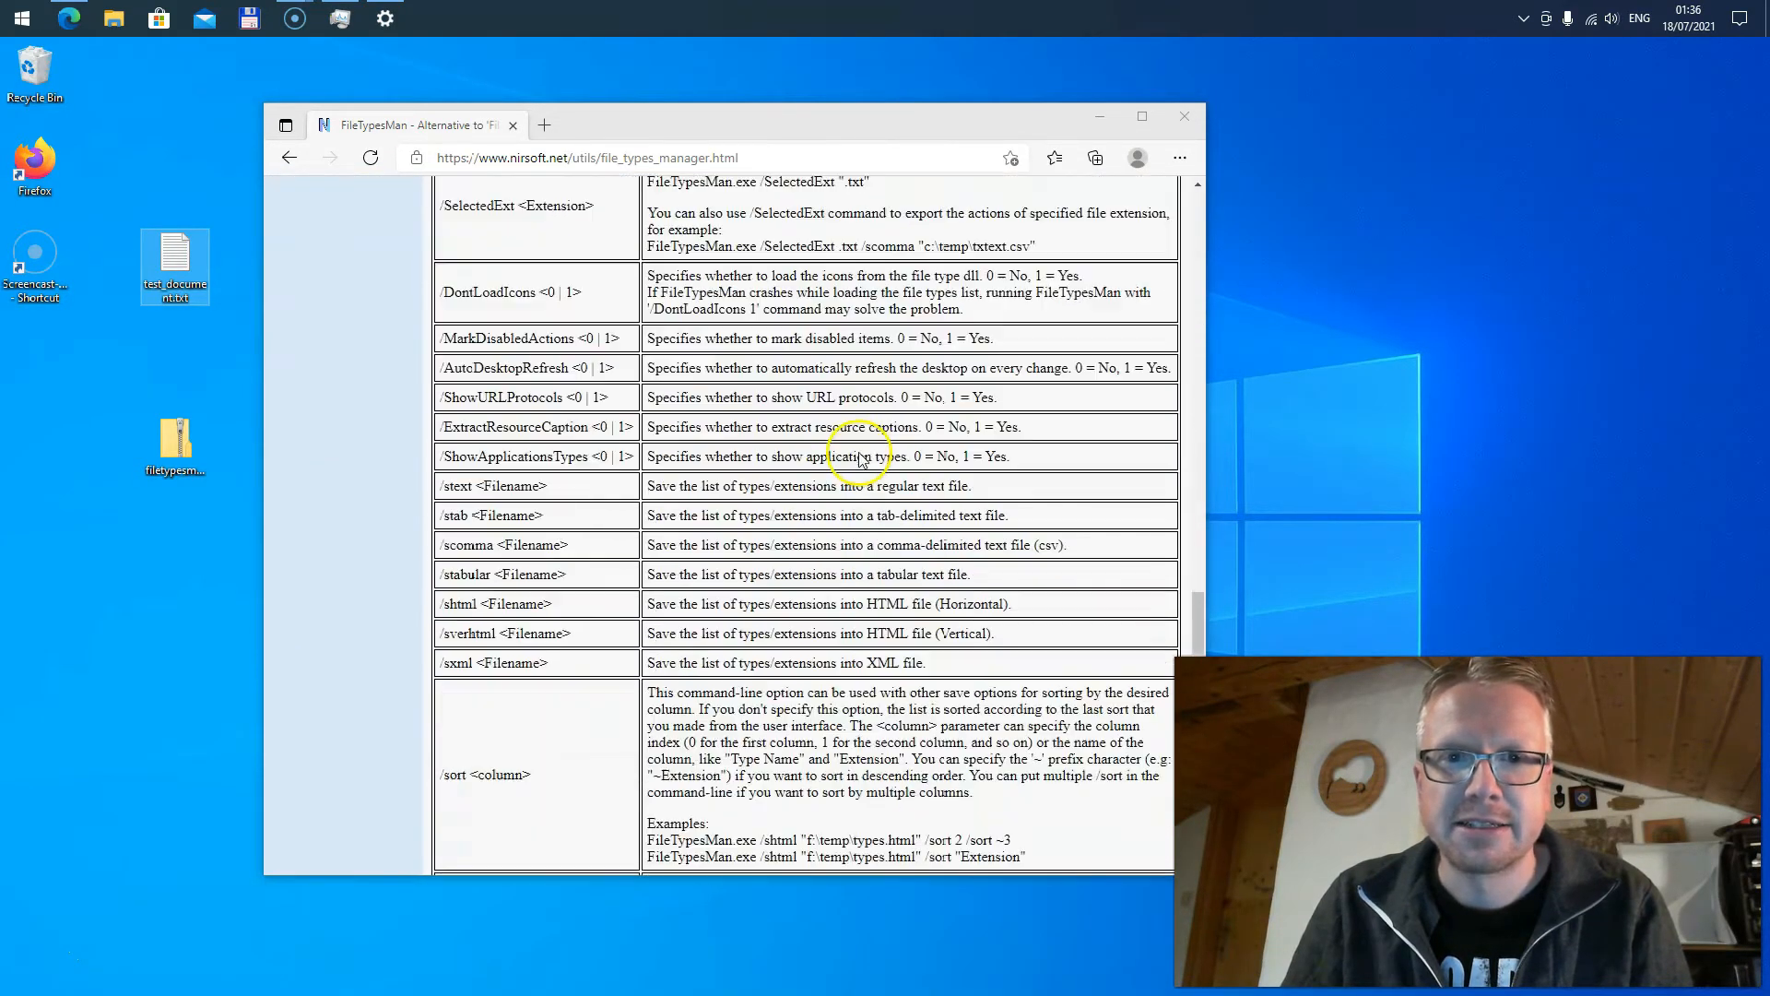
scroll("down", 3)
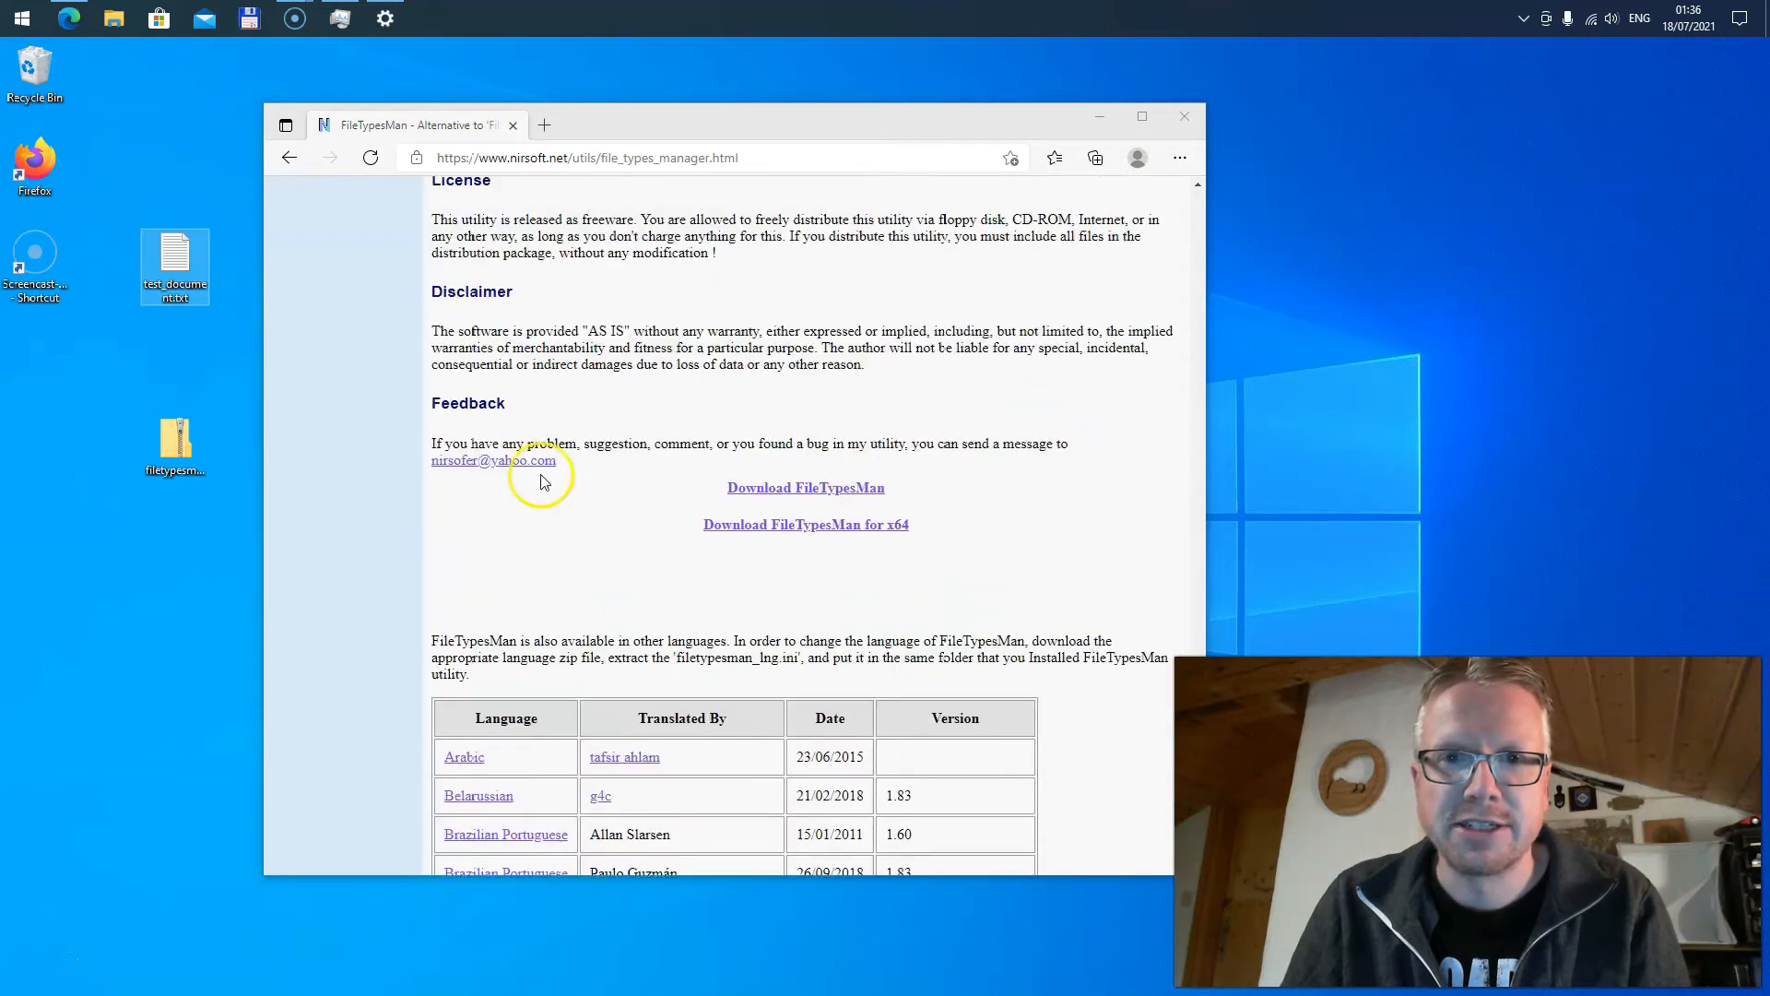
mouse_move(806, 487)
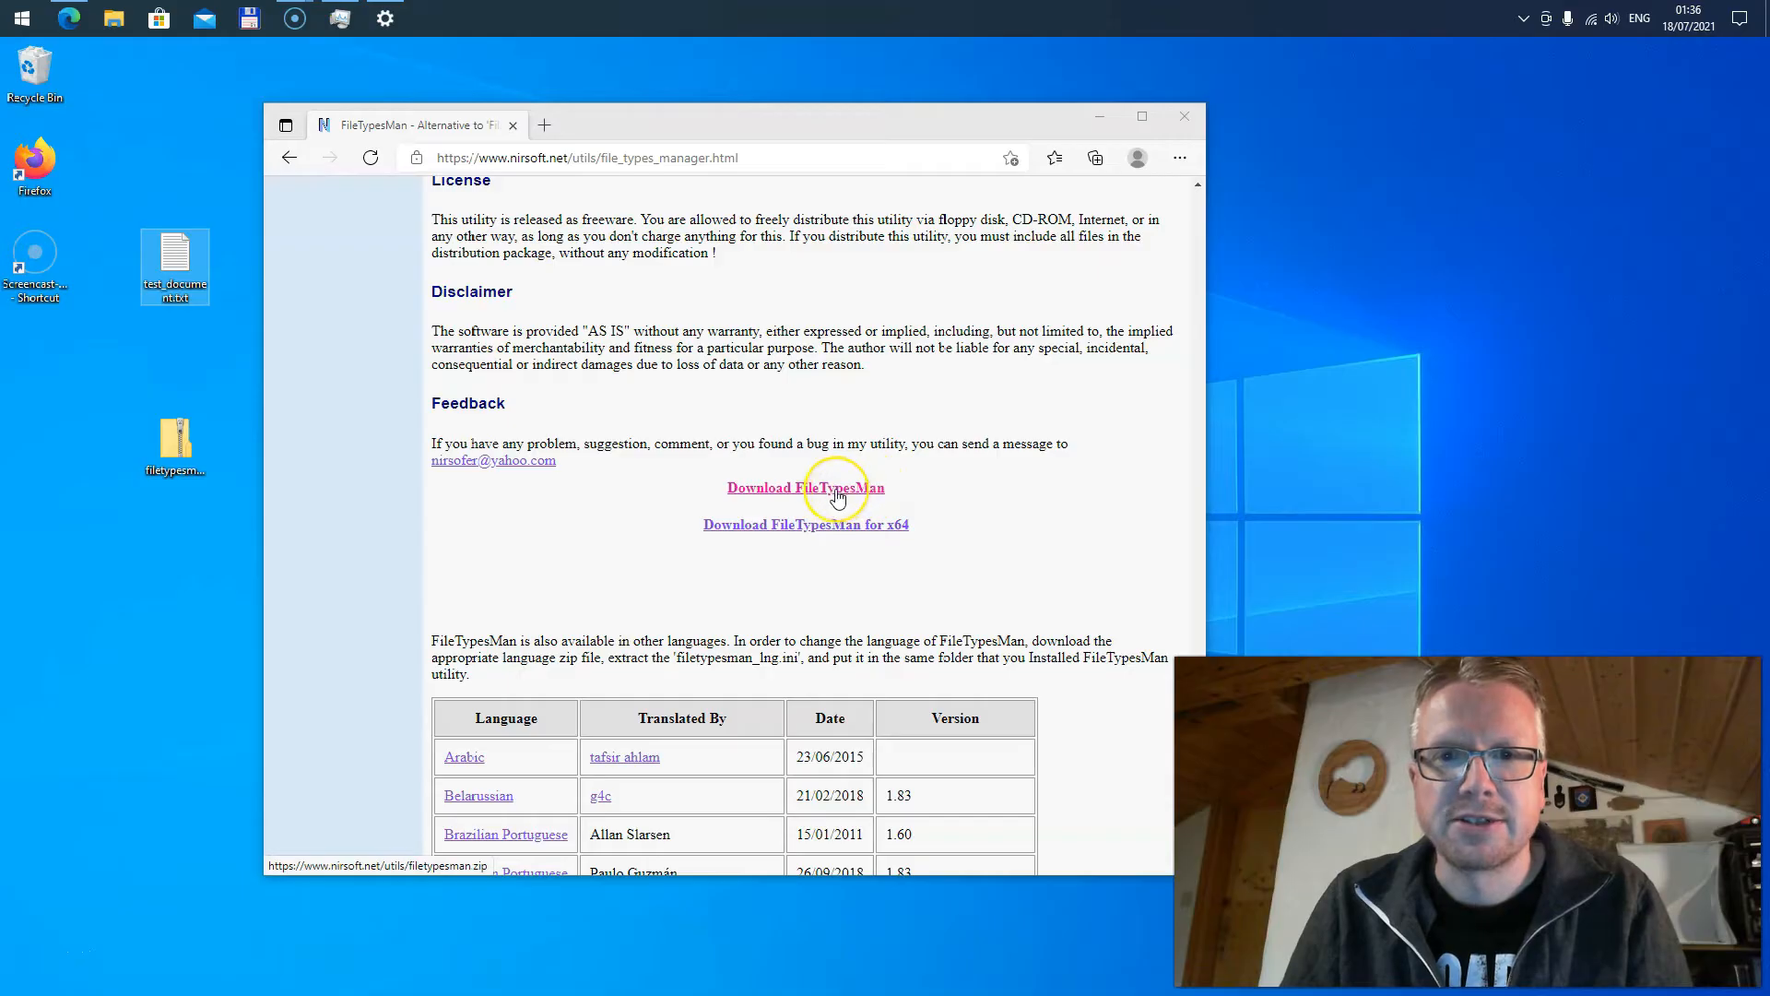
mouse_move(834, 531)
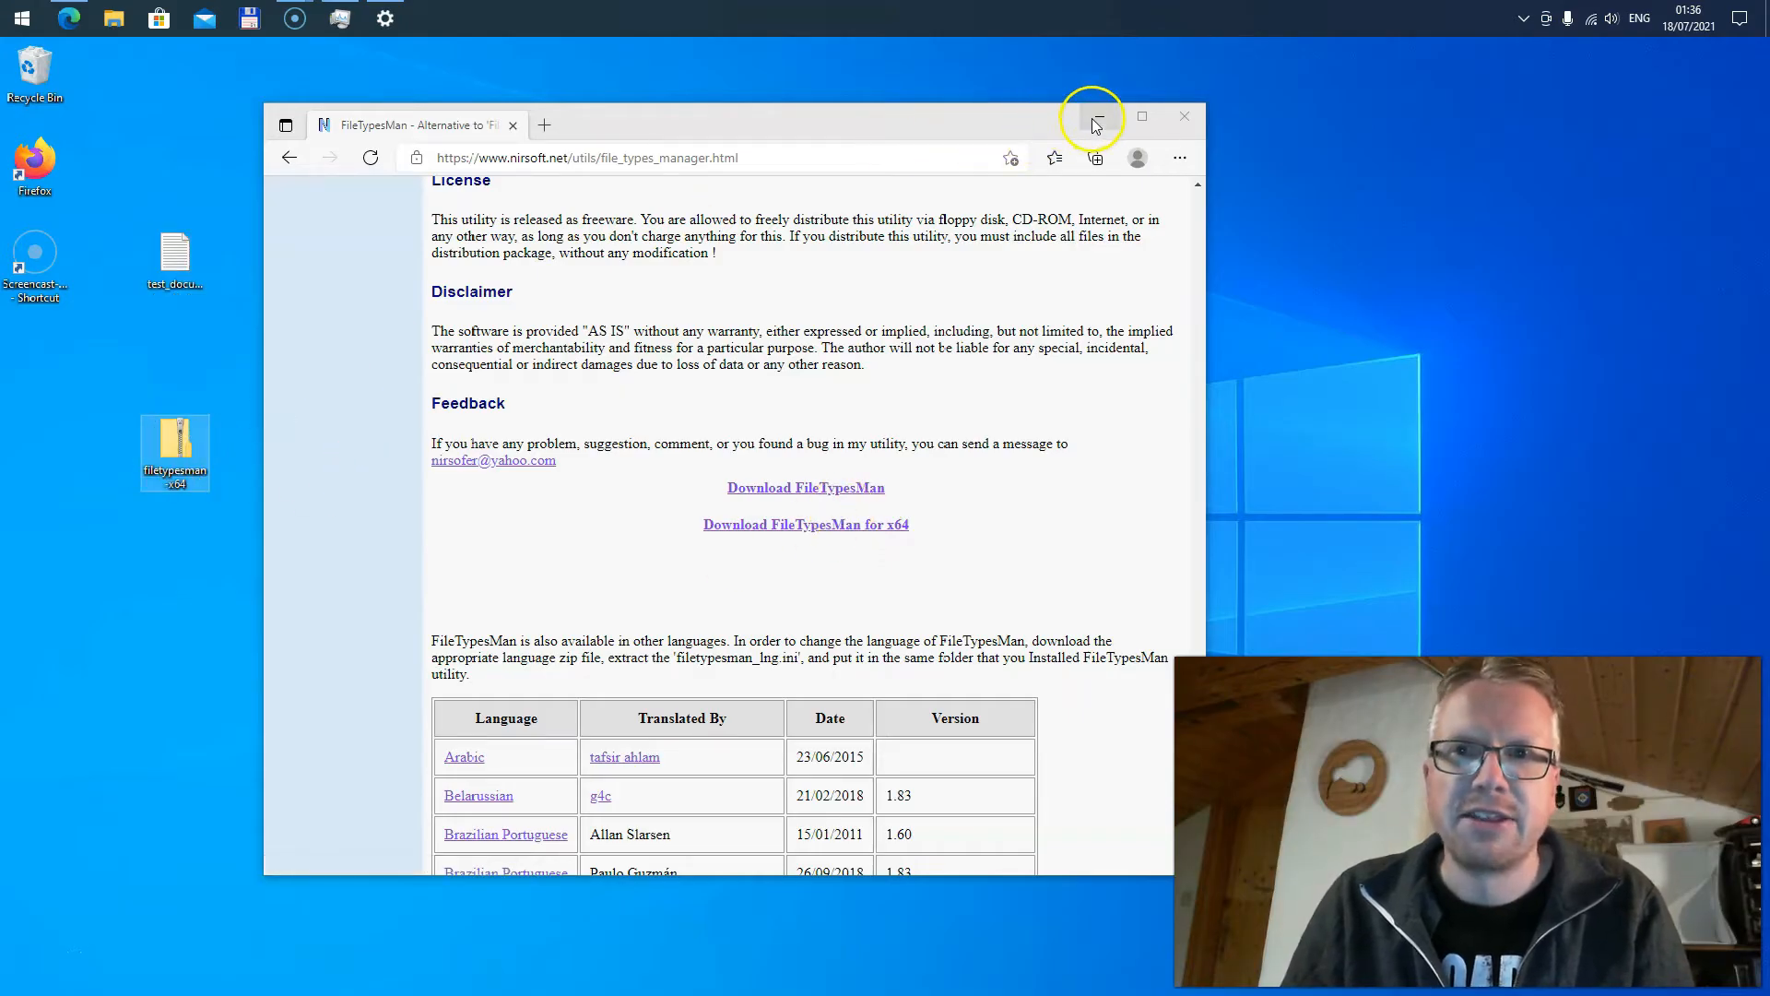
left_click(1094, 116)
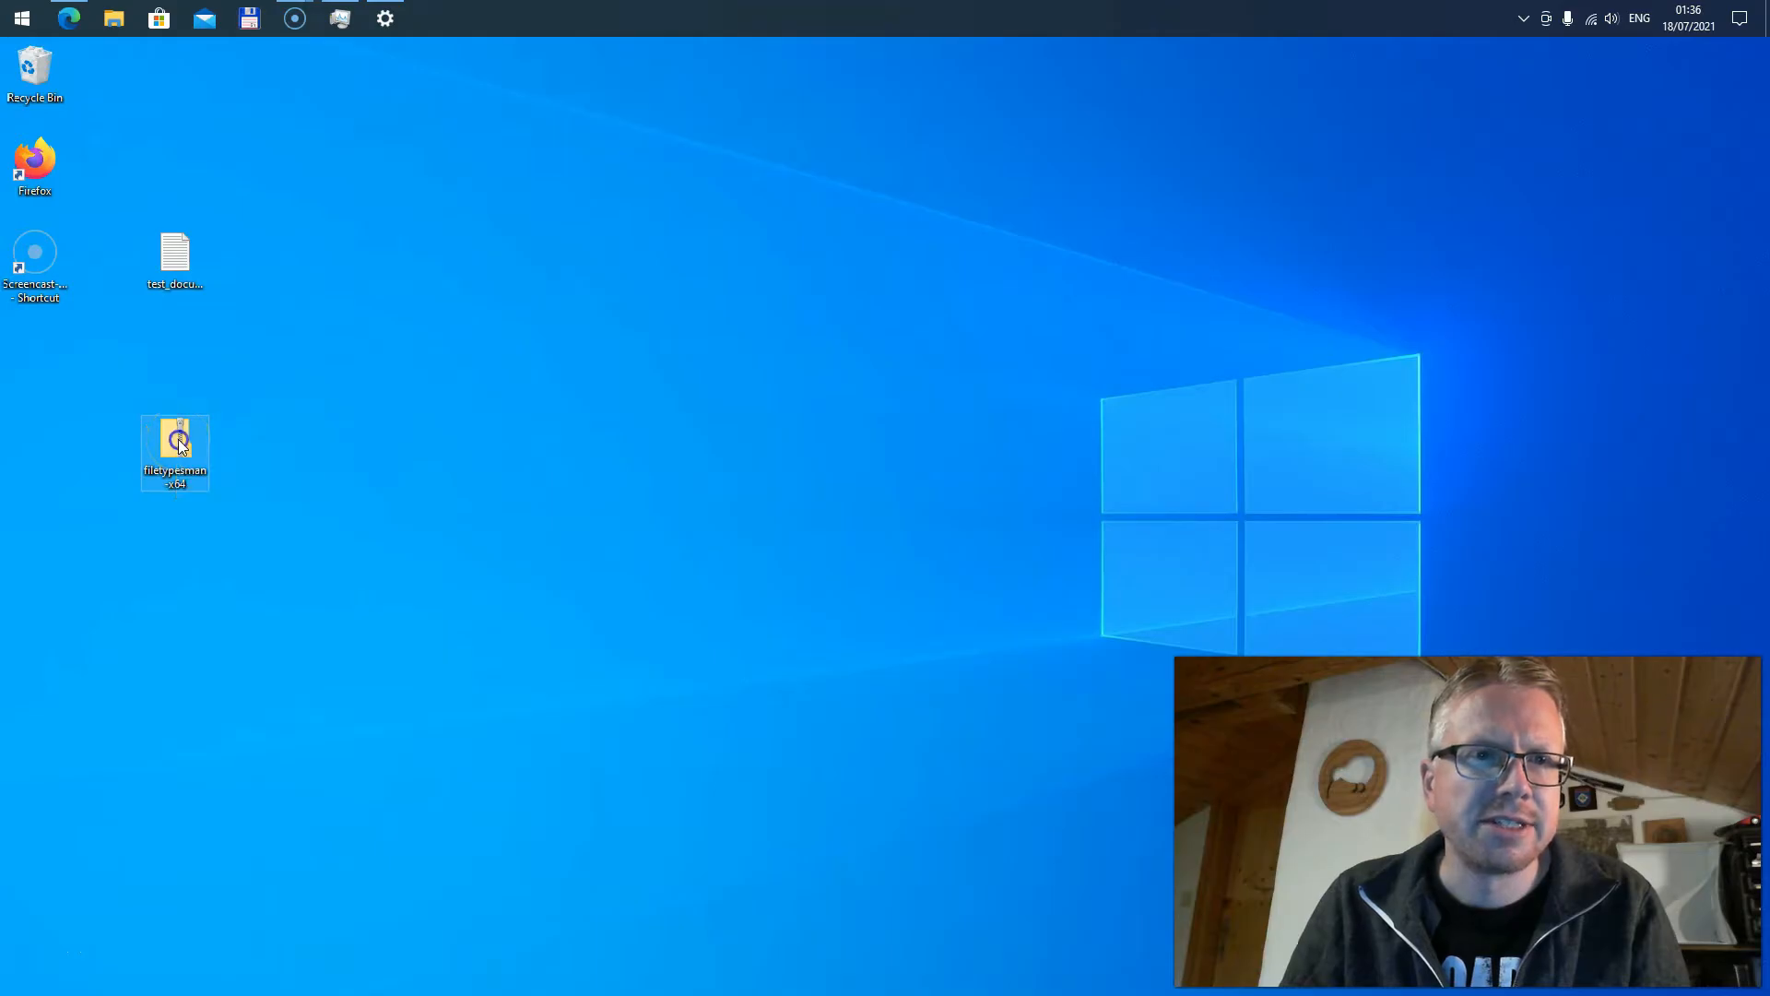
Step: Extract all files from the filetypesman-x64 zip onto the desktop and close the archive window
double_click(176, 452)
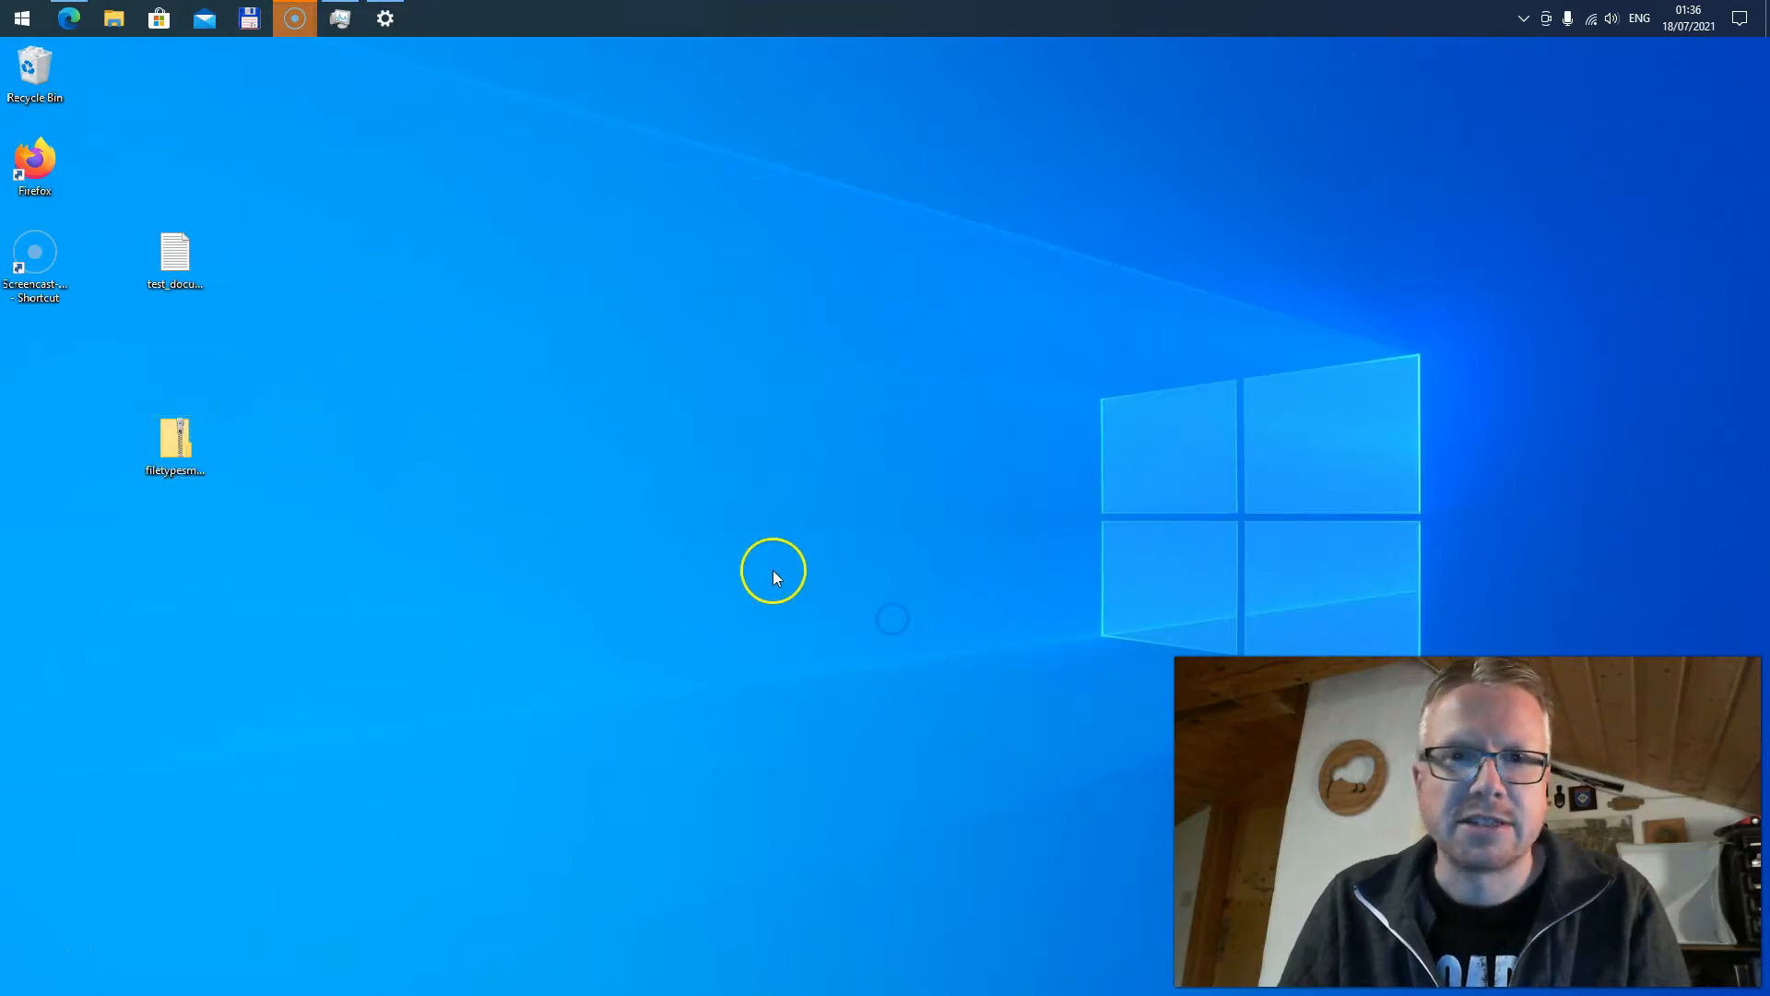
double_click(173, 439)
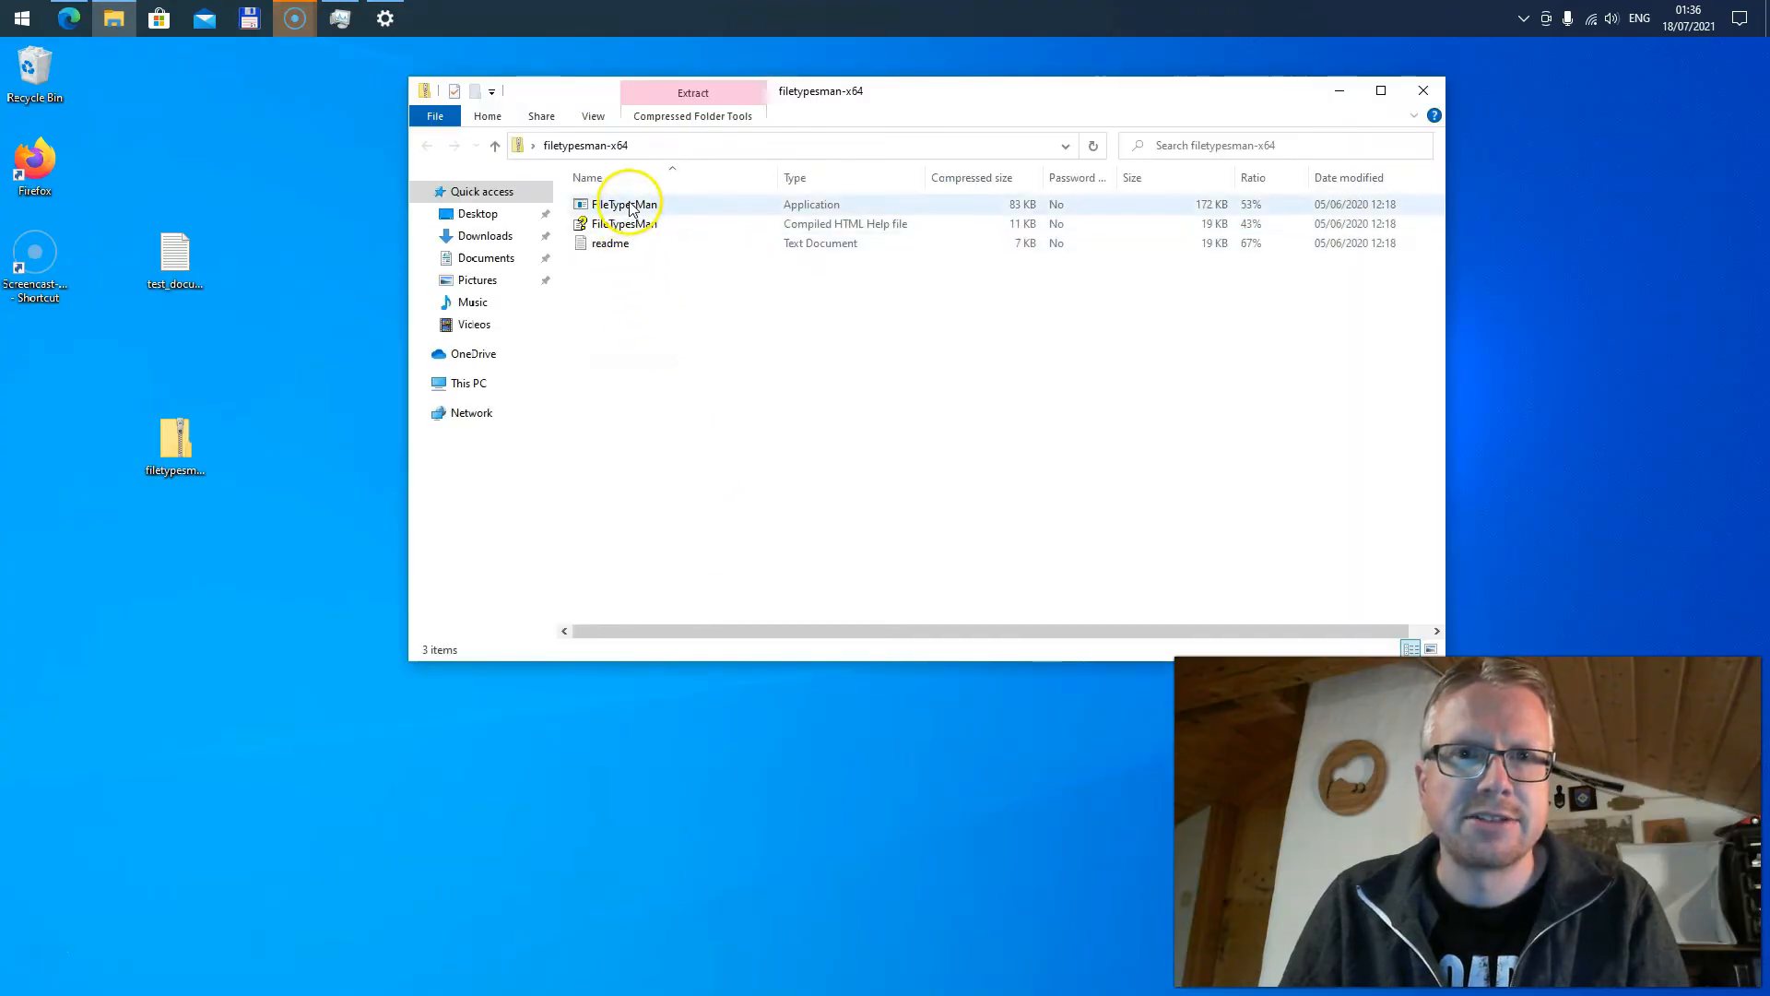
key("ctrl+a")
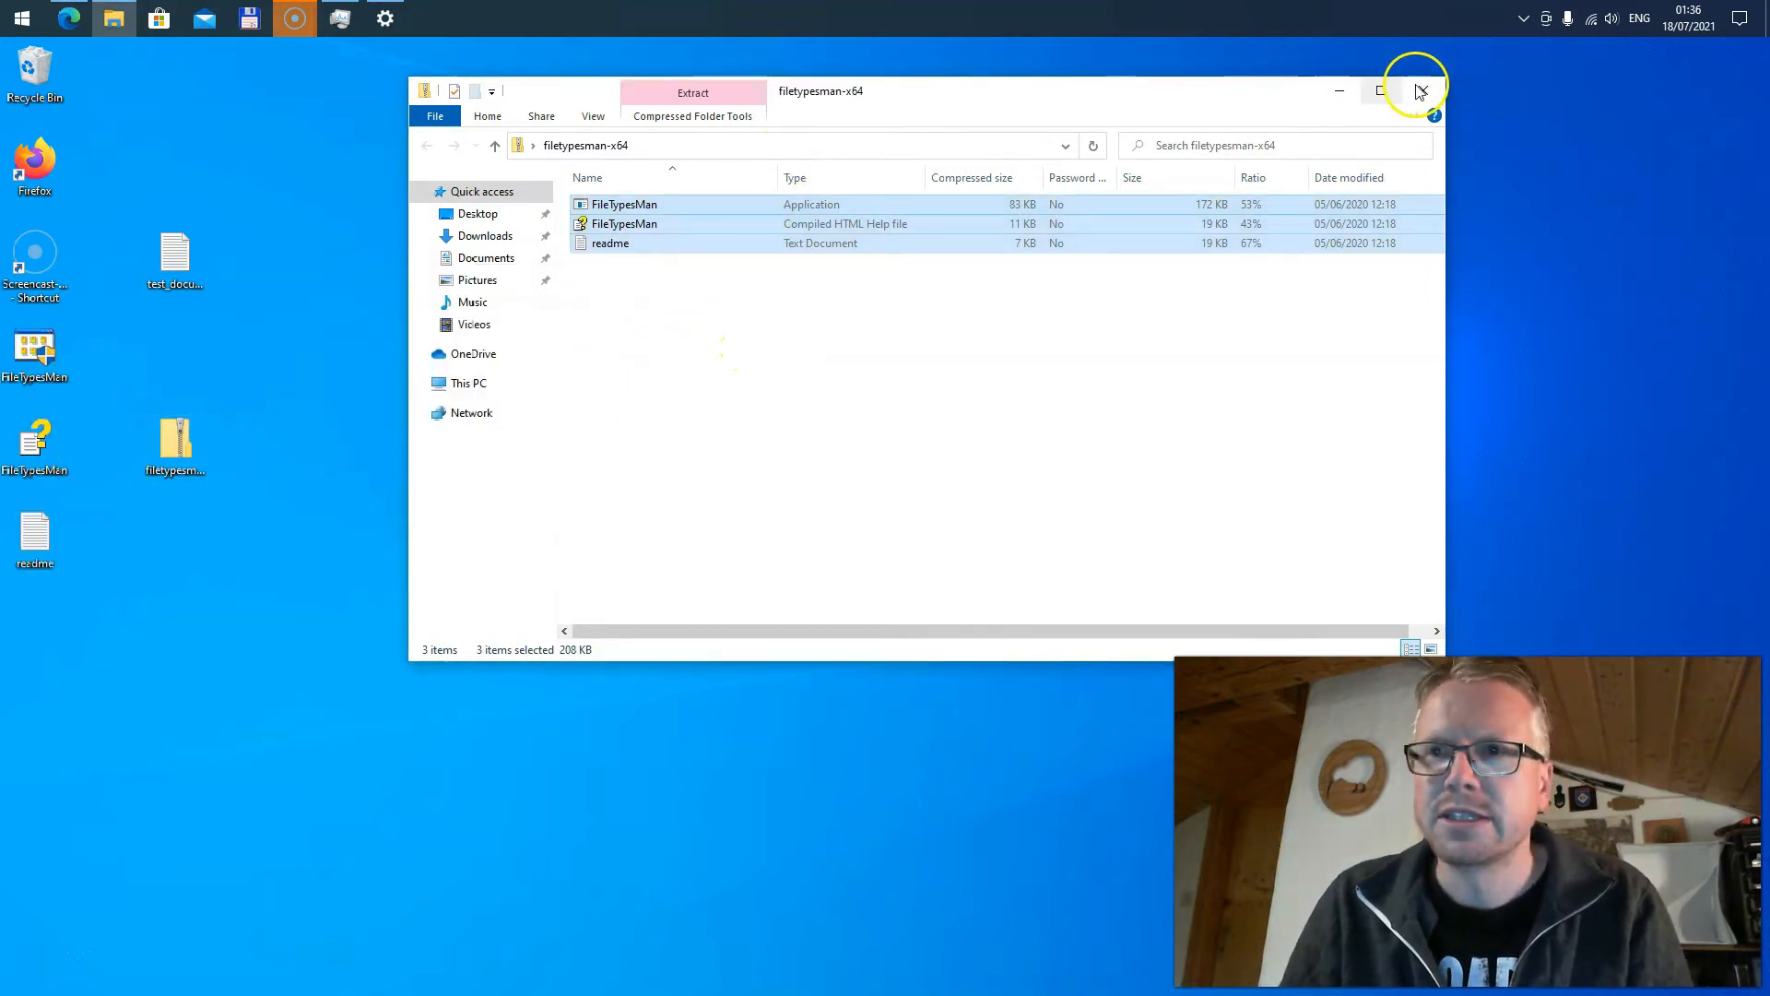
left_click(1420, 90)
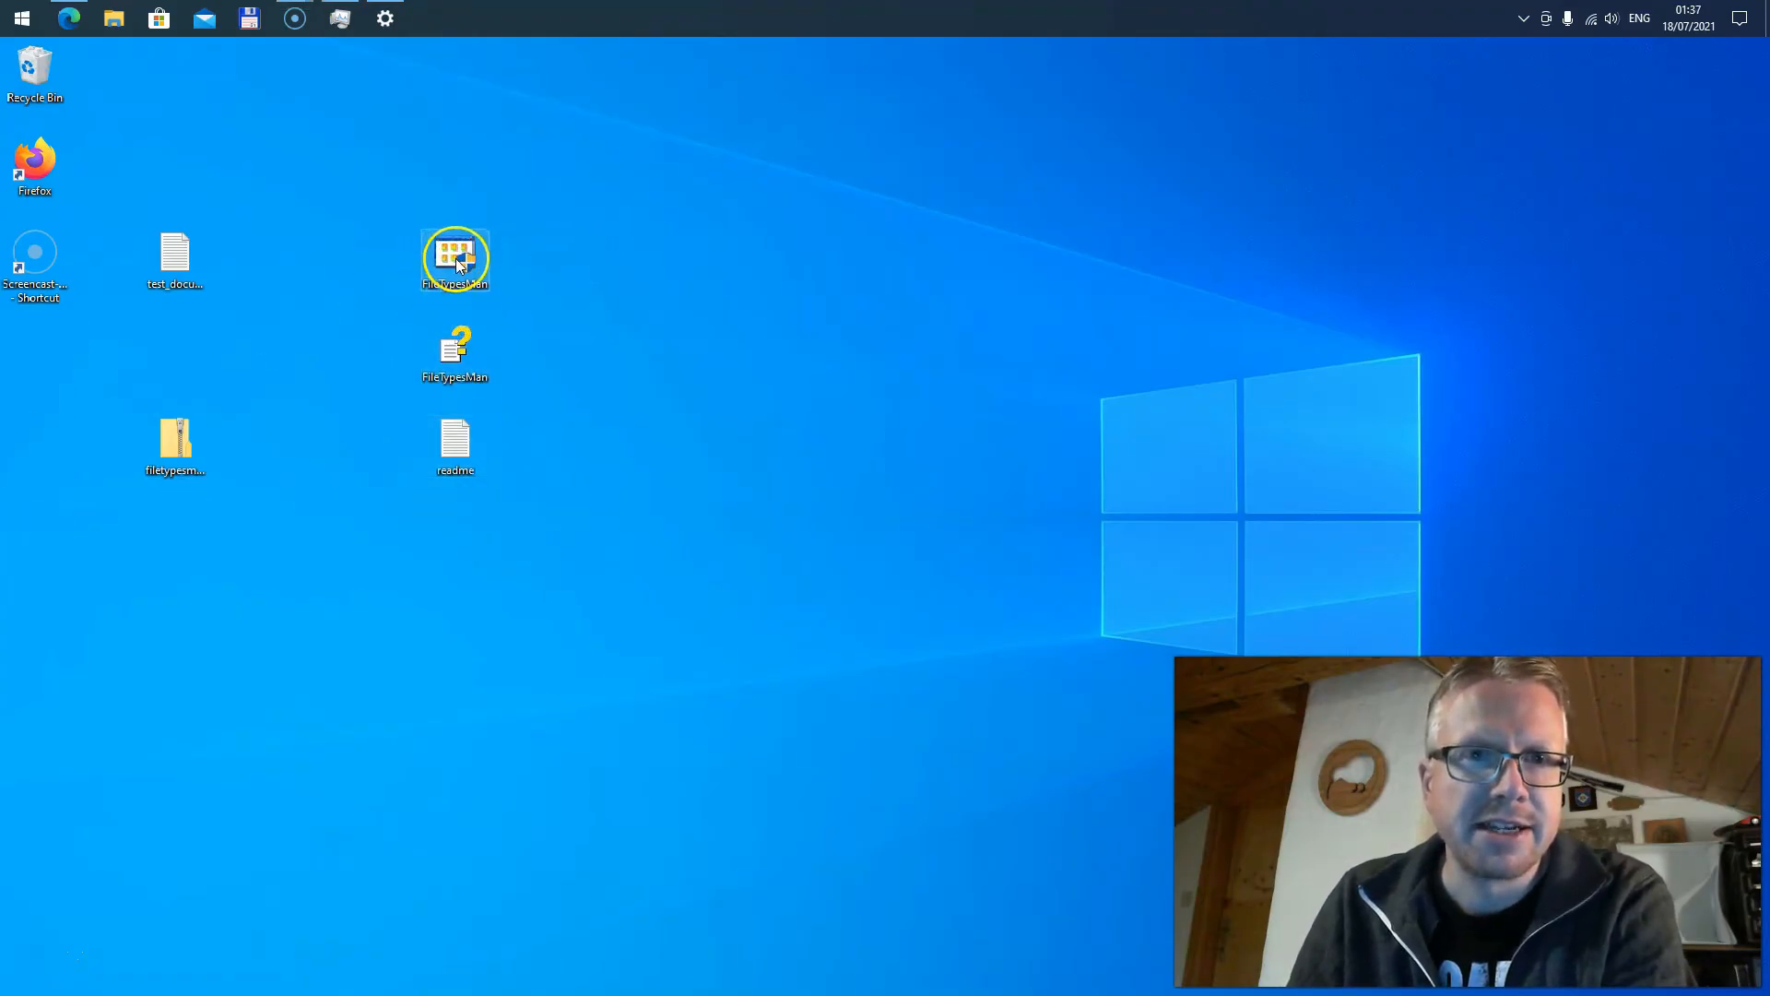
mouse_move(453, 254)
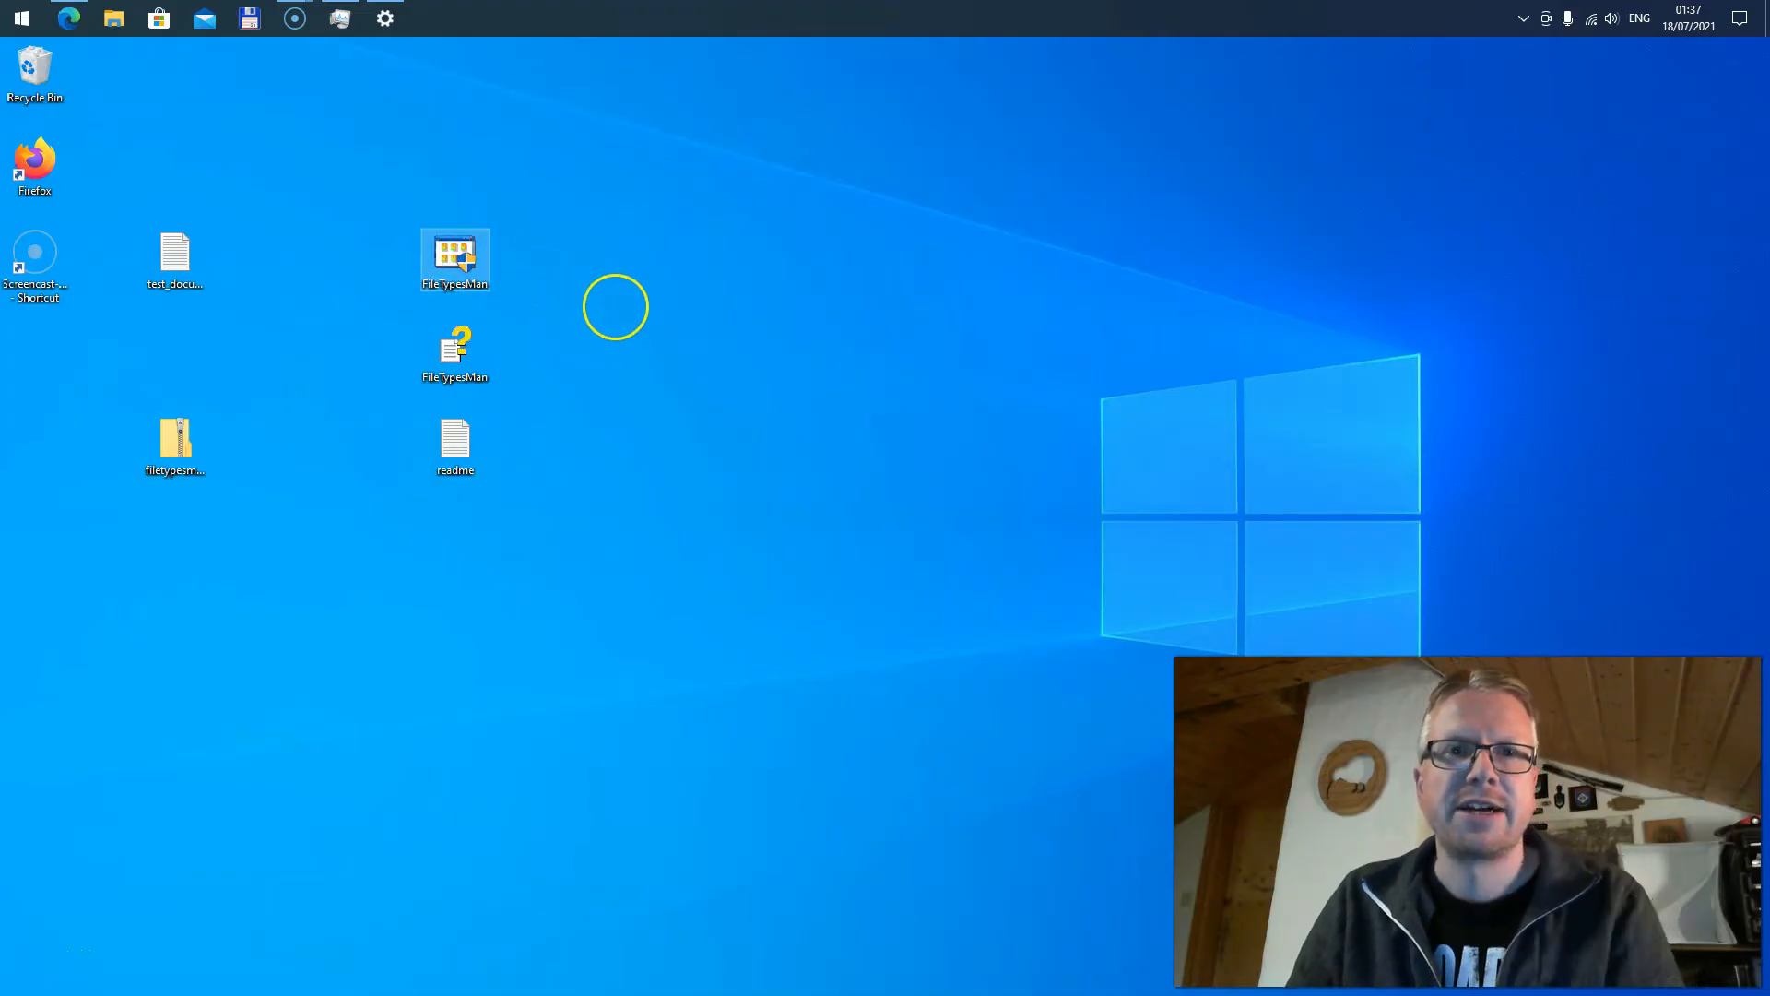
Step: Launch FileTypesMan.exe from the desktop, enlarge its window and select the .mtv entry
double_click(454, 253)
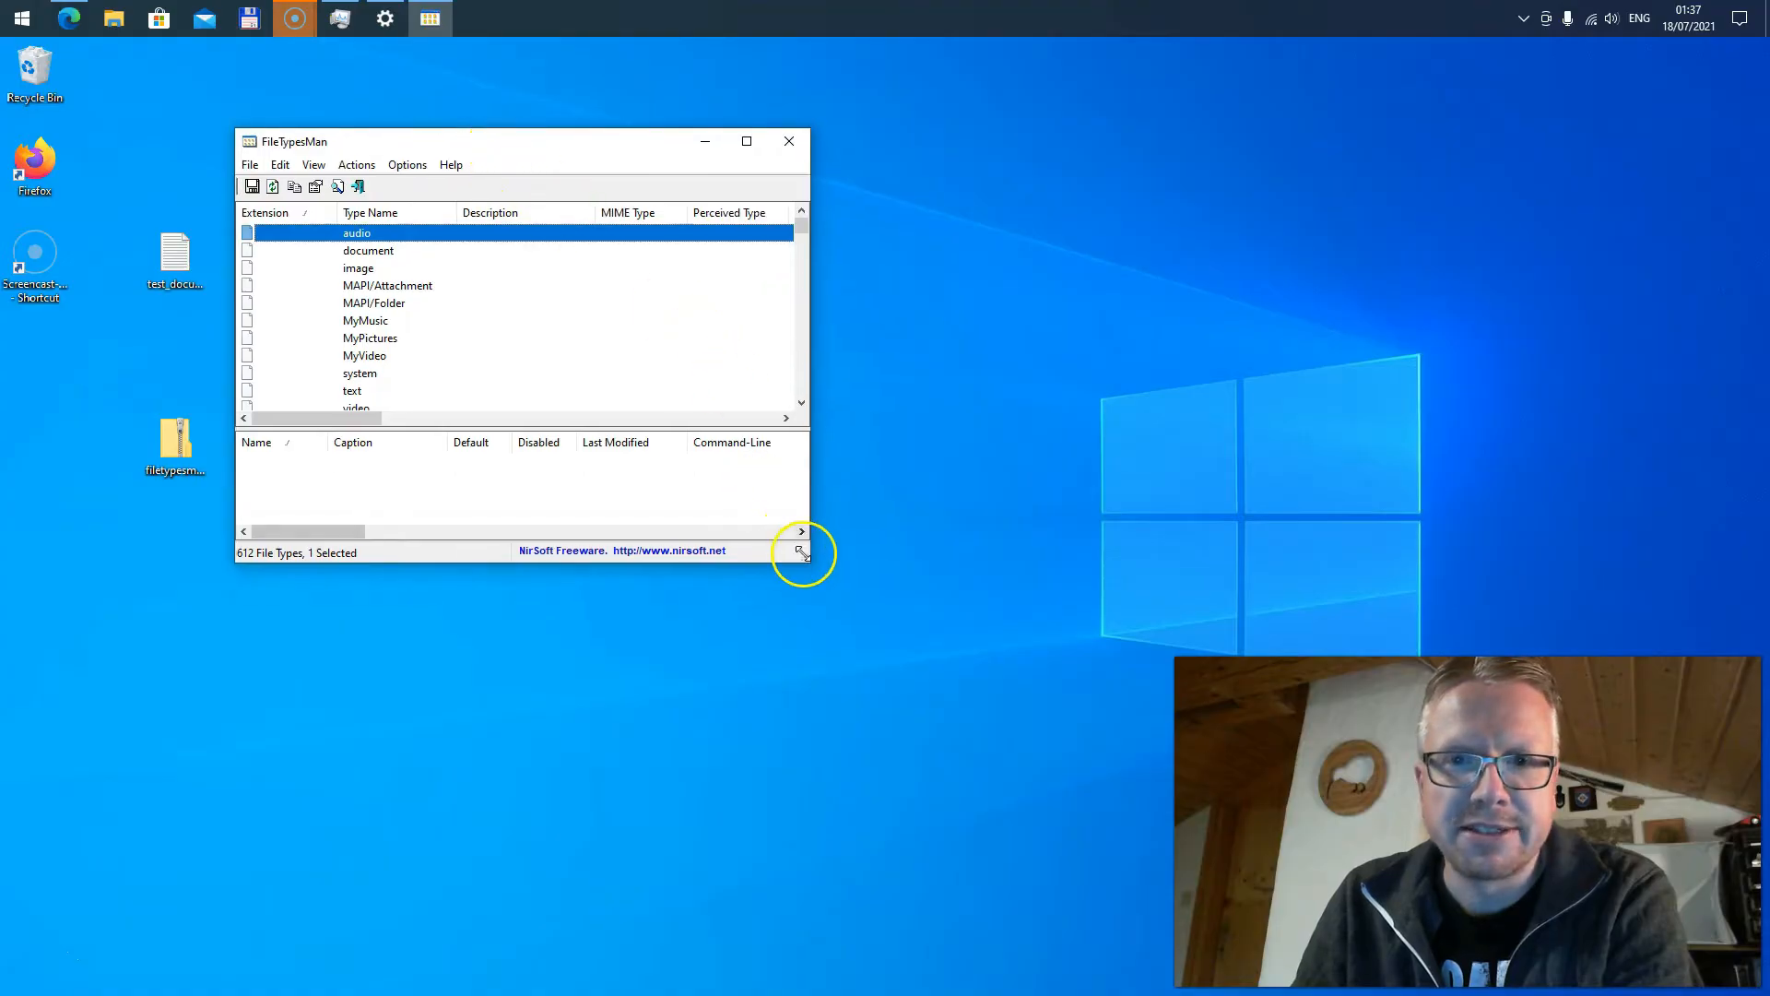
left_click_drag(802, 554, 1315, 605)
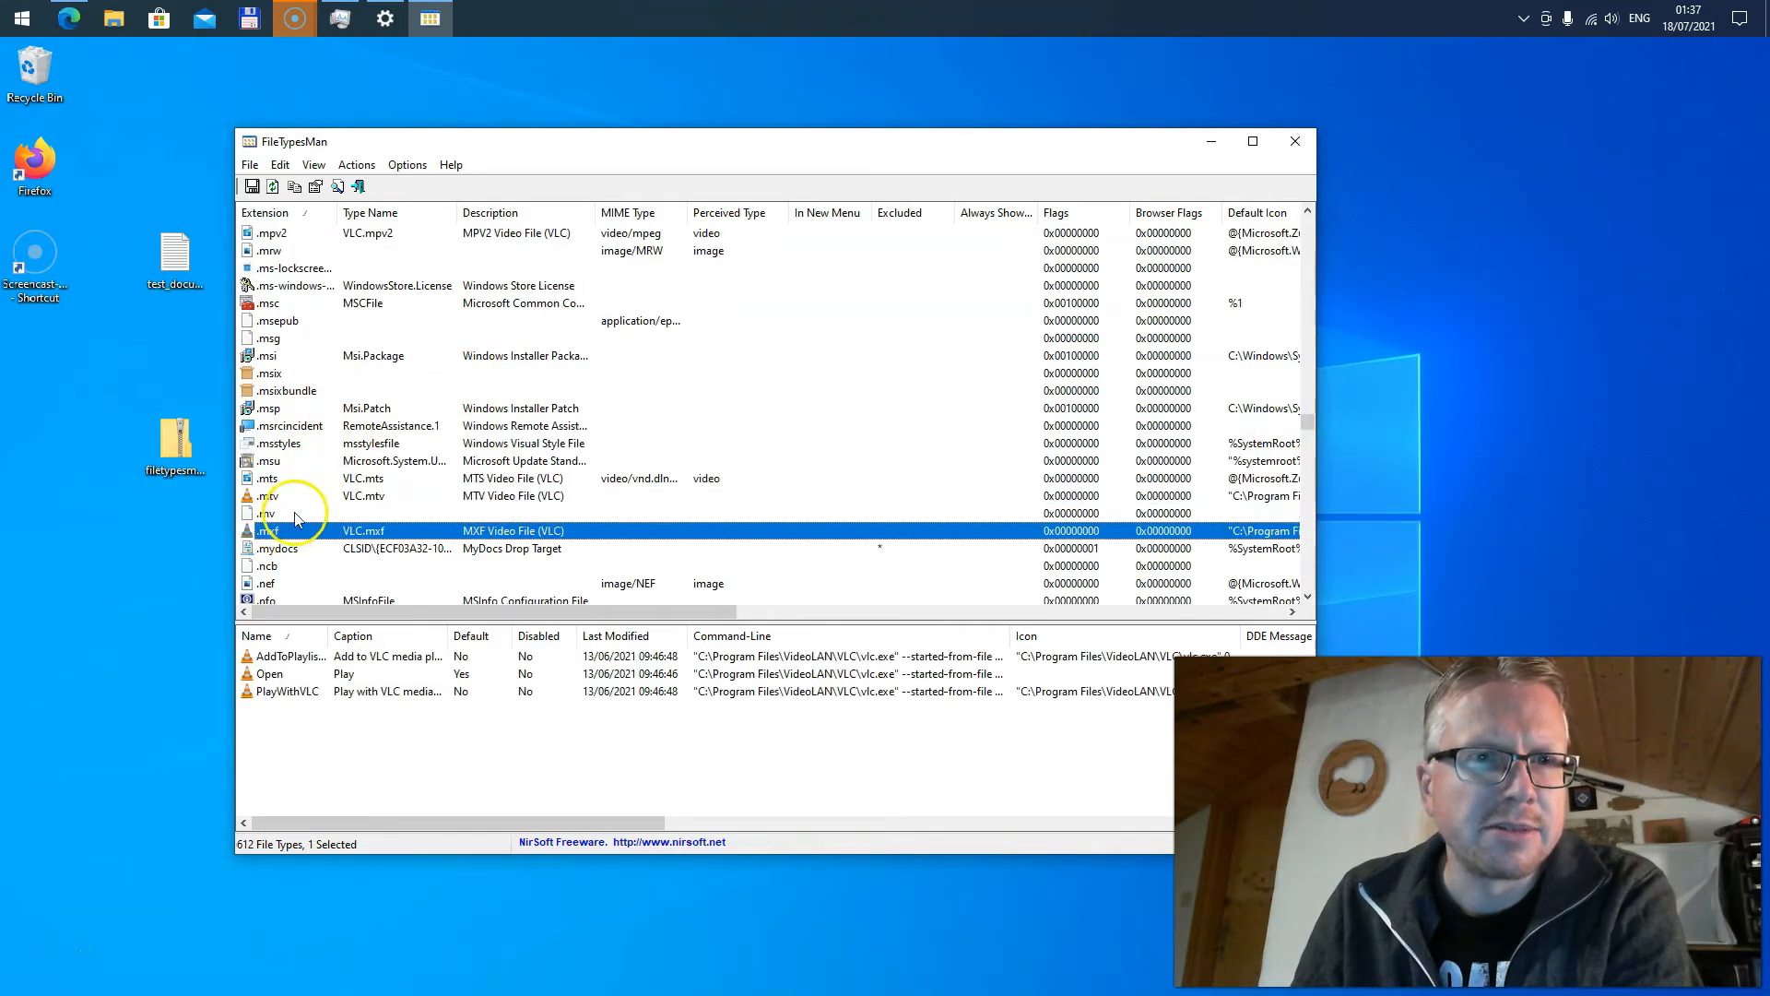
left_click(271, 497)
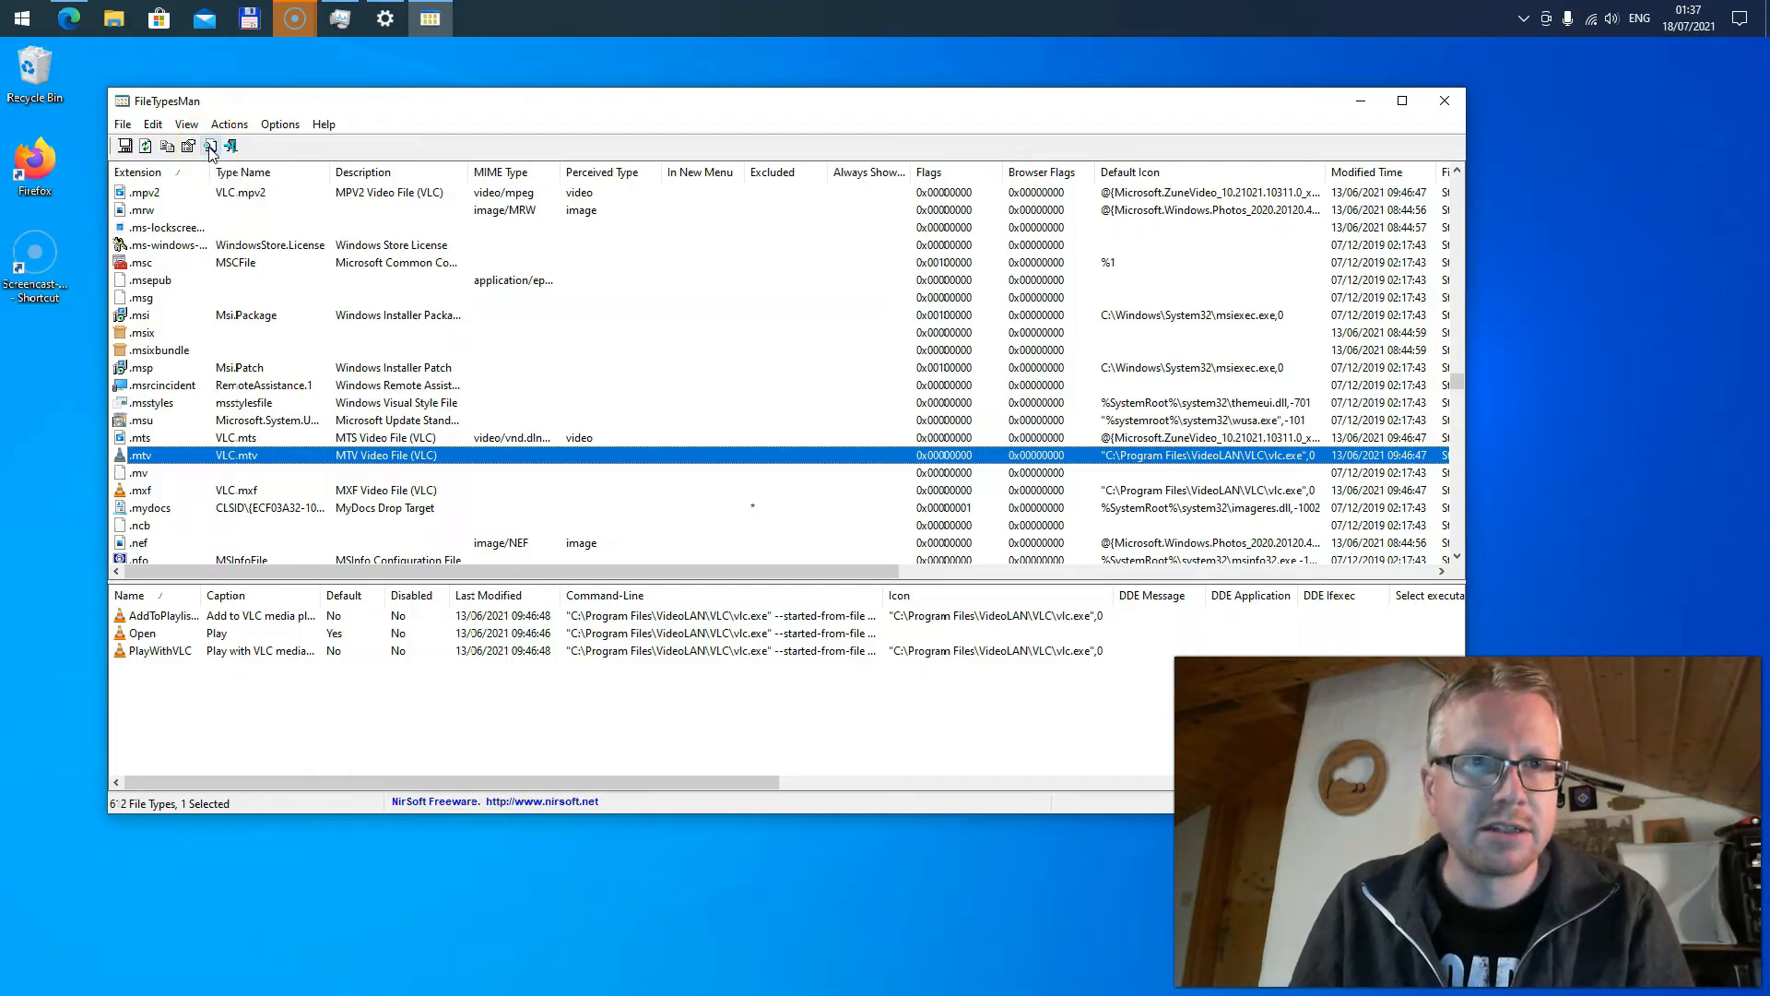
Step: Search the file type list for 'txt' to locate the .txt Text Document entry
left_click(210, 145)
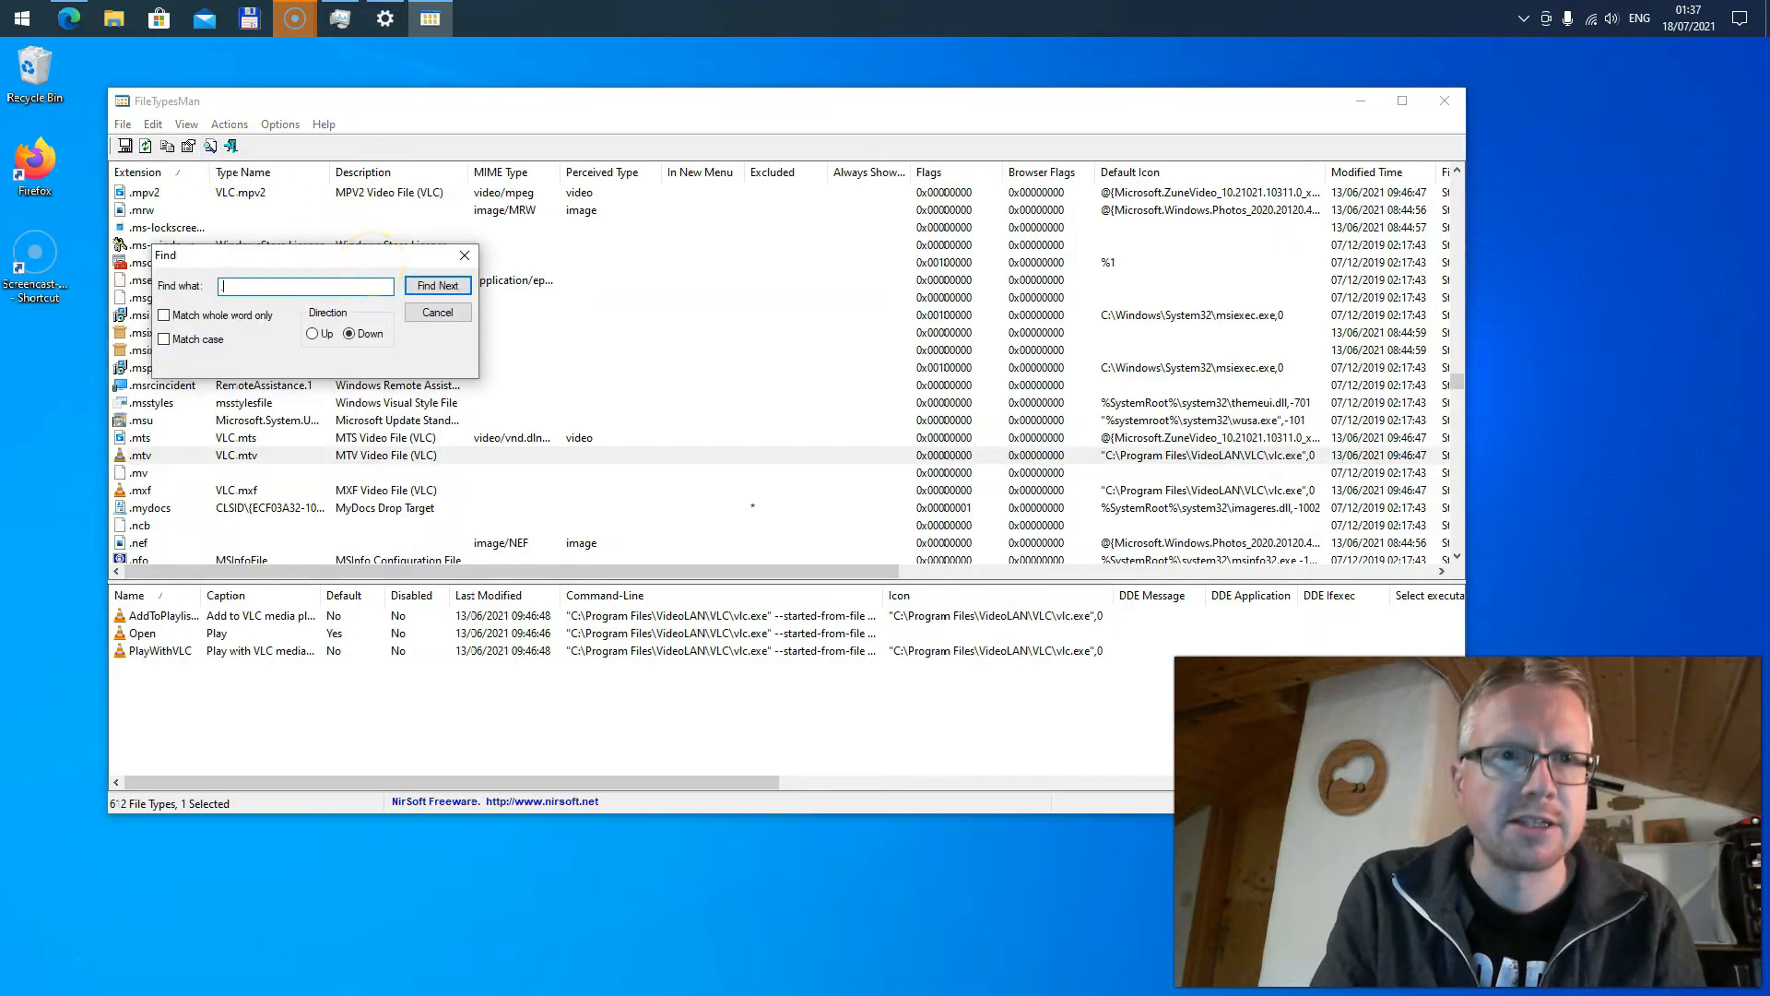
type("txt")
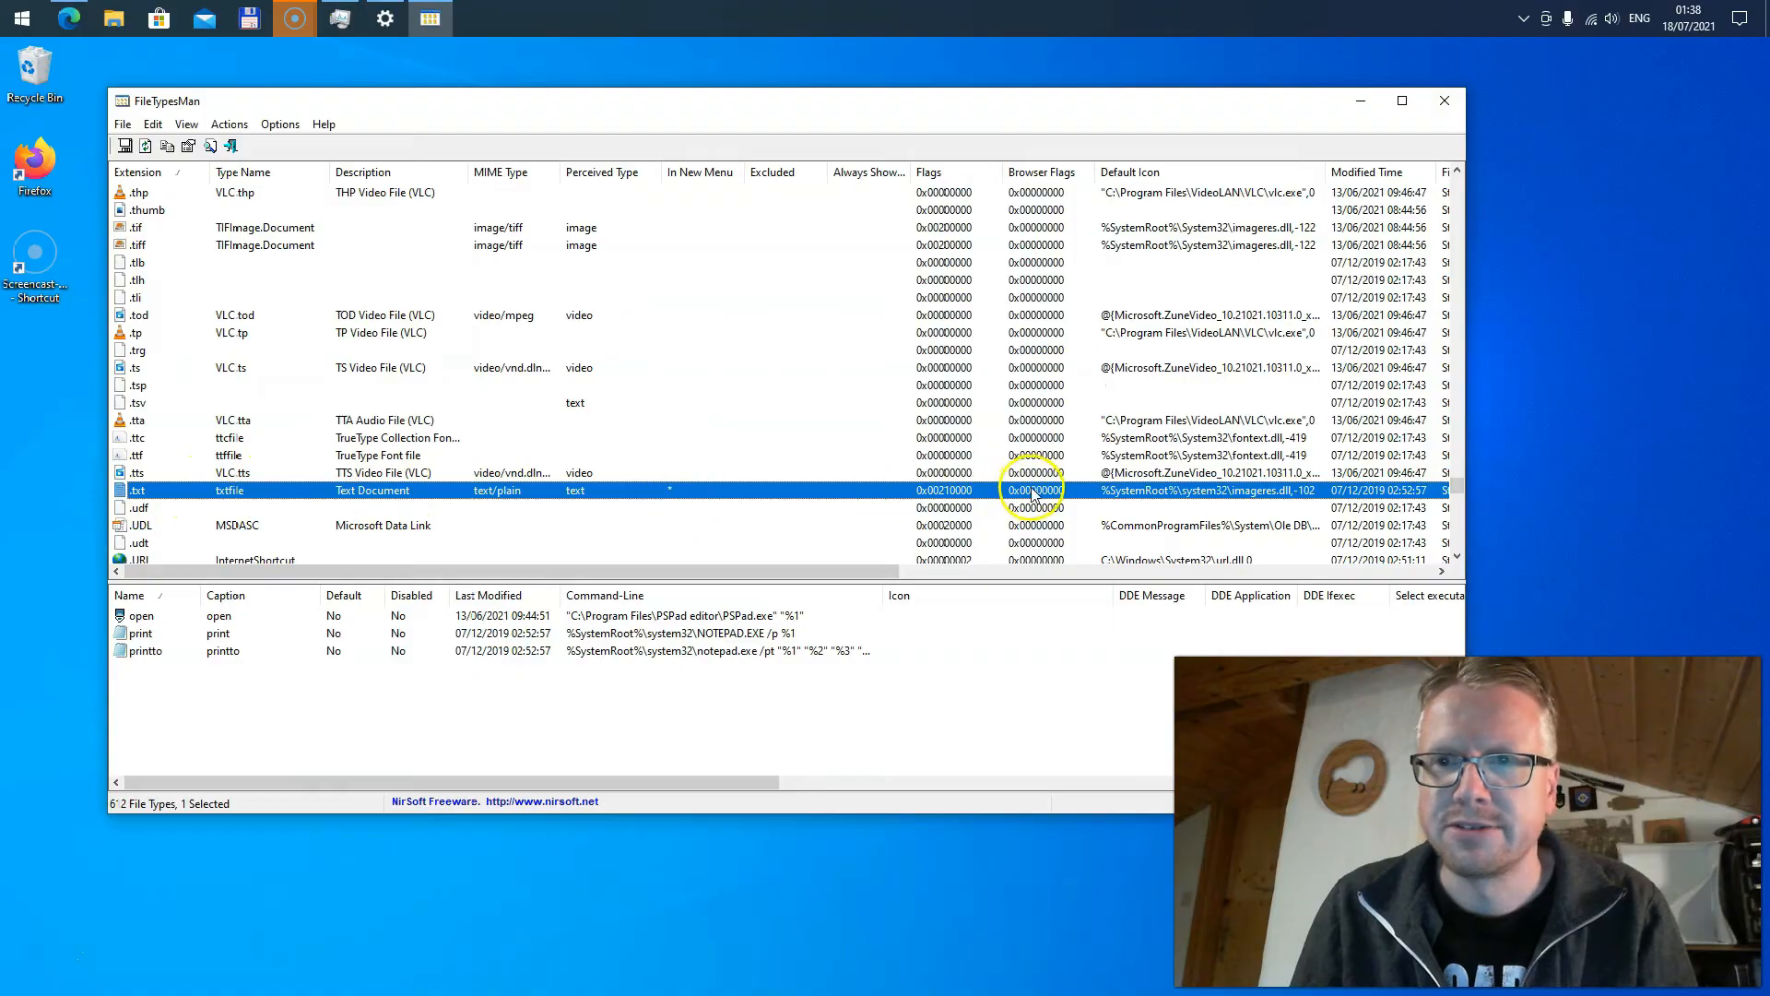
mouse_move(892, 463)
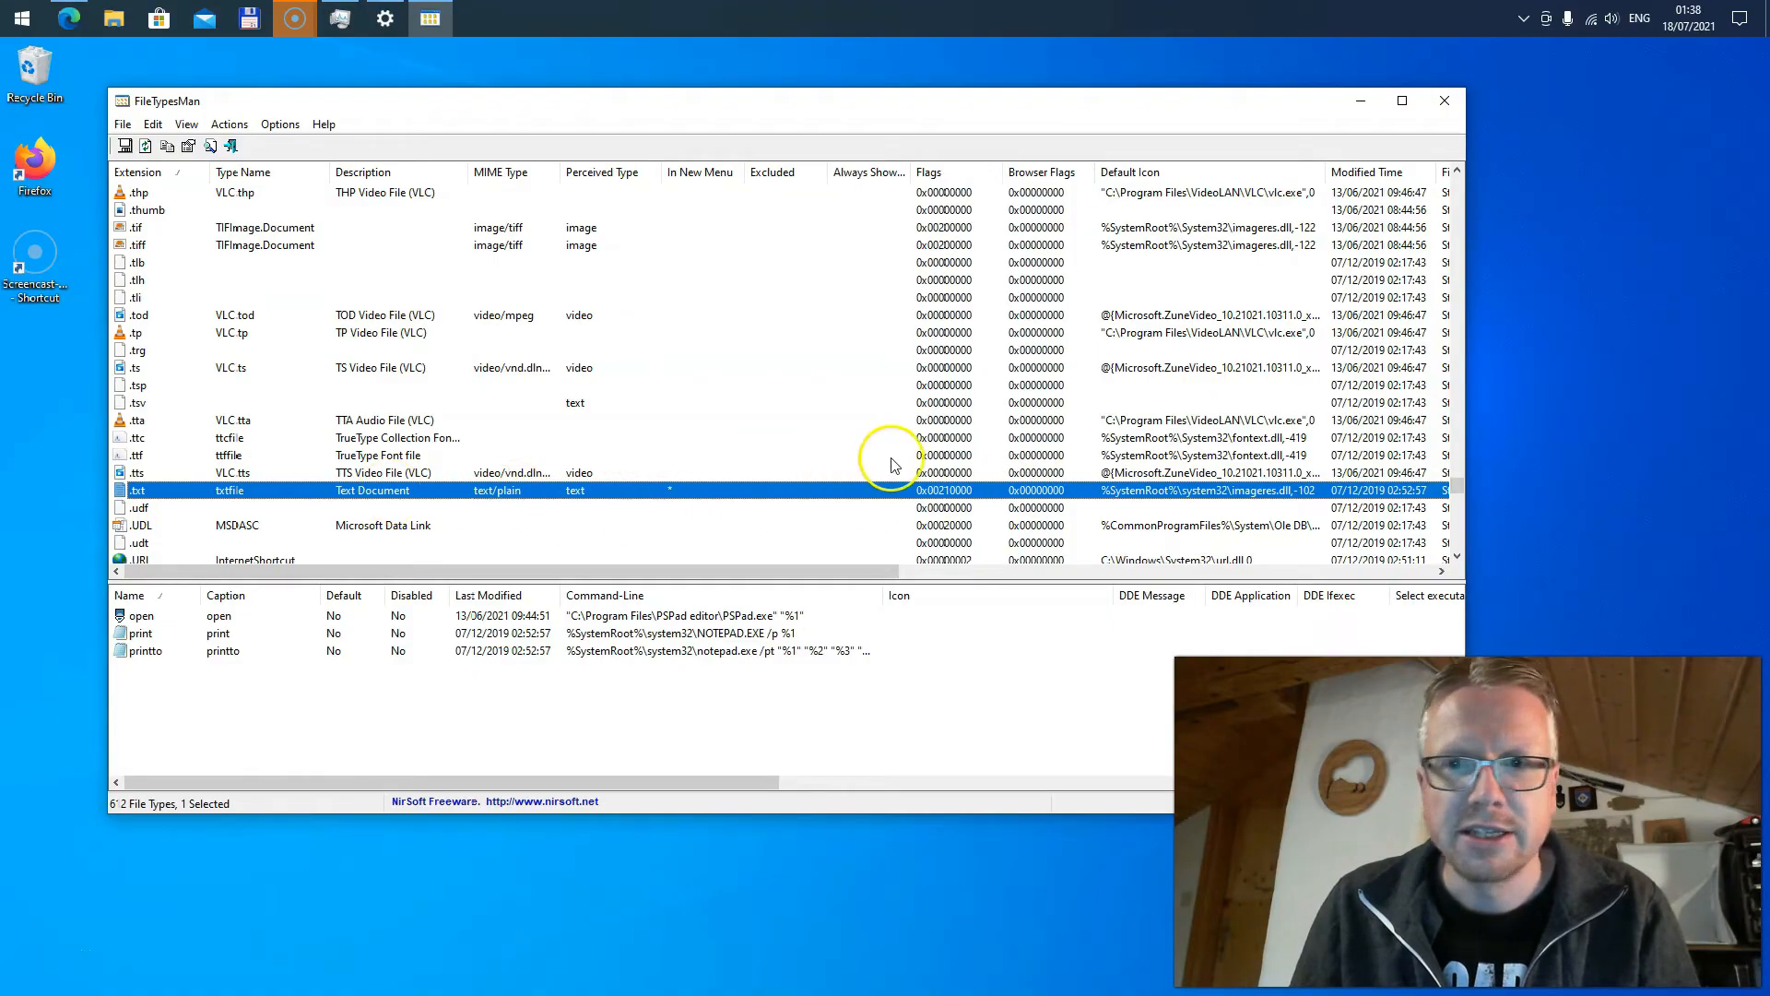
mouse_move(1155, 252)
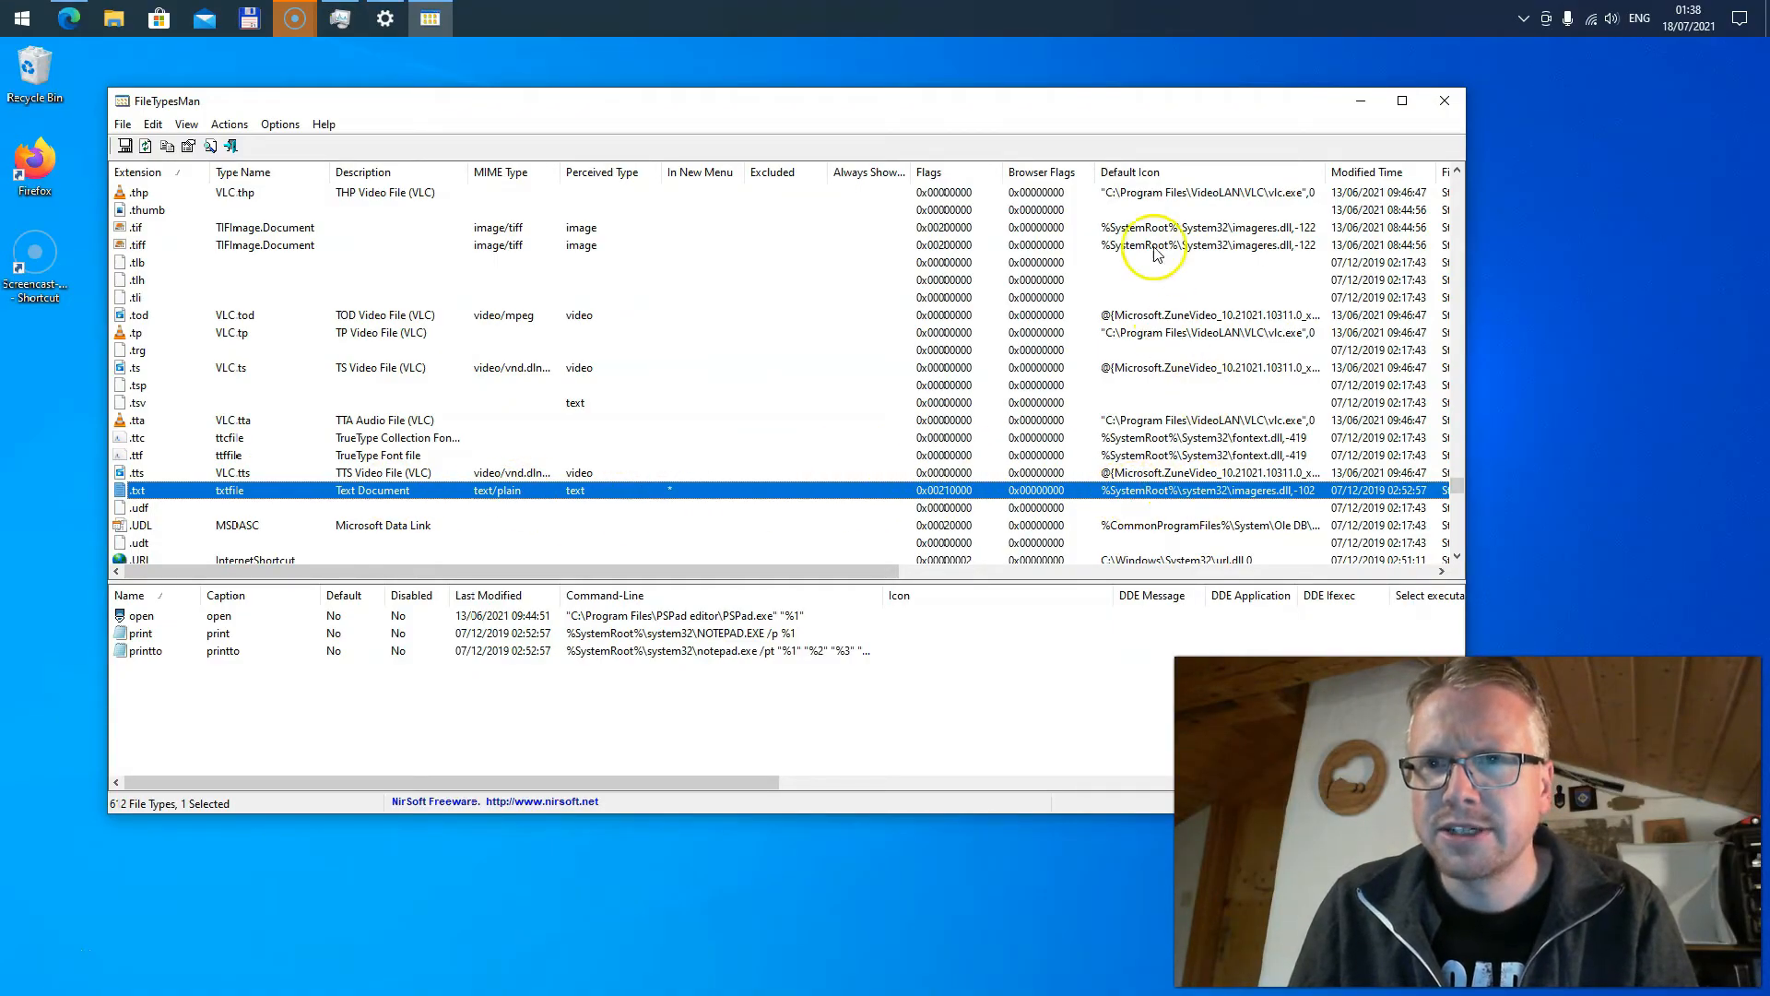
mouse_move(1112, 501)
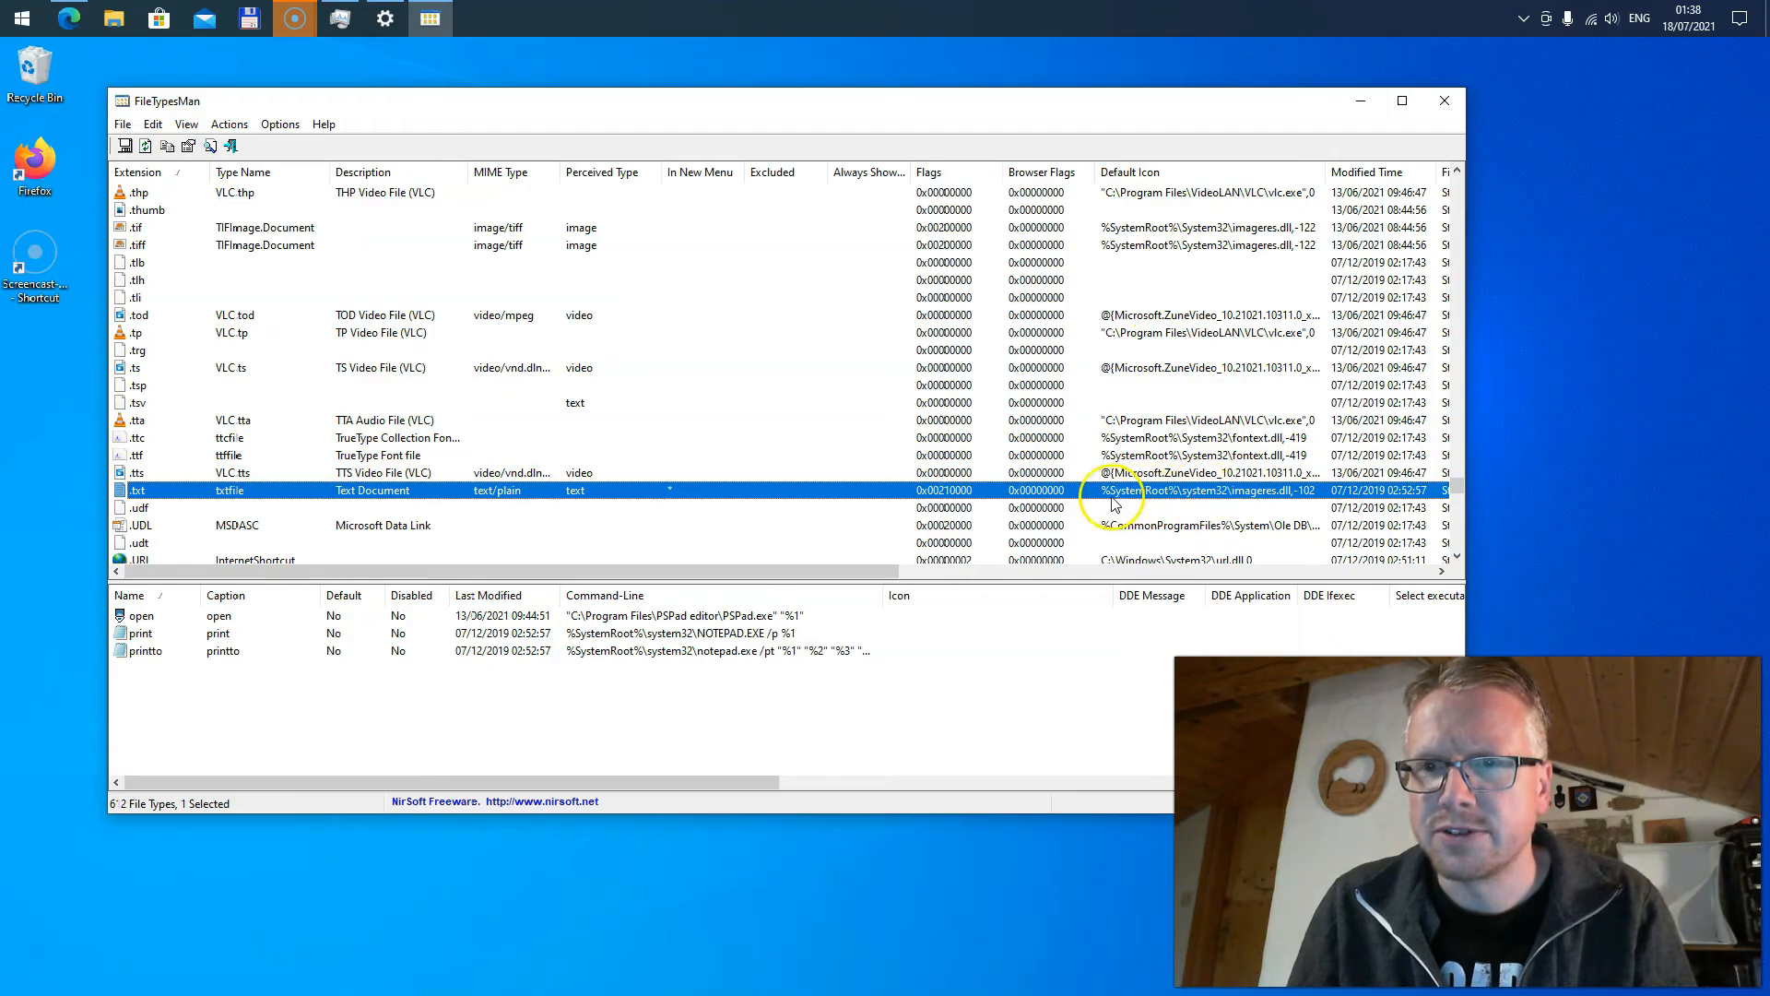
mouse_move(1299, 502)
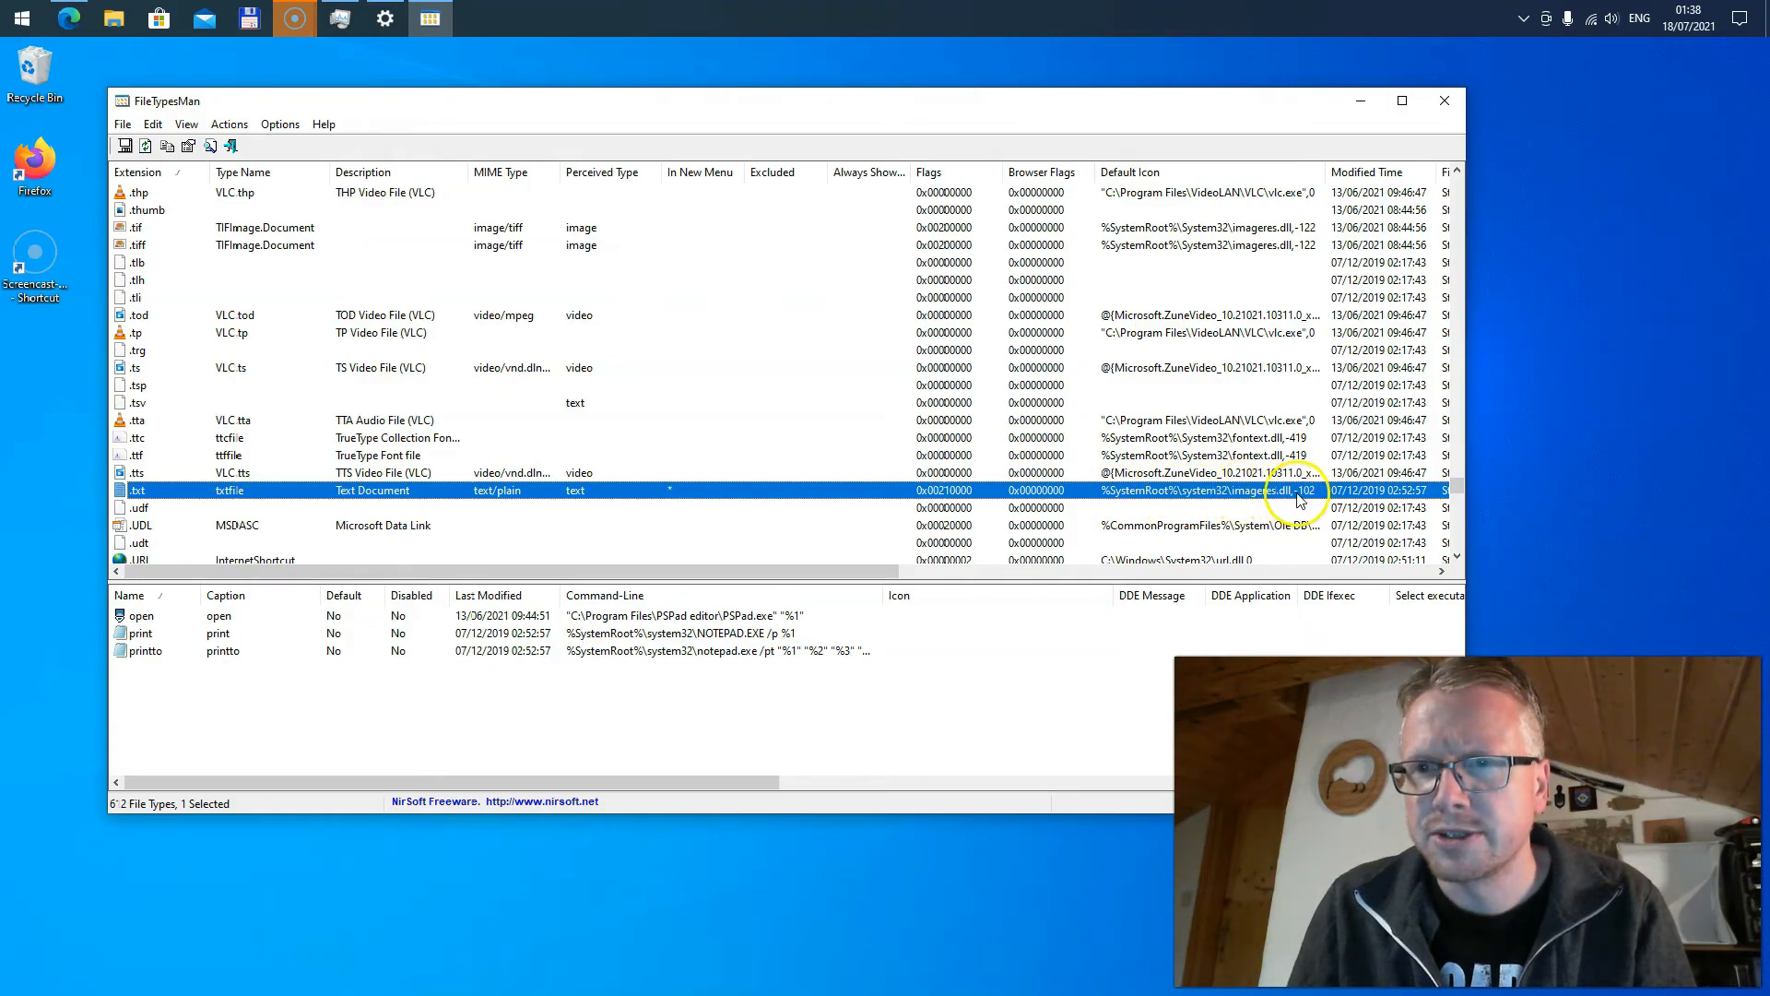
mouse_move(1175, 515)
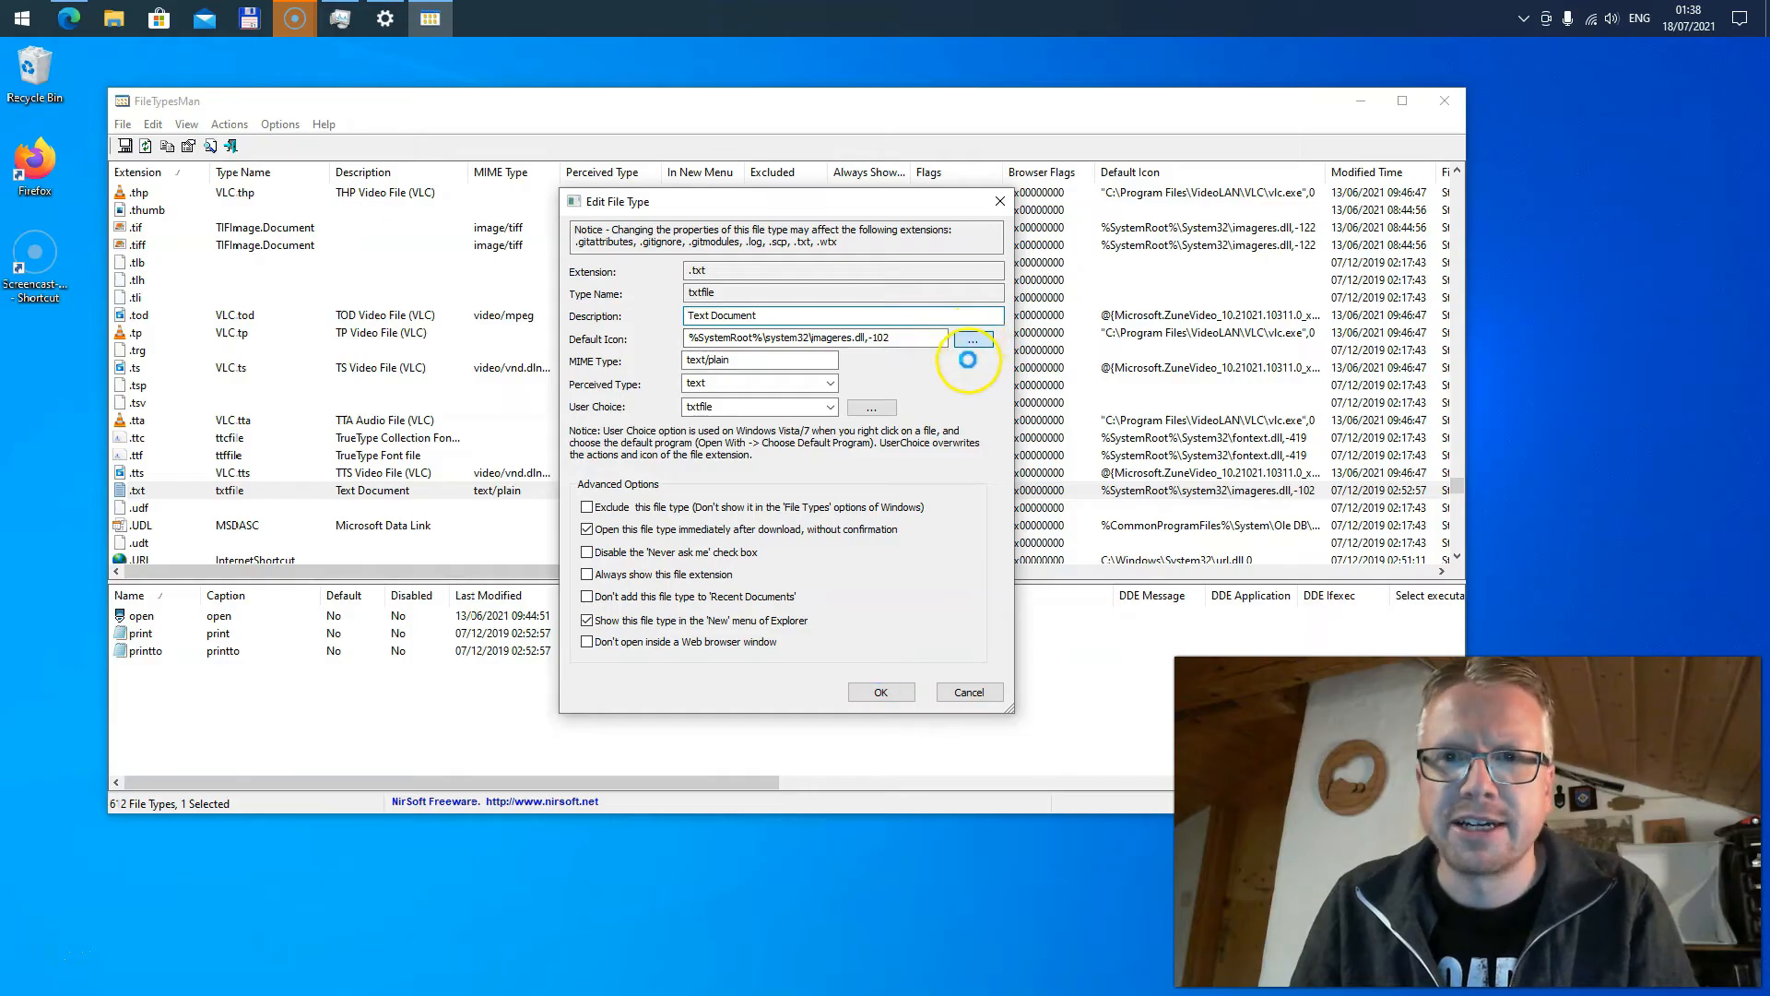
Step: Set the .txt default icon to imageres.dll icon 85 and apply it
left_click(972, 339)
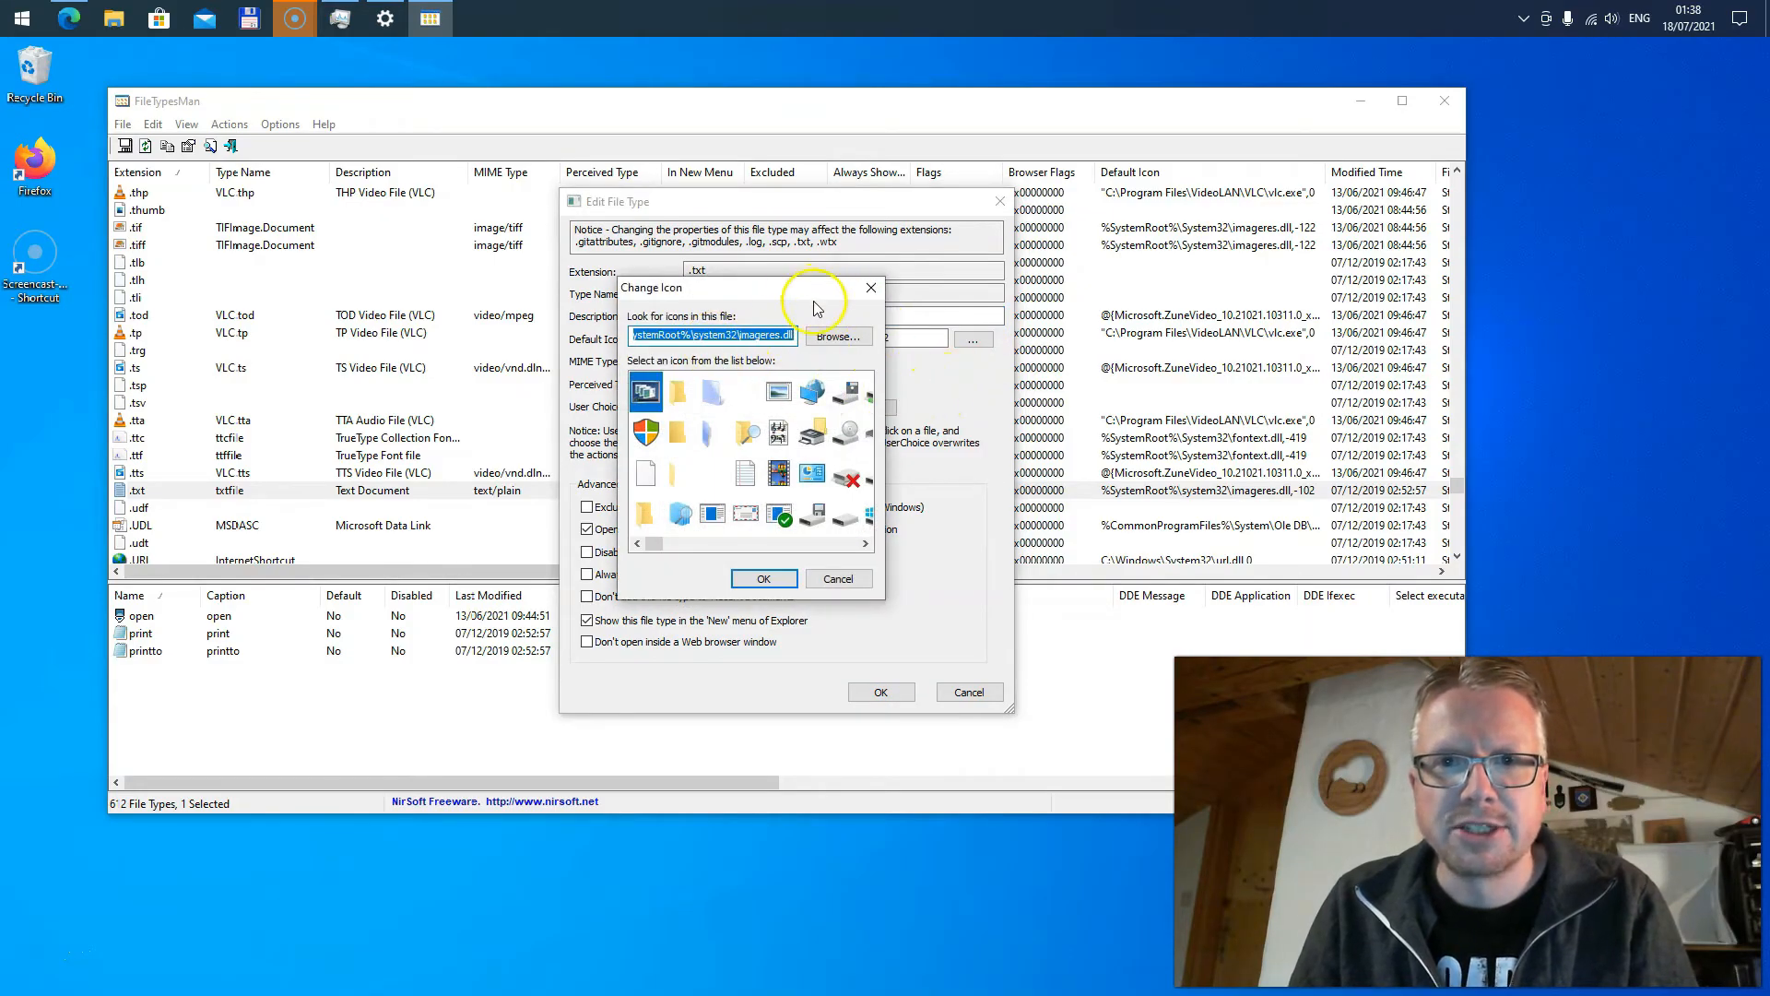
left_click_drag(779, 288, 773, 310)
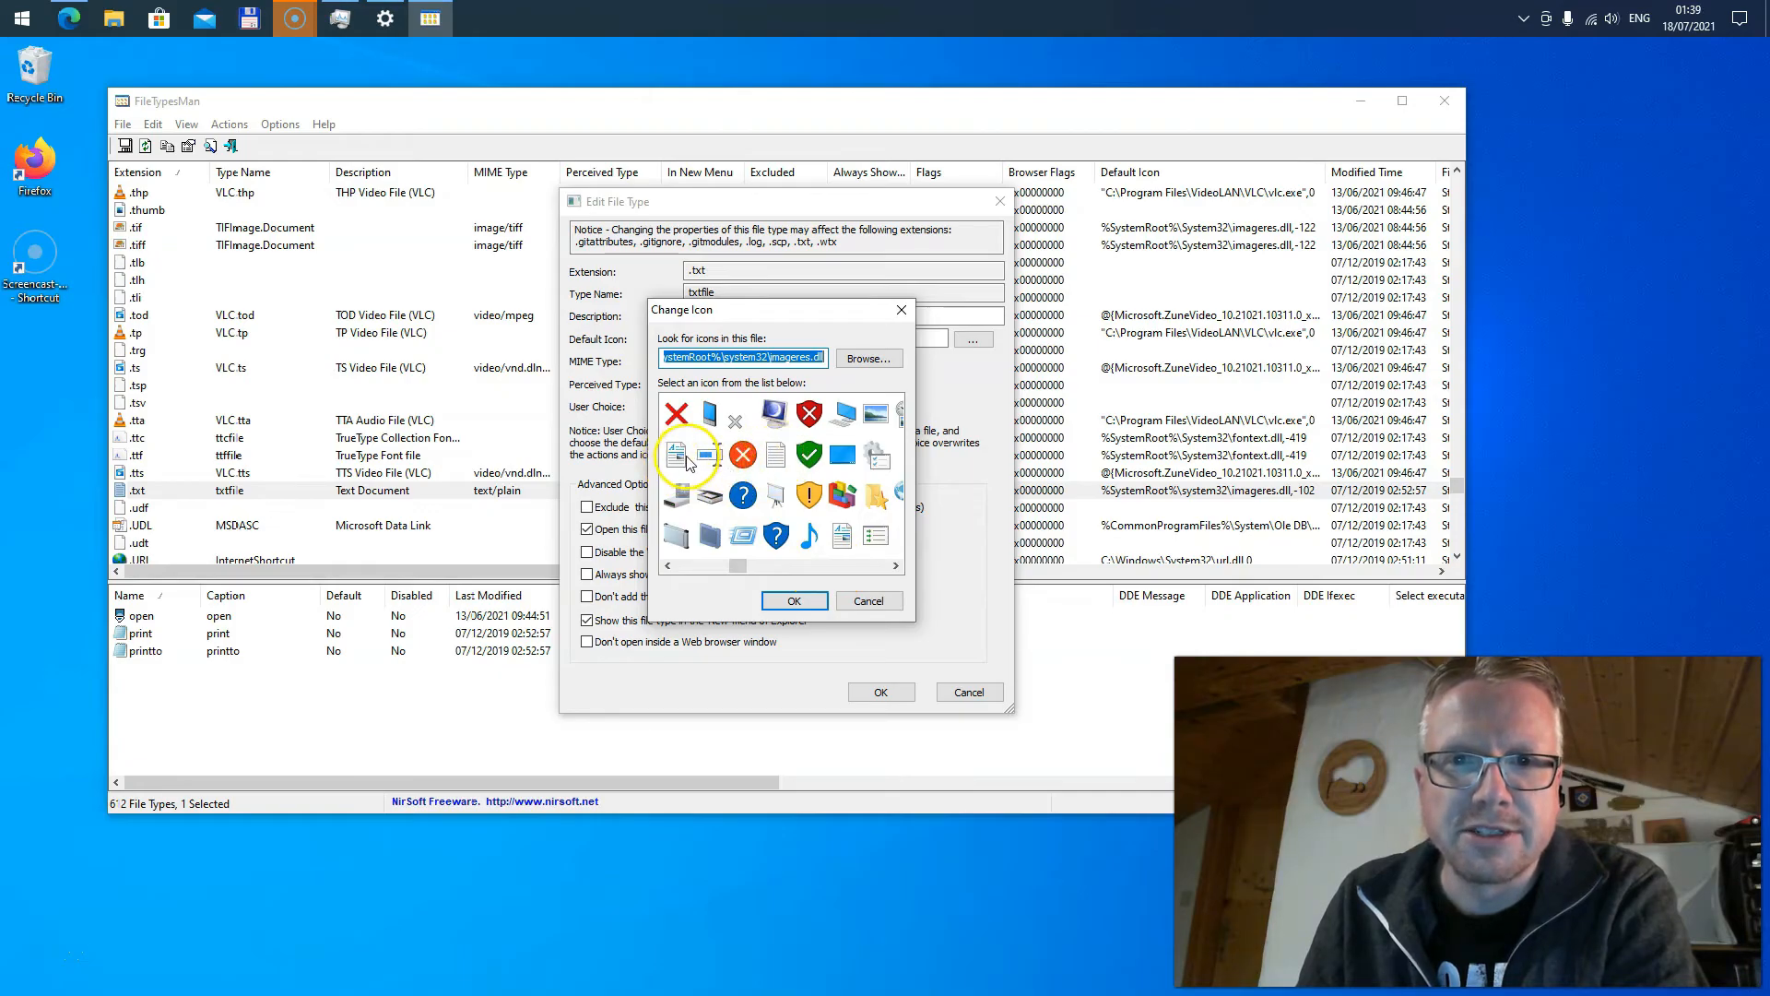
left_click(793, 600)
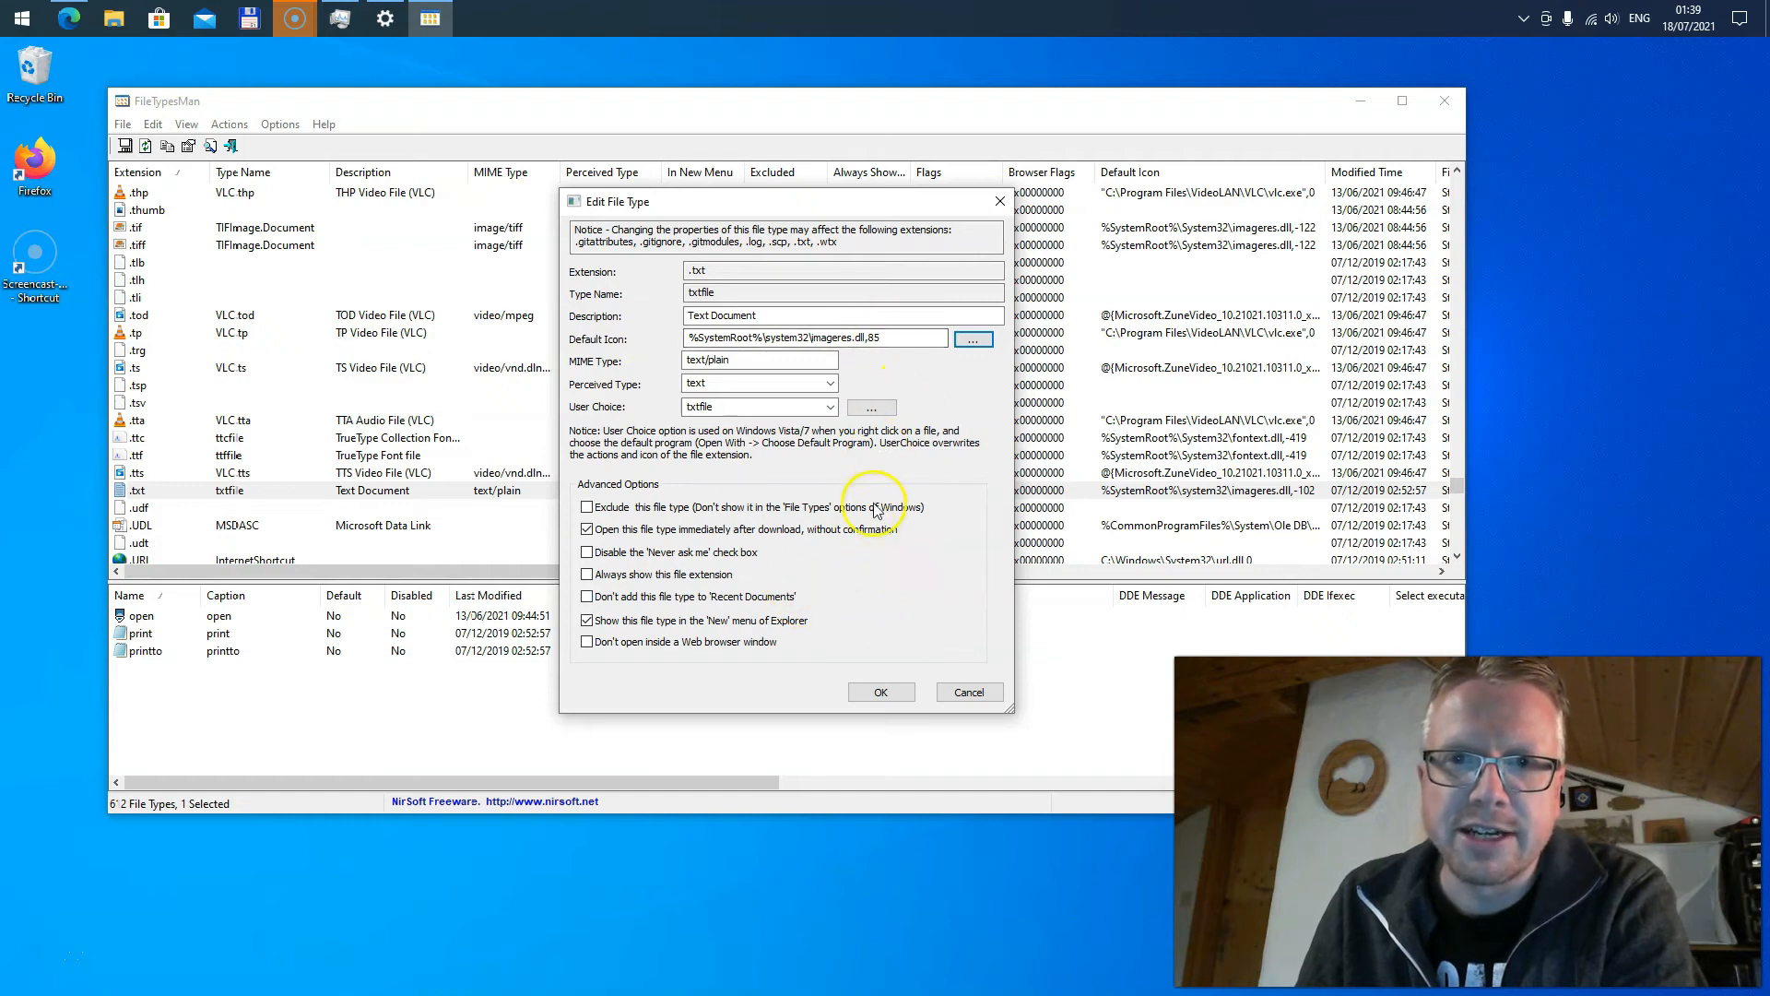
left_click(872, 337)
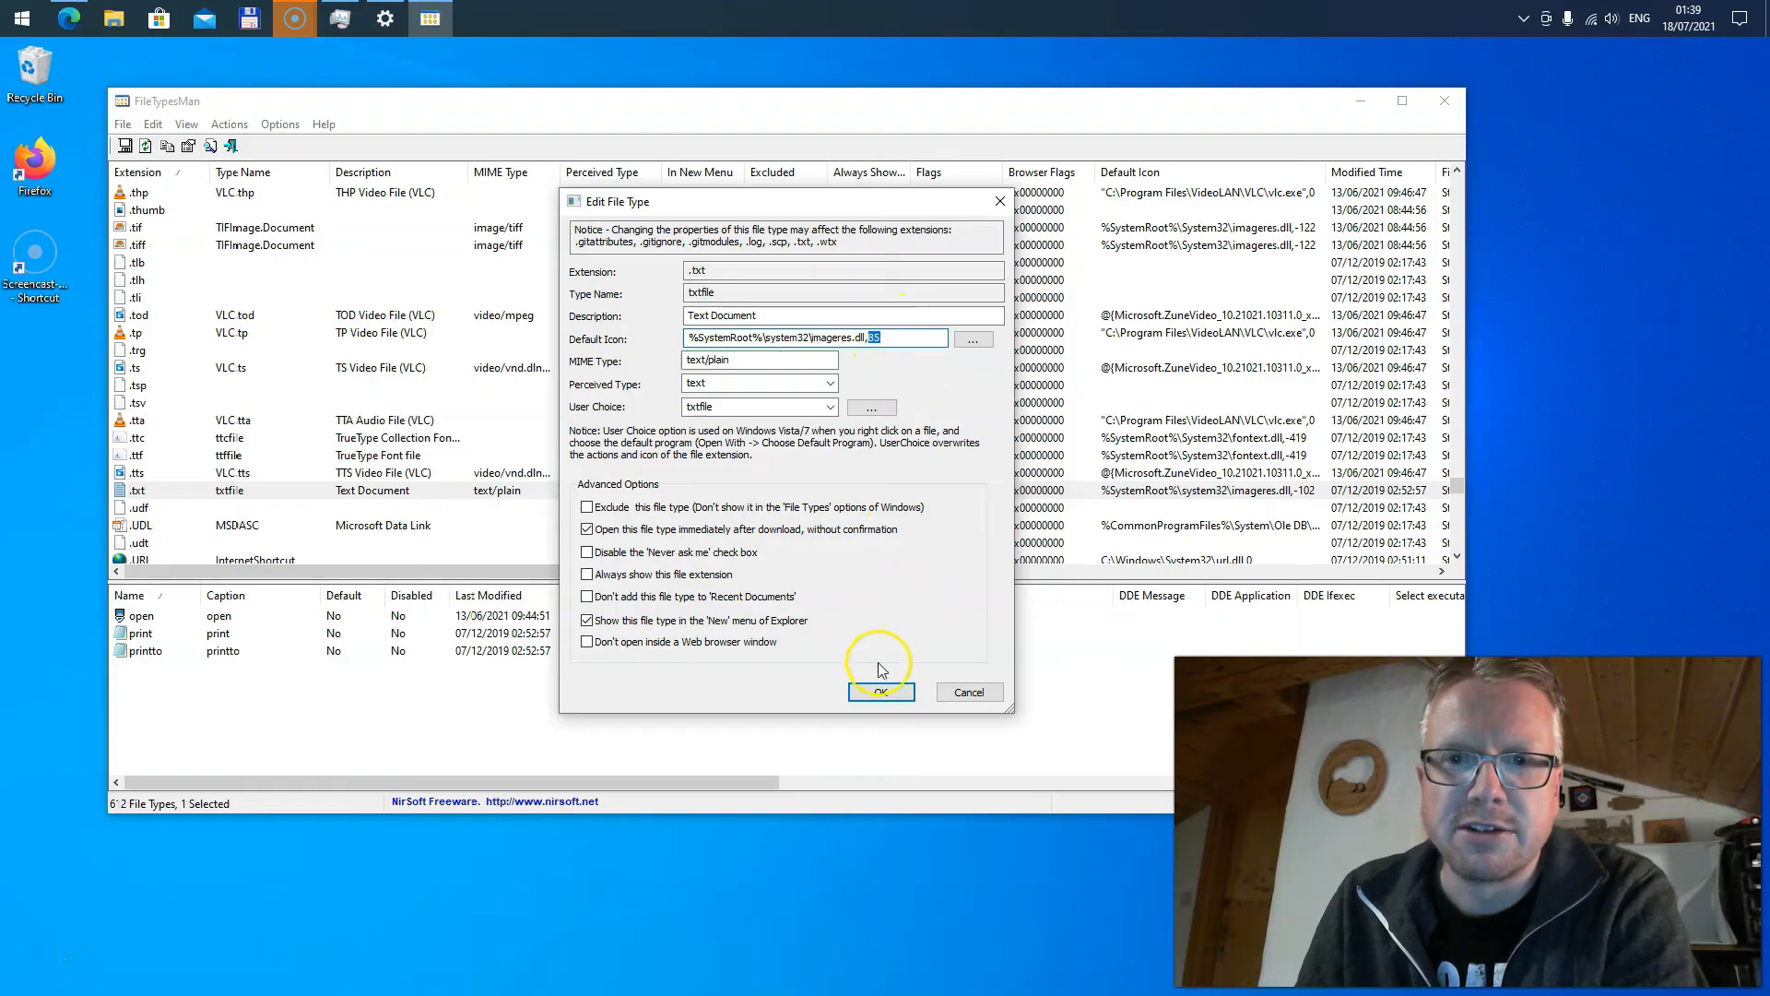
left_click(882, 692)
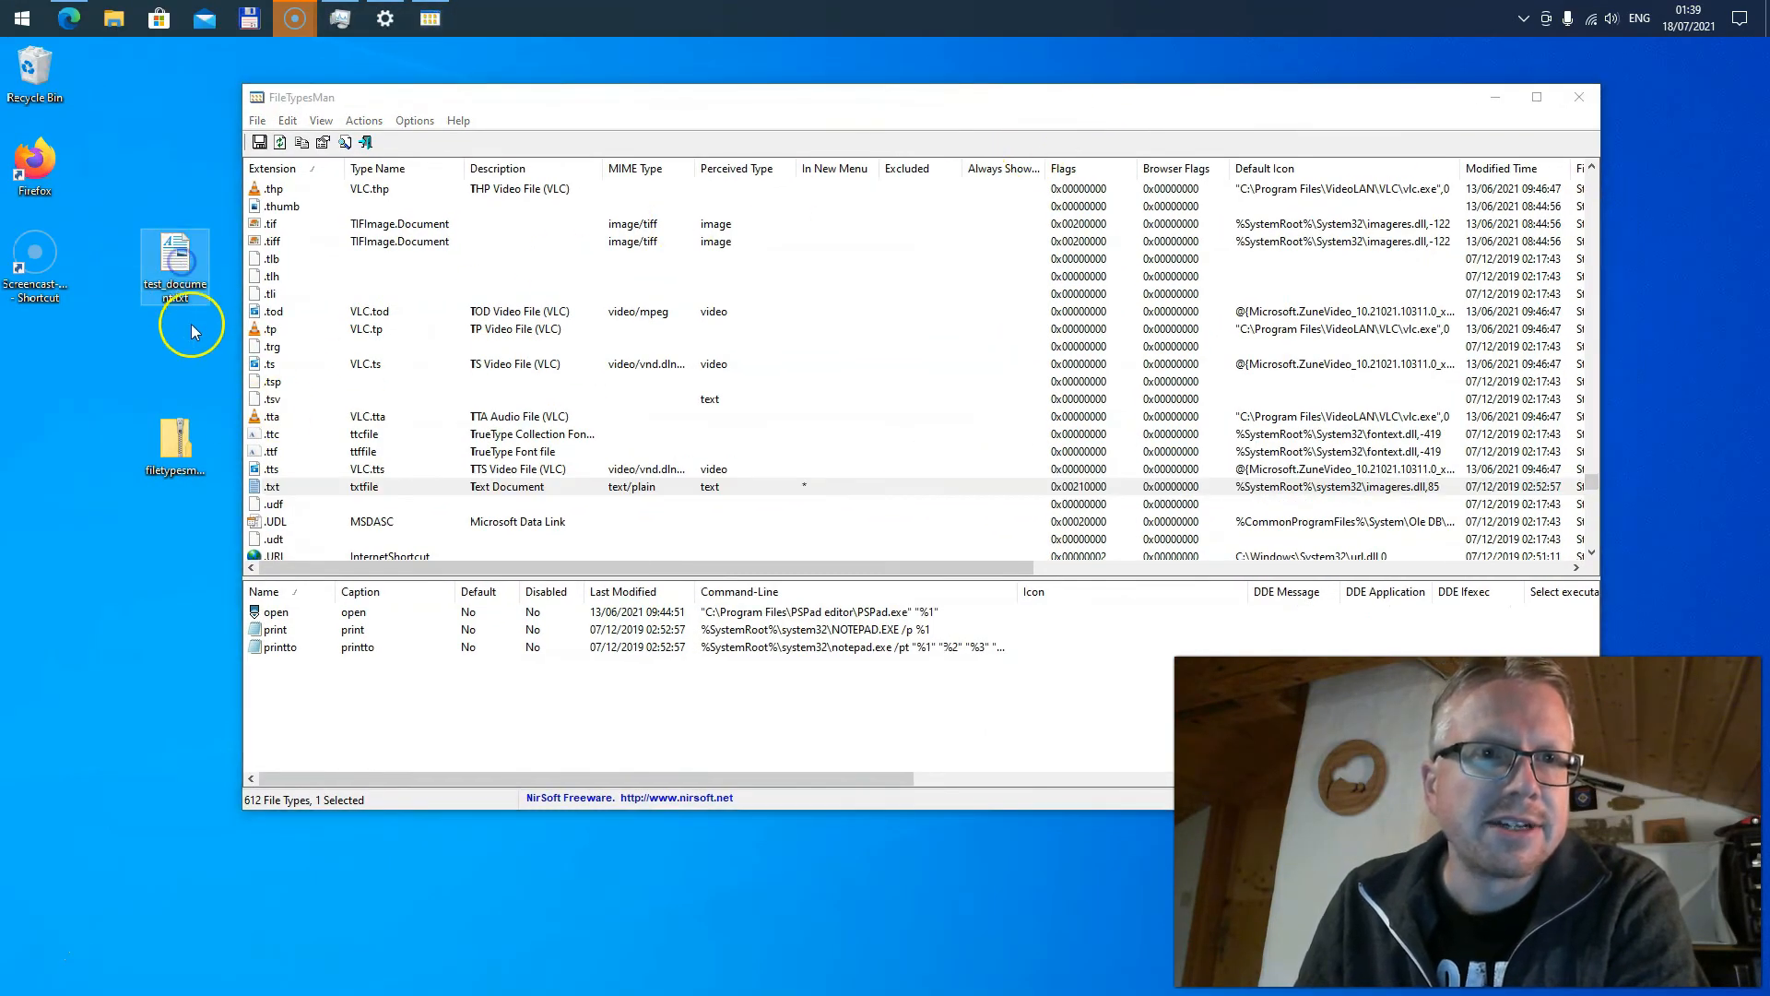
mouse_move(175, 260)
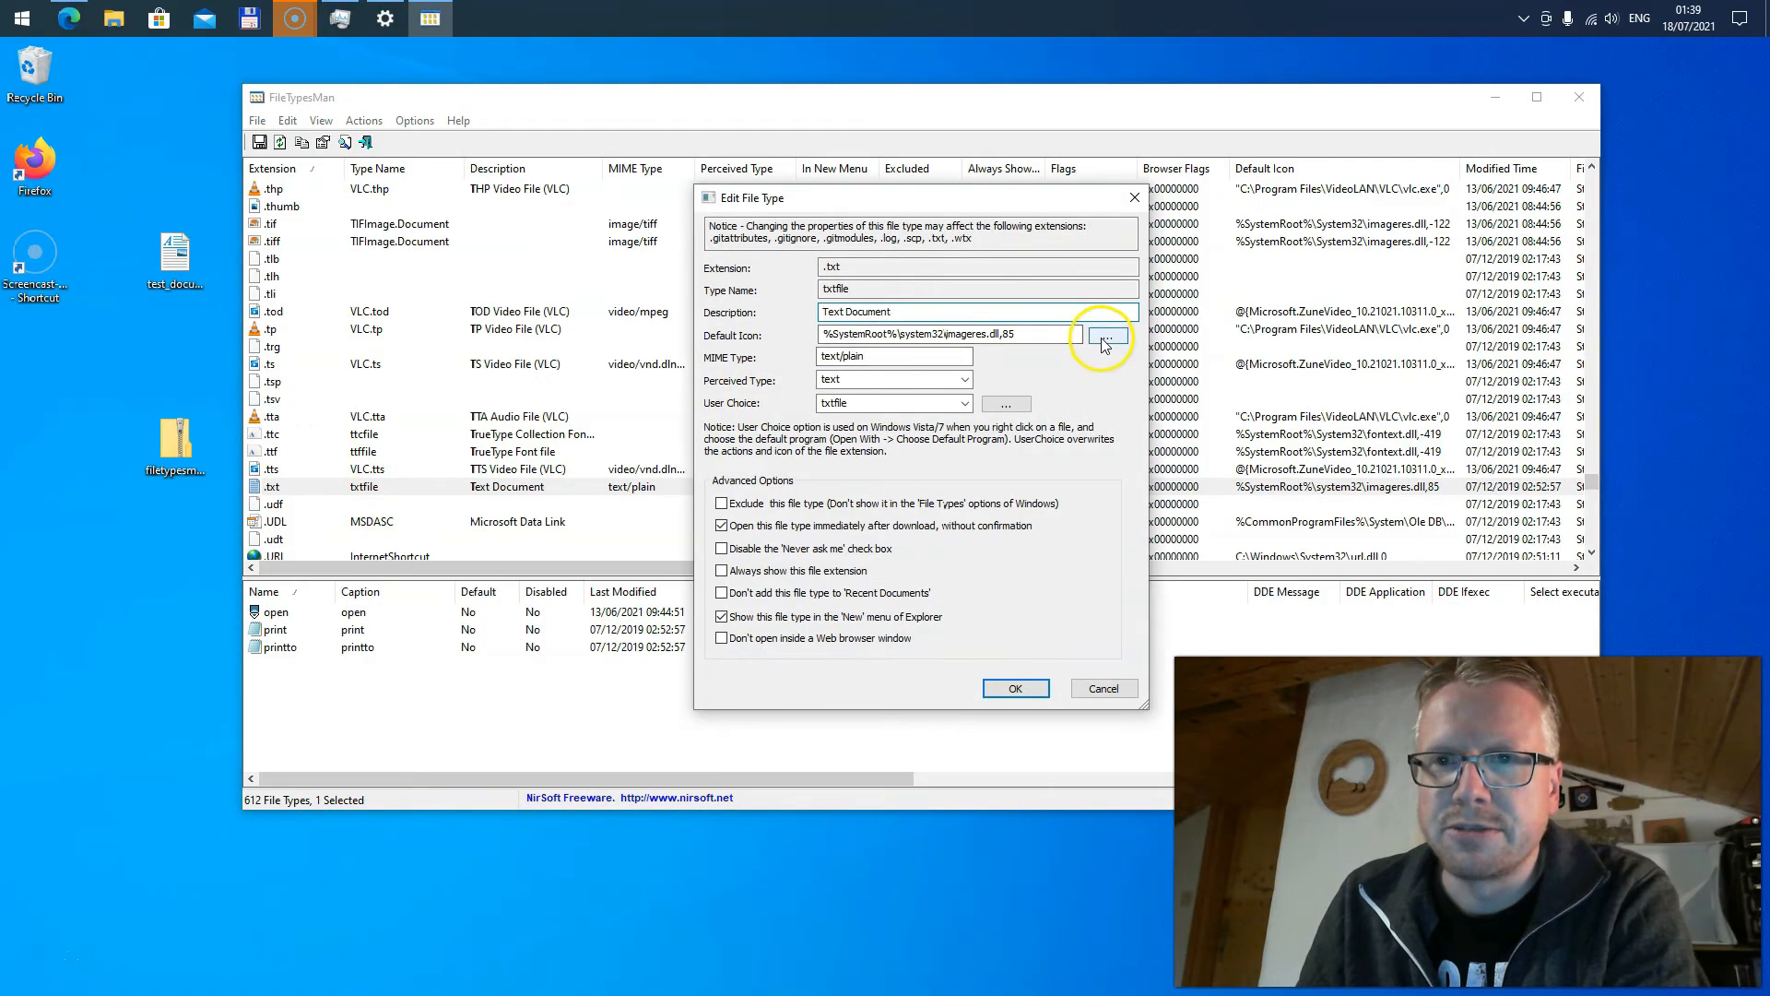
Step: Change the .txt default icon to imageres.dll icon 97 and apply it
left_click(1108, 336)
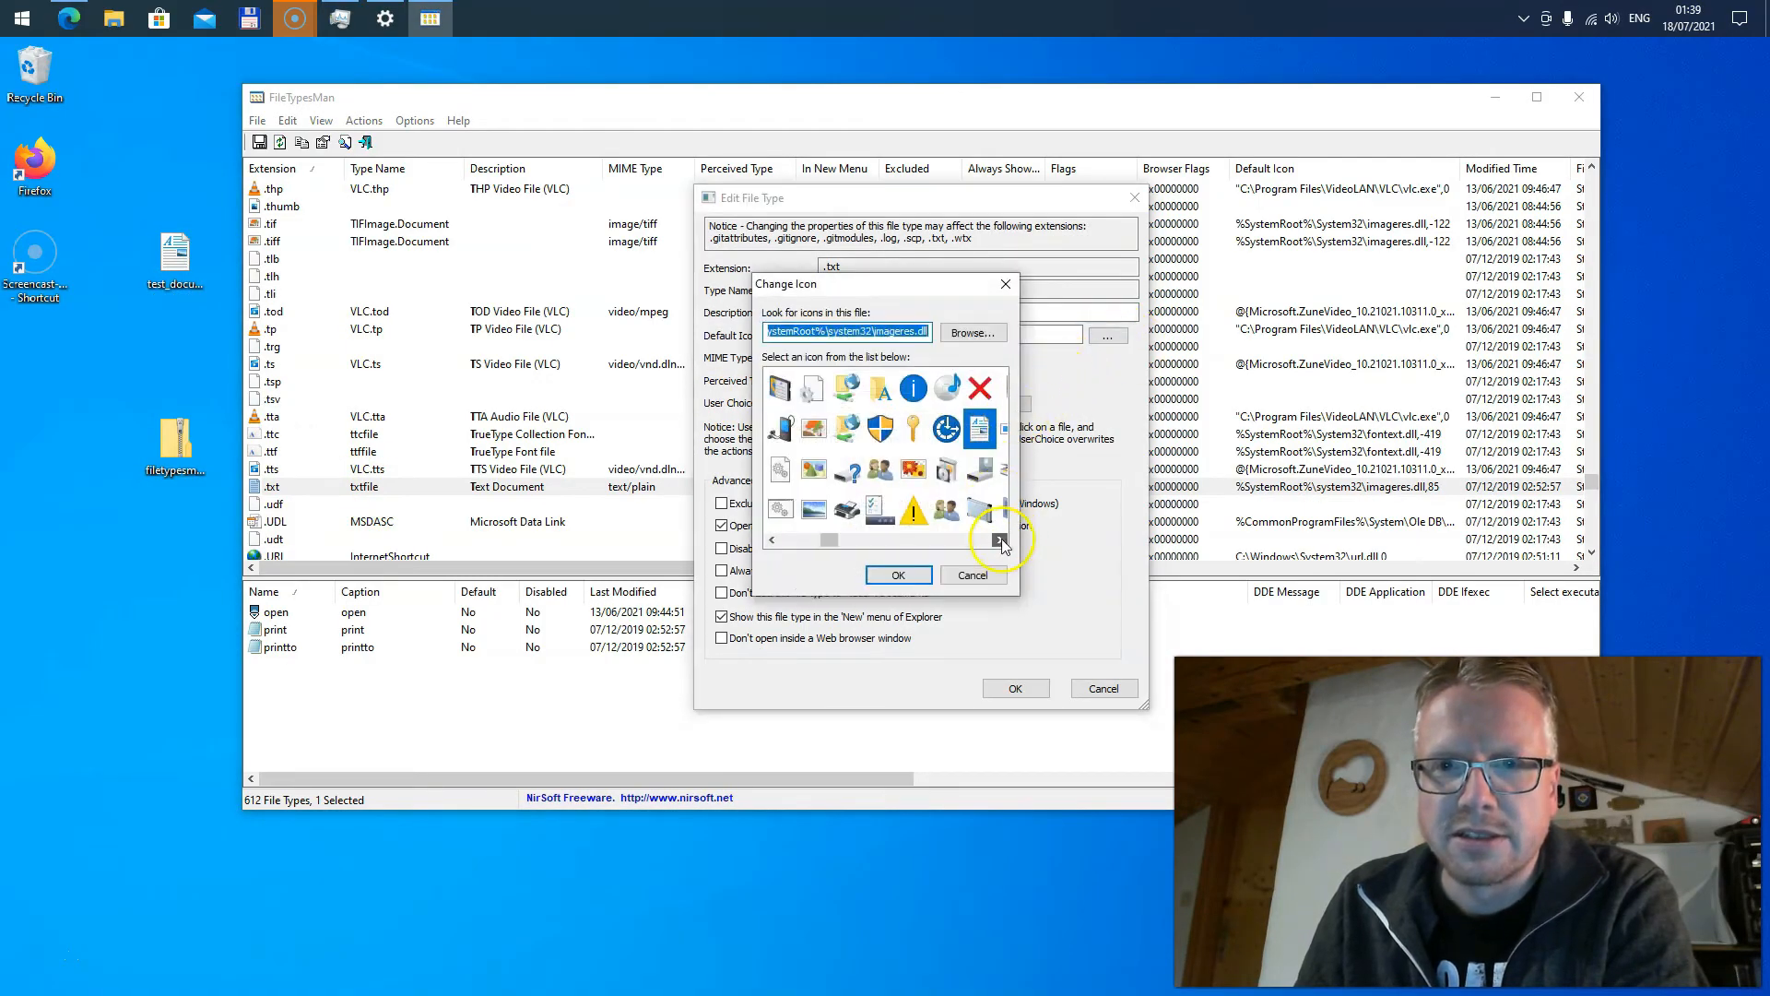
left_click(998, 540)
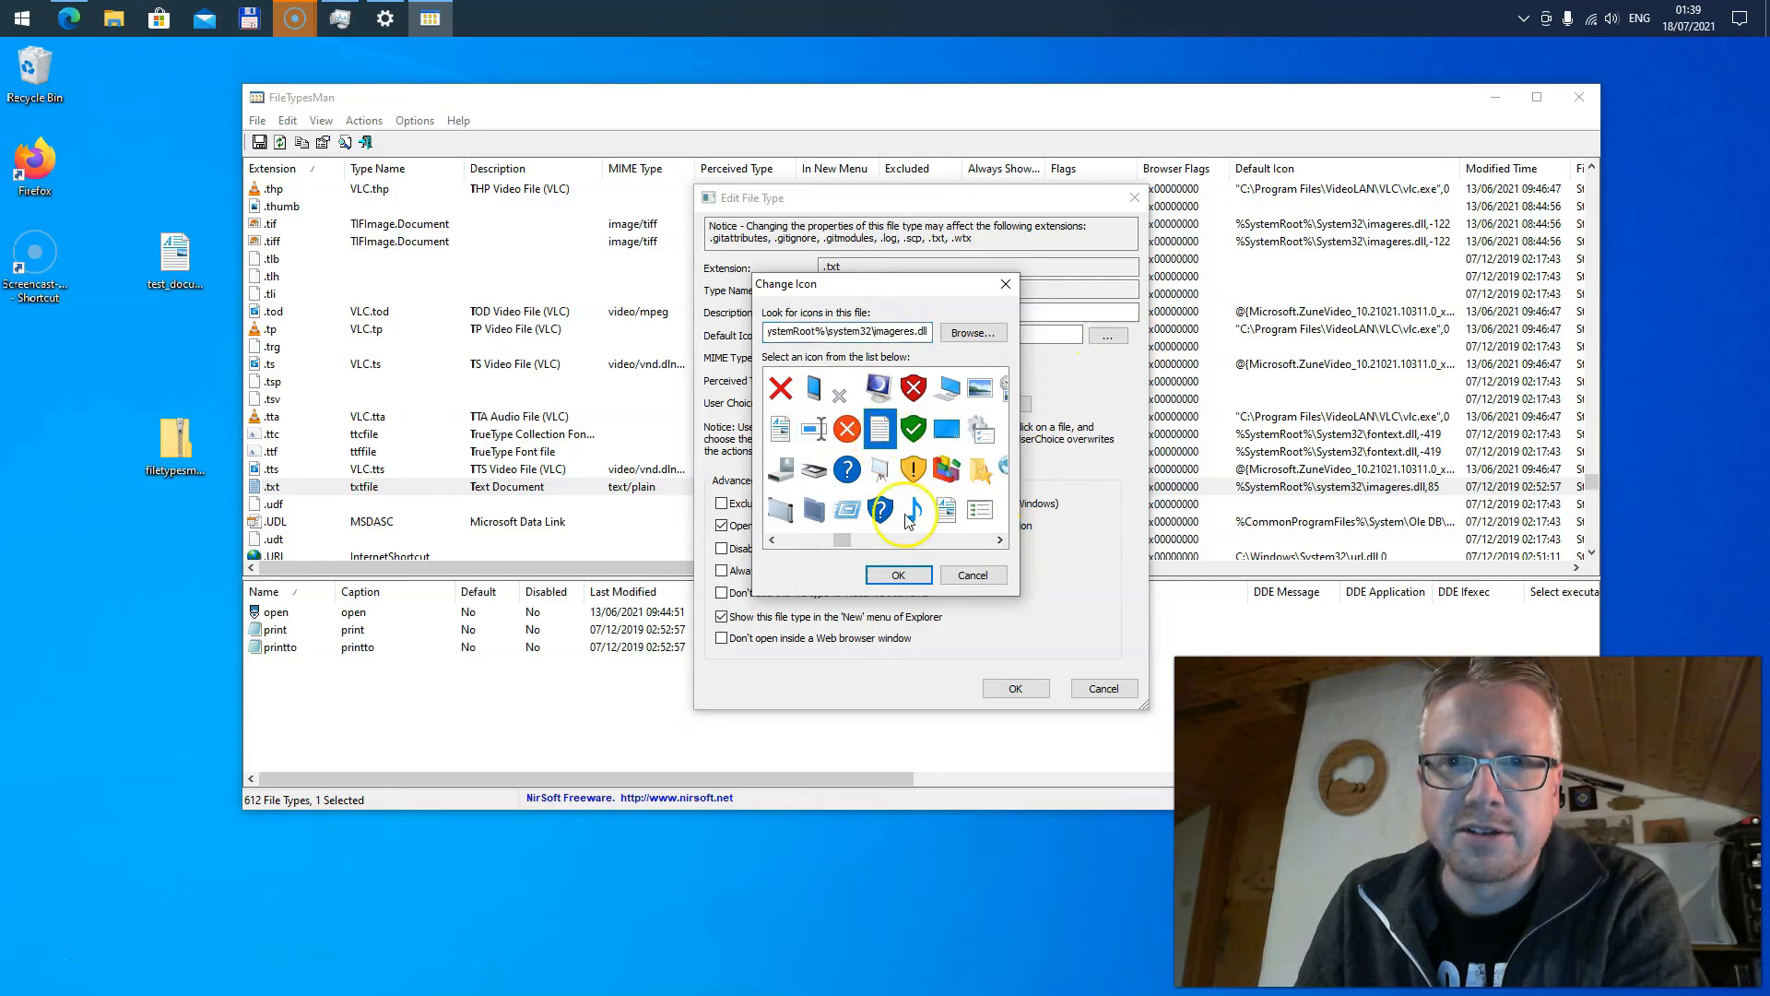
left_click(898, 575)
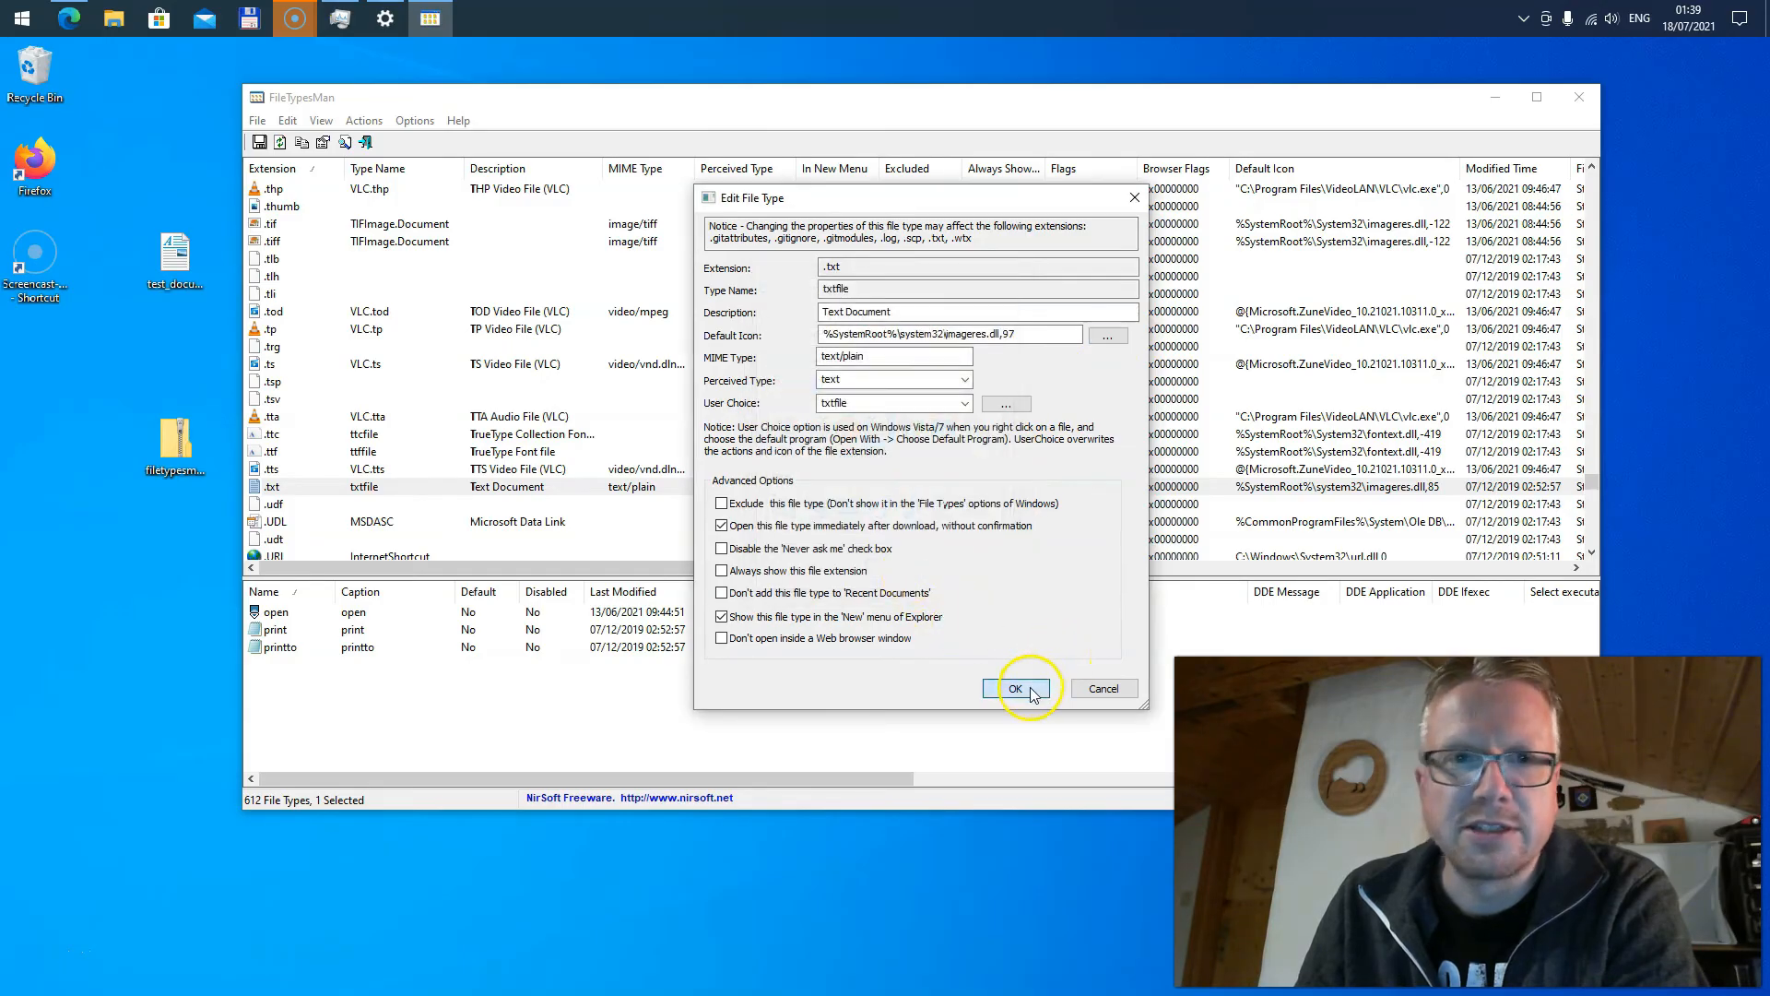
left_click(1013, 688)
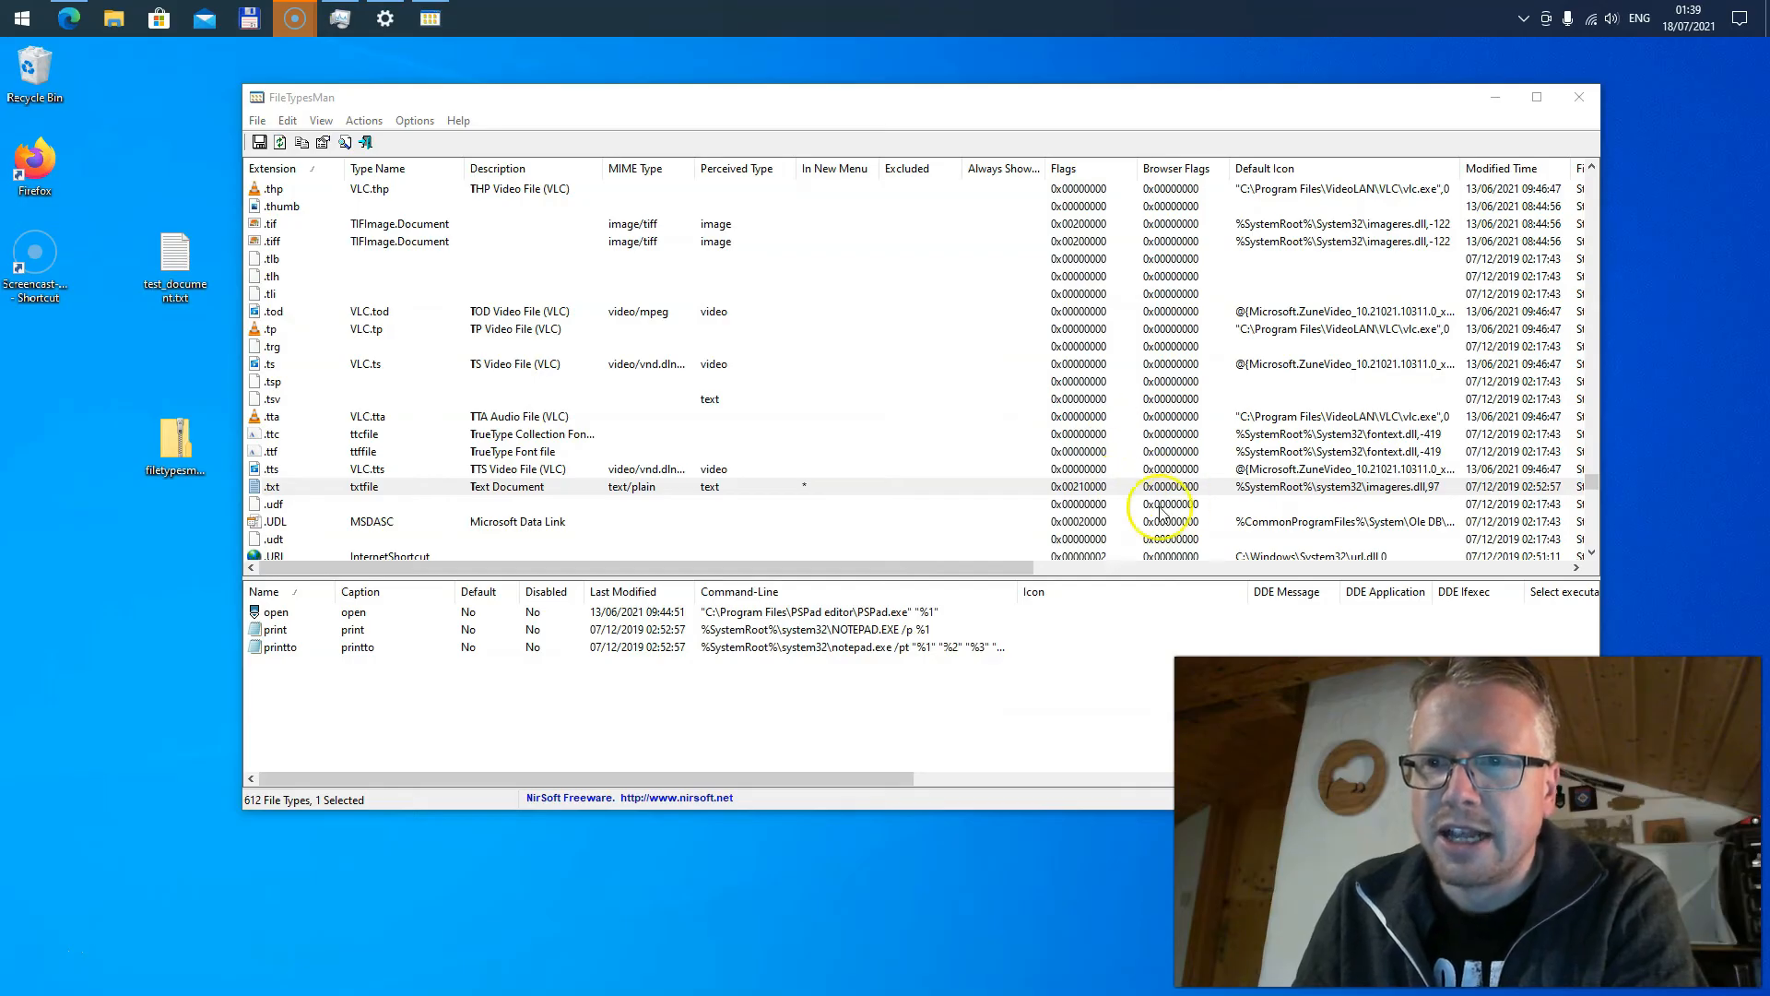
mouse_move(463, 496)
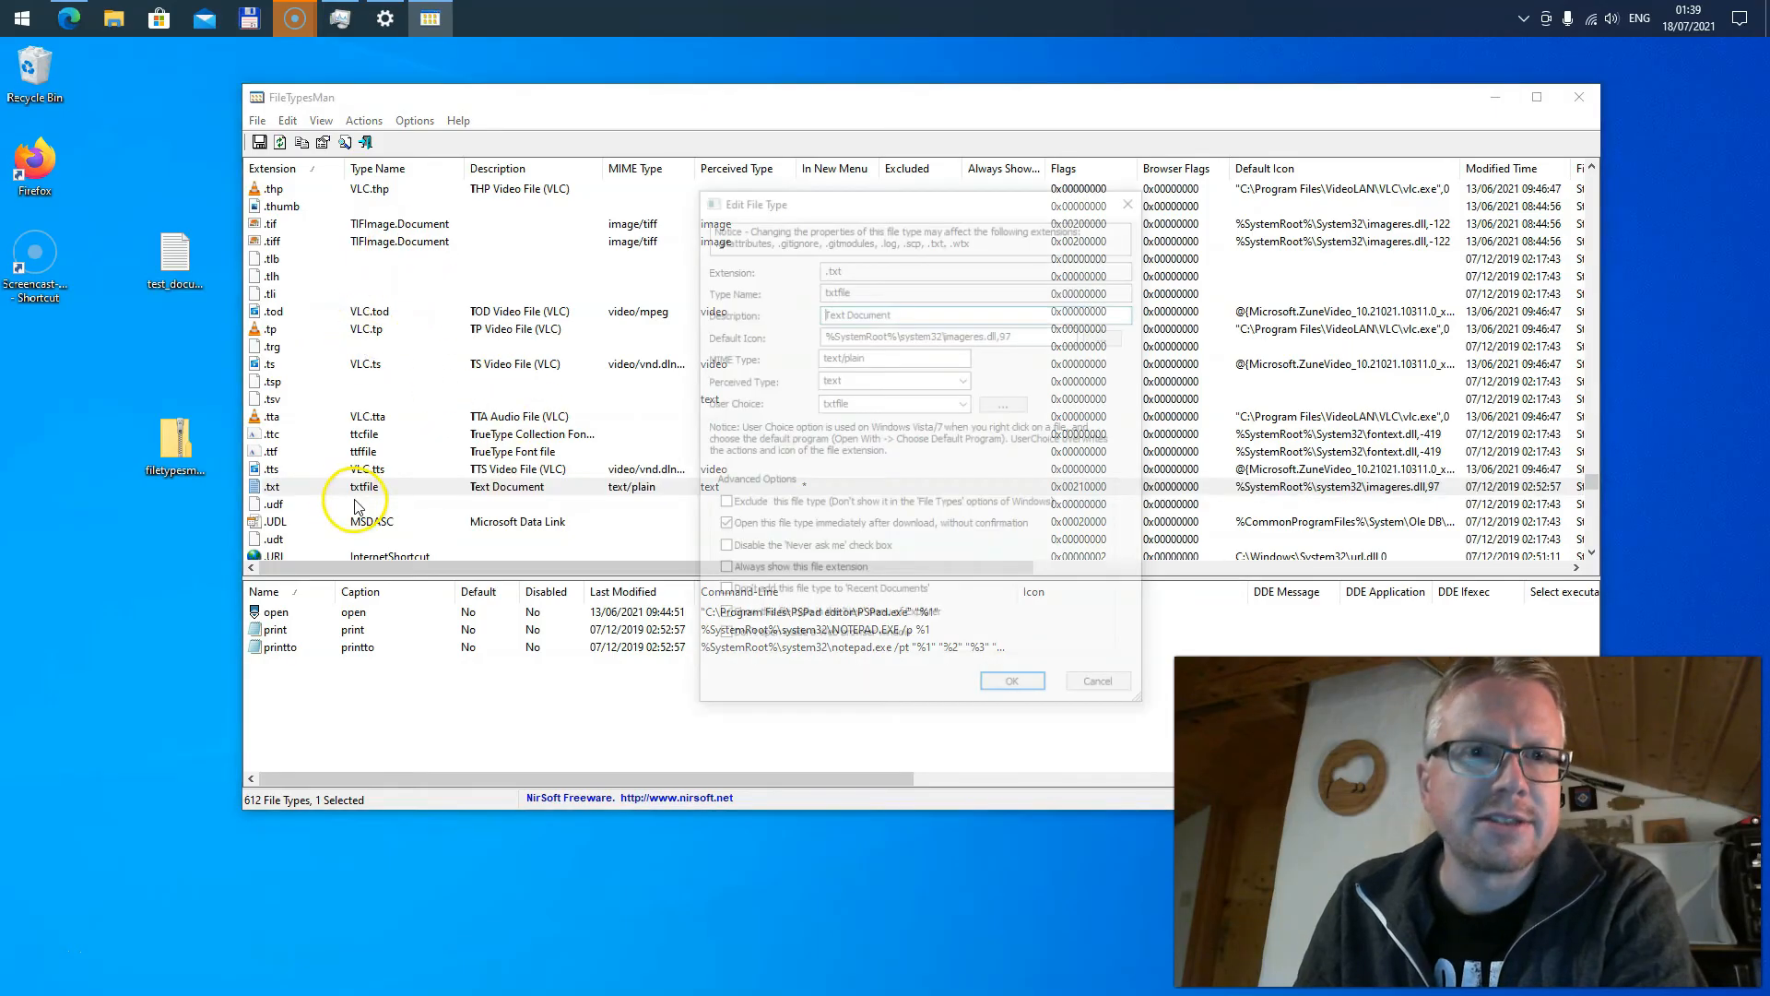
Step: From the .txt Change Icon dialog, browse for an icon source in C:\Program Files
left_click(1001, 403)
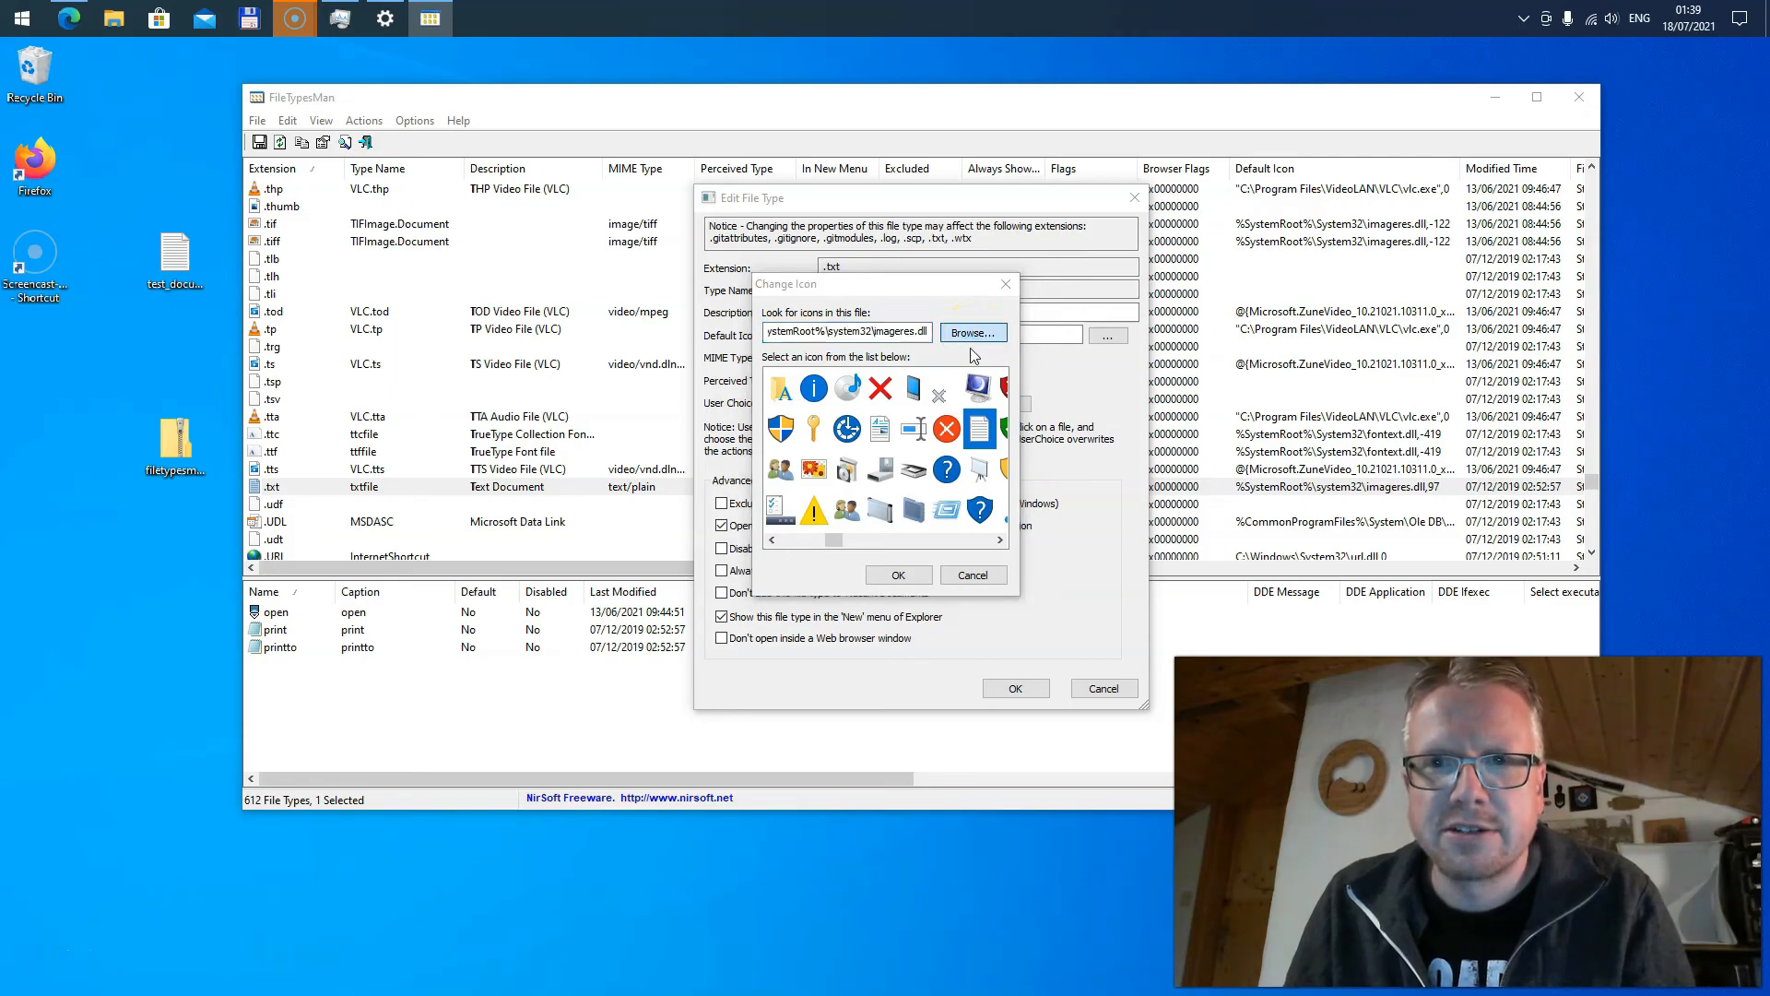
left_click(969, 332)
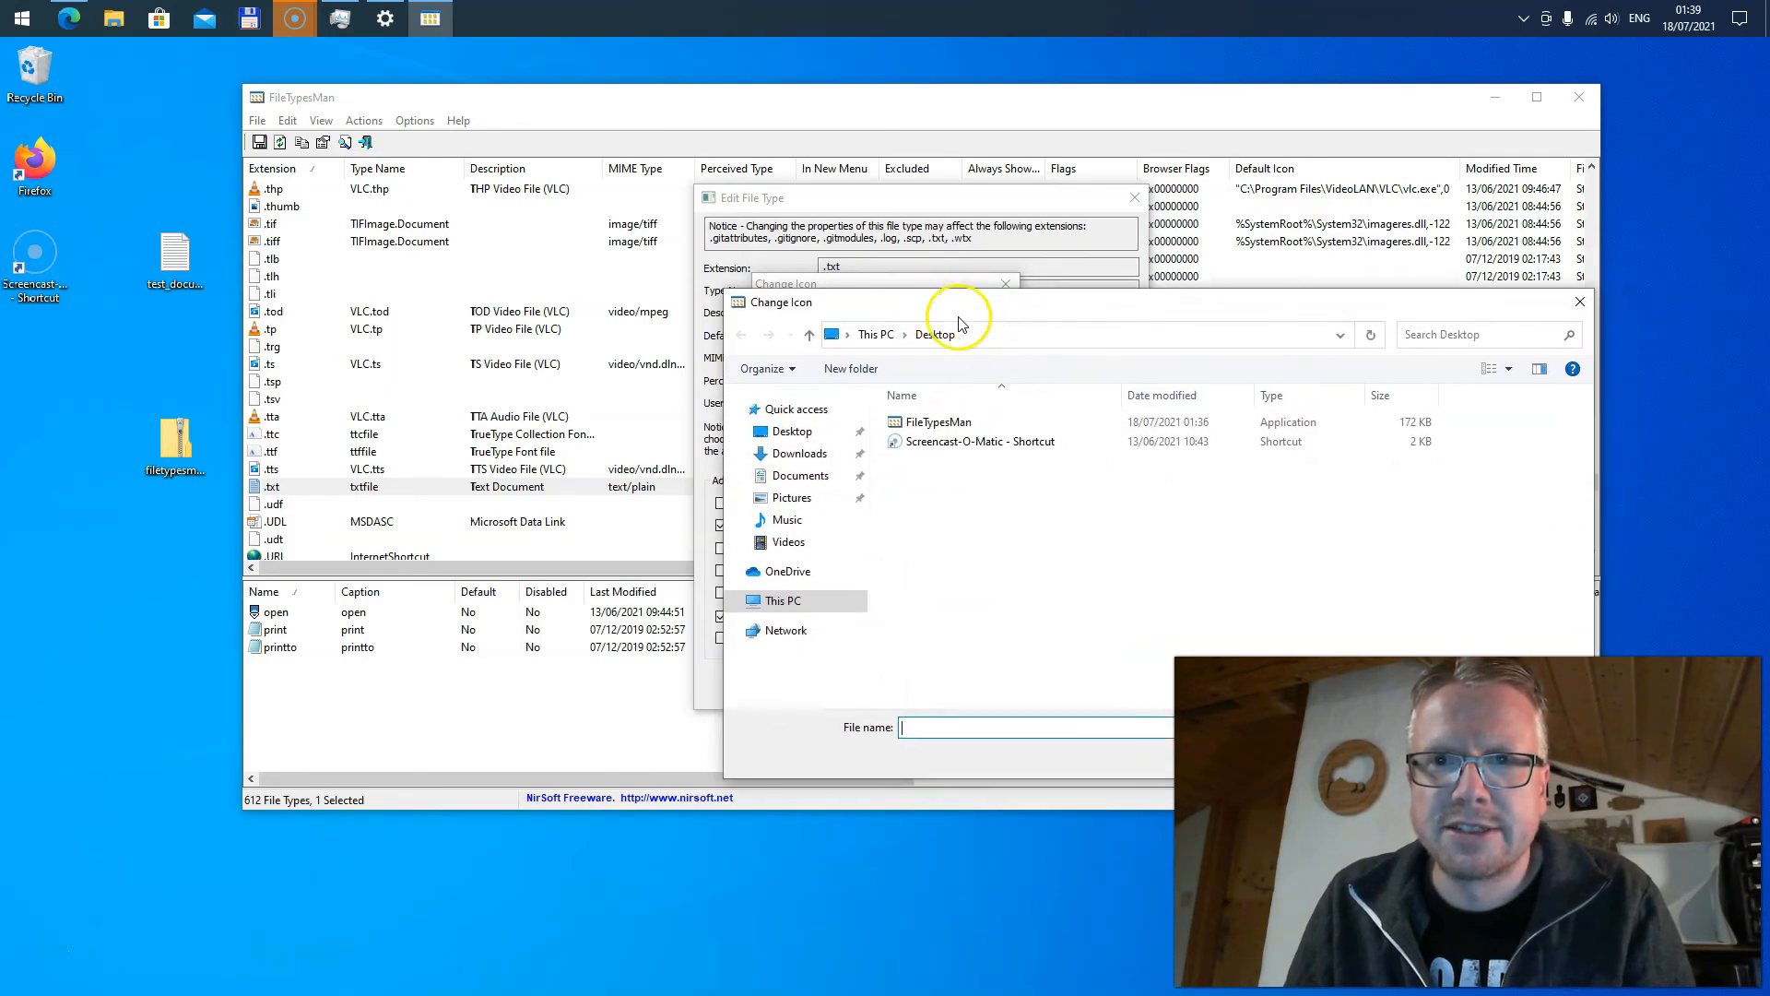
left_click(782, 599)
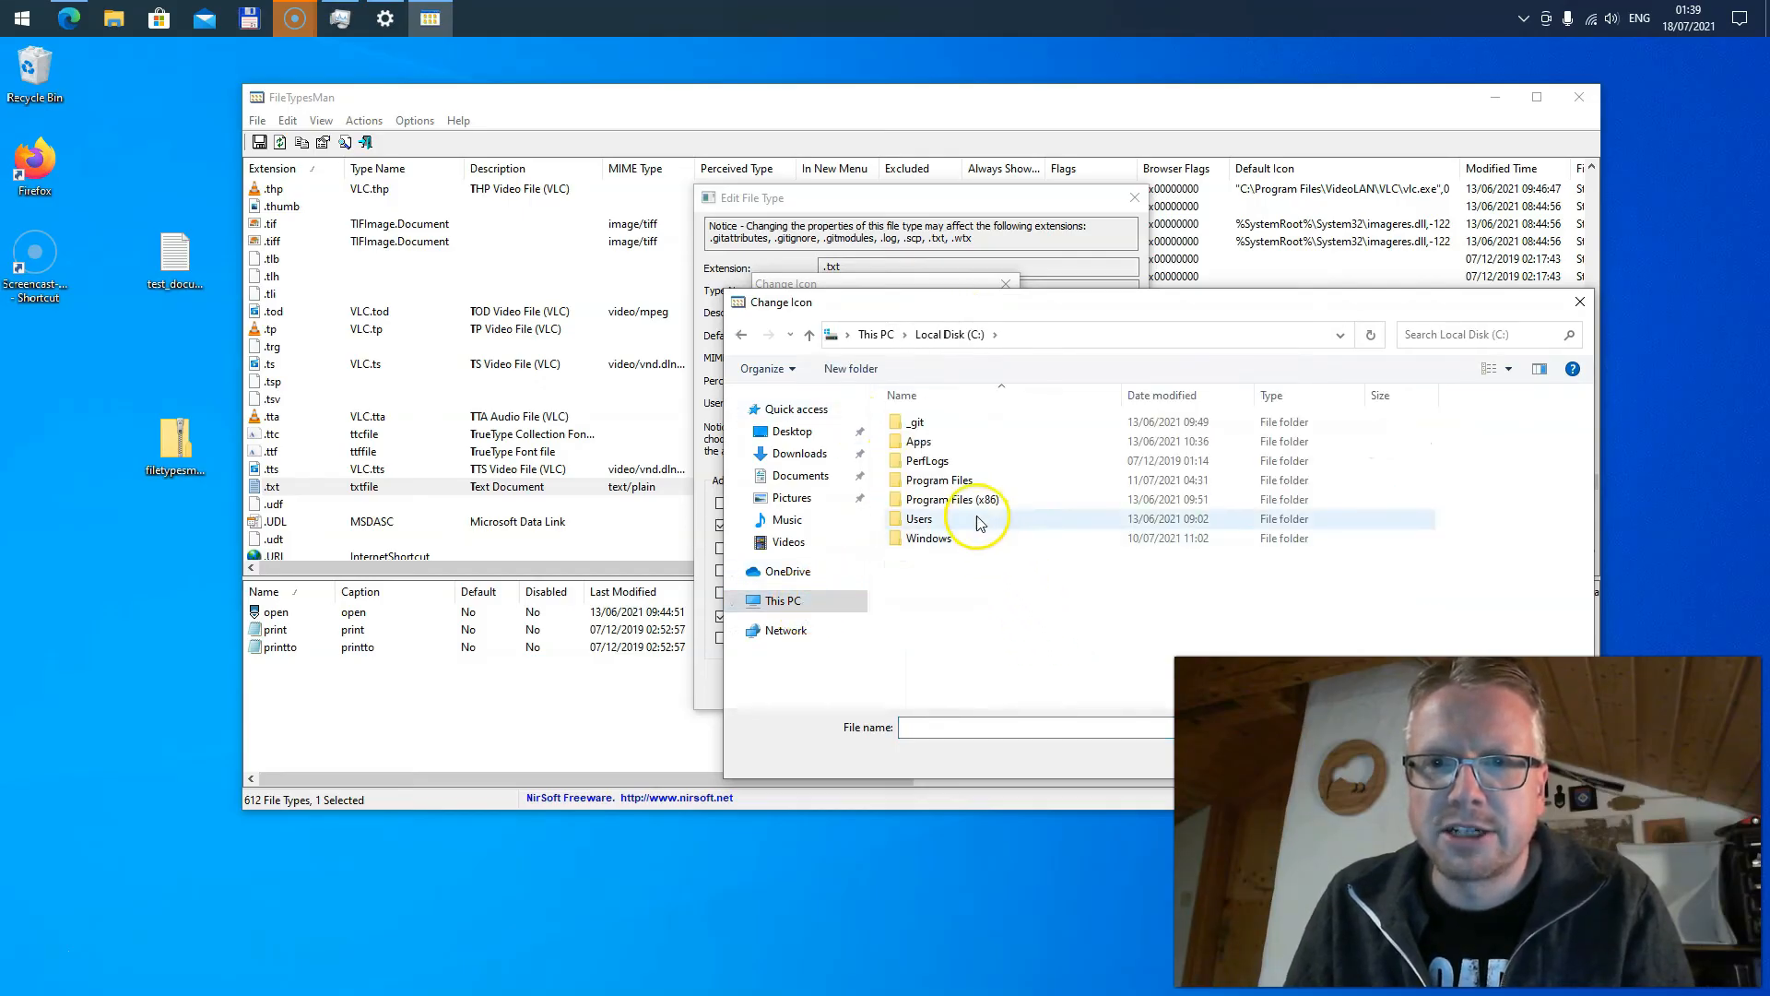
double_click(937, 479)
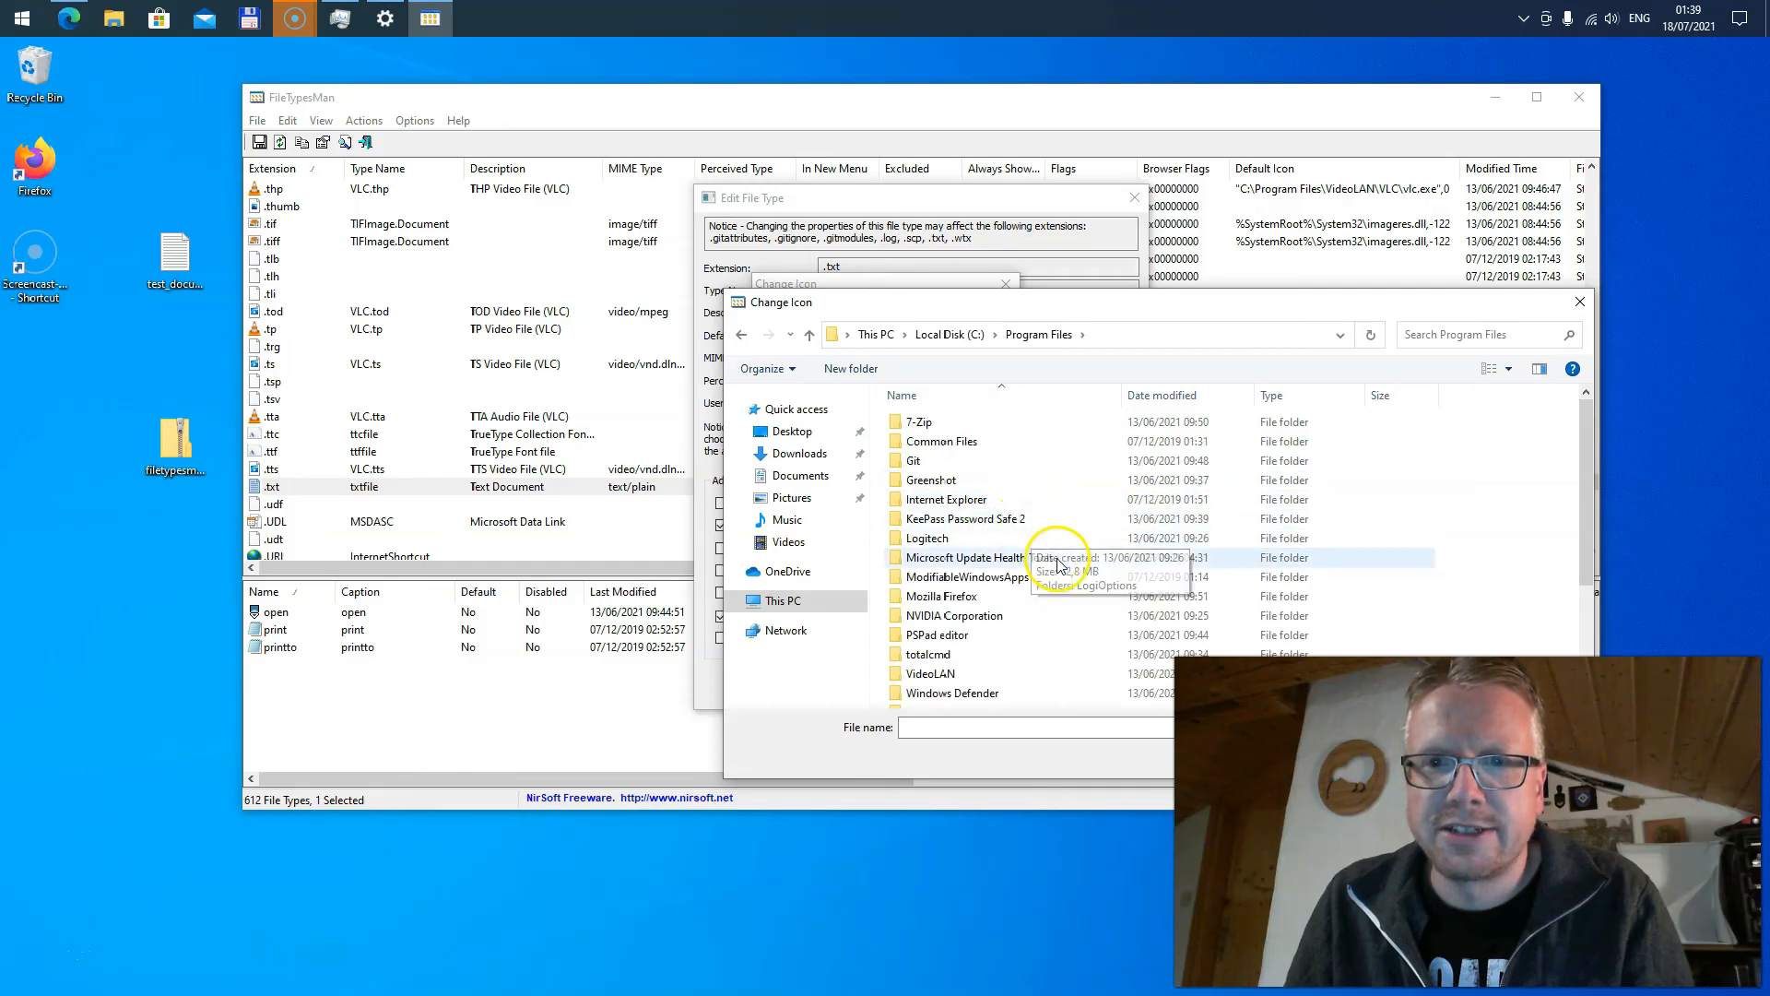
Step: Choose PSPad.exe in the PSPad editor folder as the icon source
scroll("down", 3)
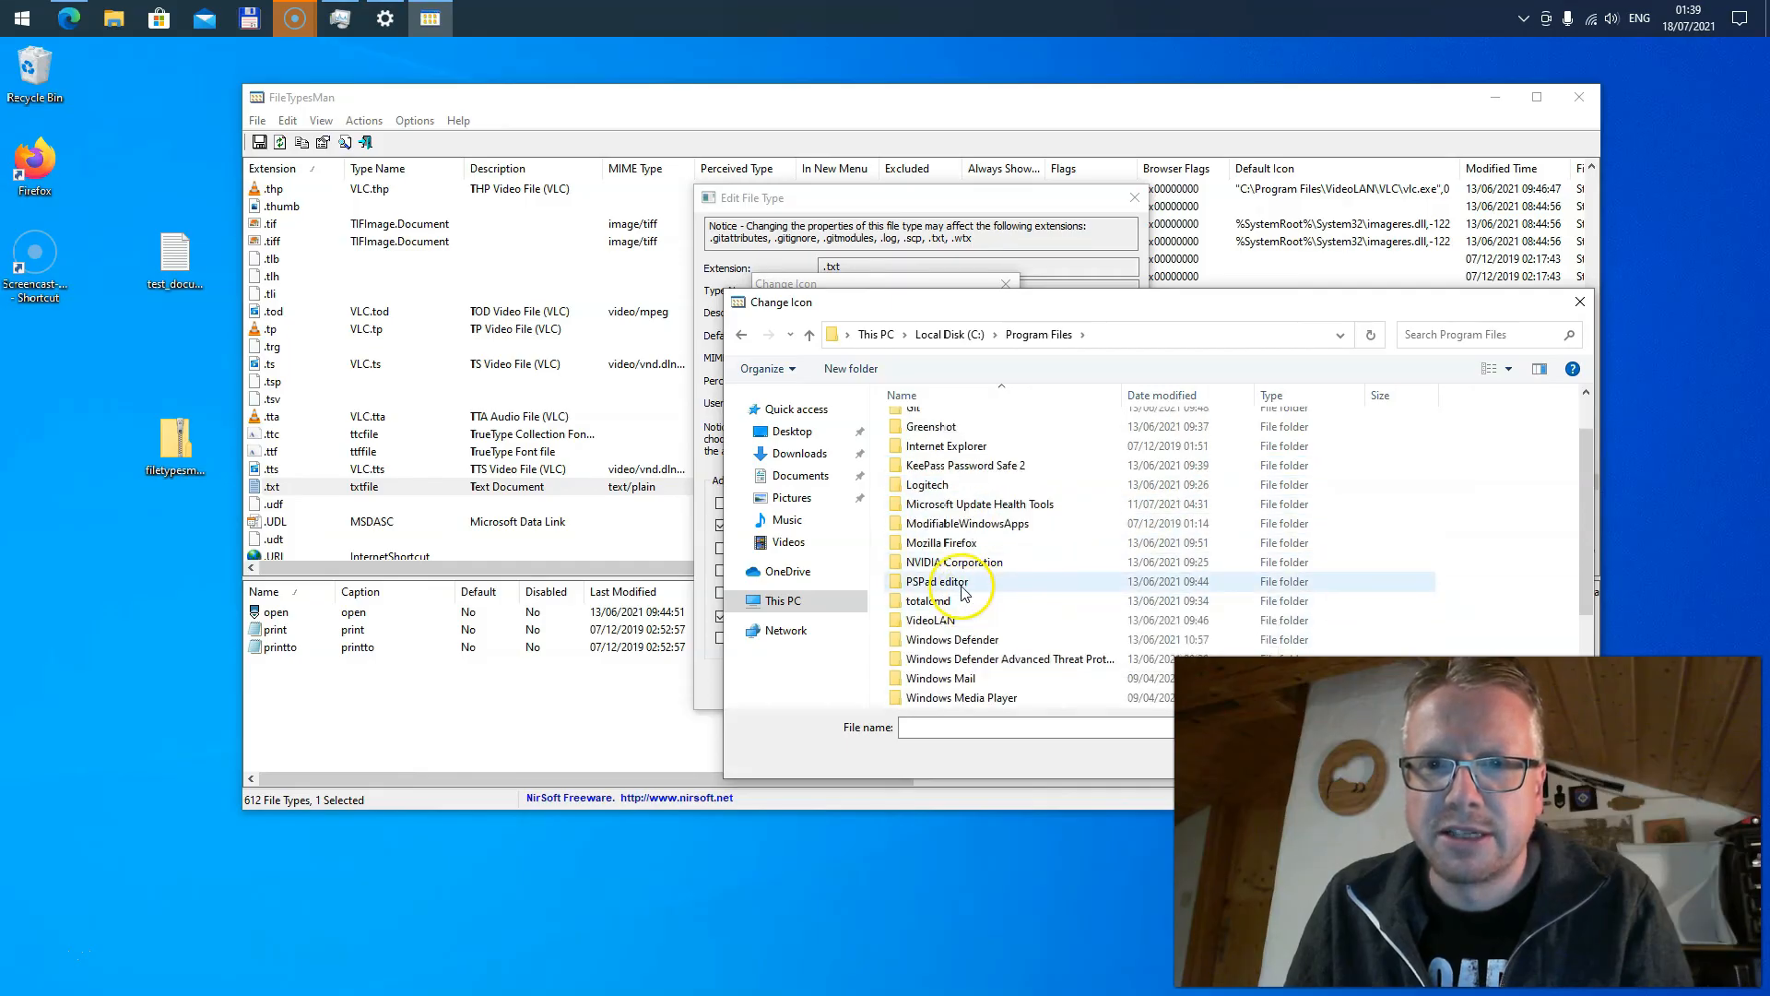
double_click(936, 581)
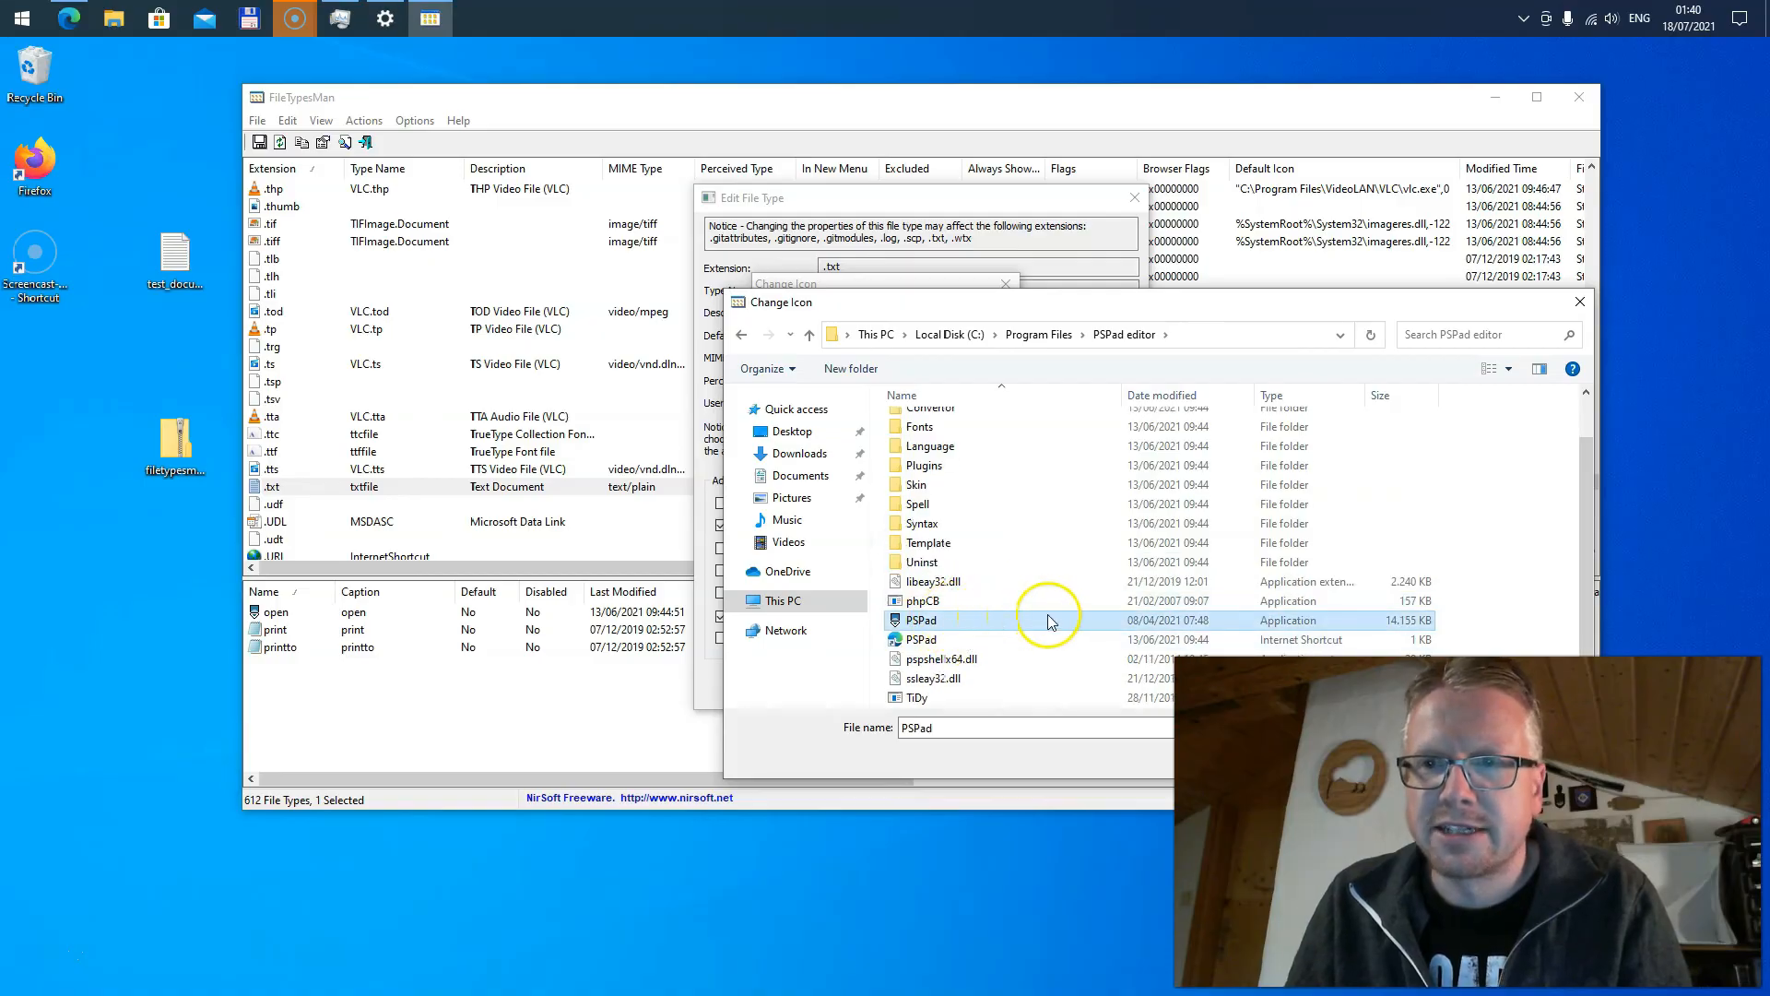
left_click(920, 620)
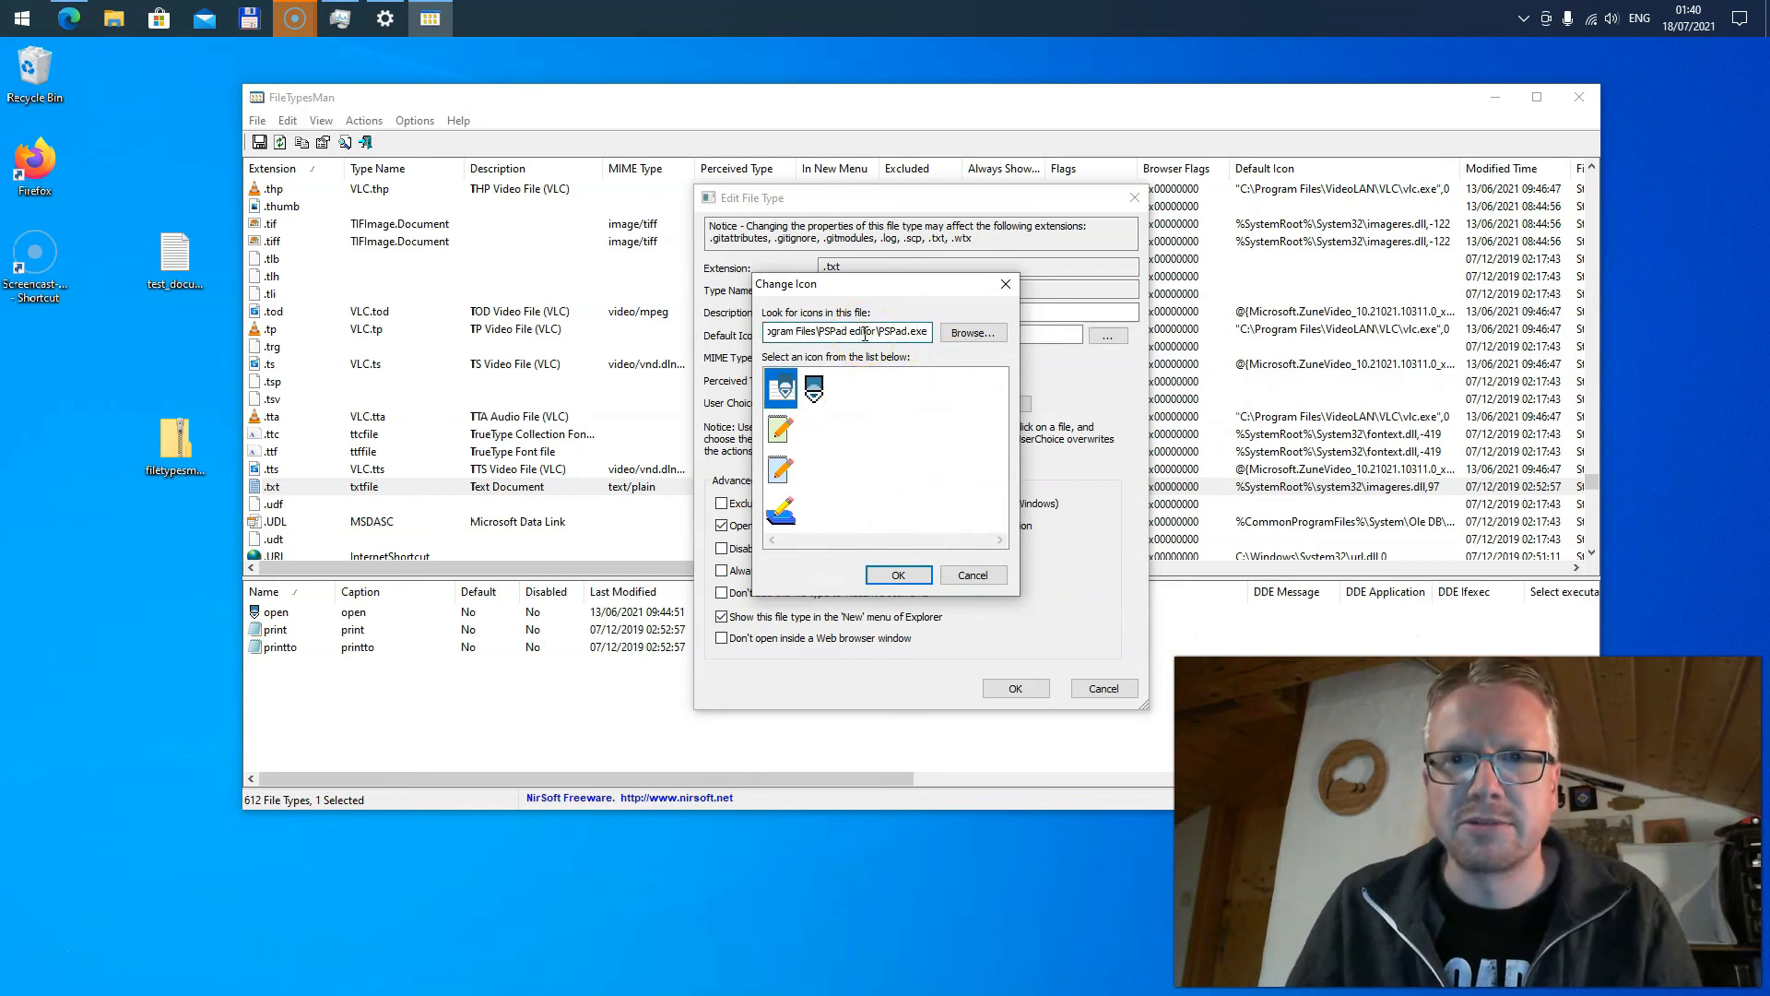
Step: Apply the first PSPad.exe icon as the .txt default icon and check the updated entry
left_click(780, 388)
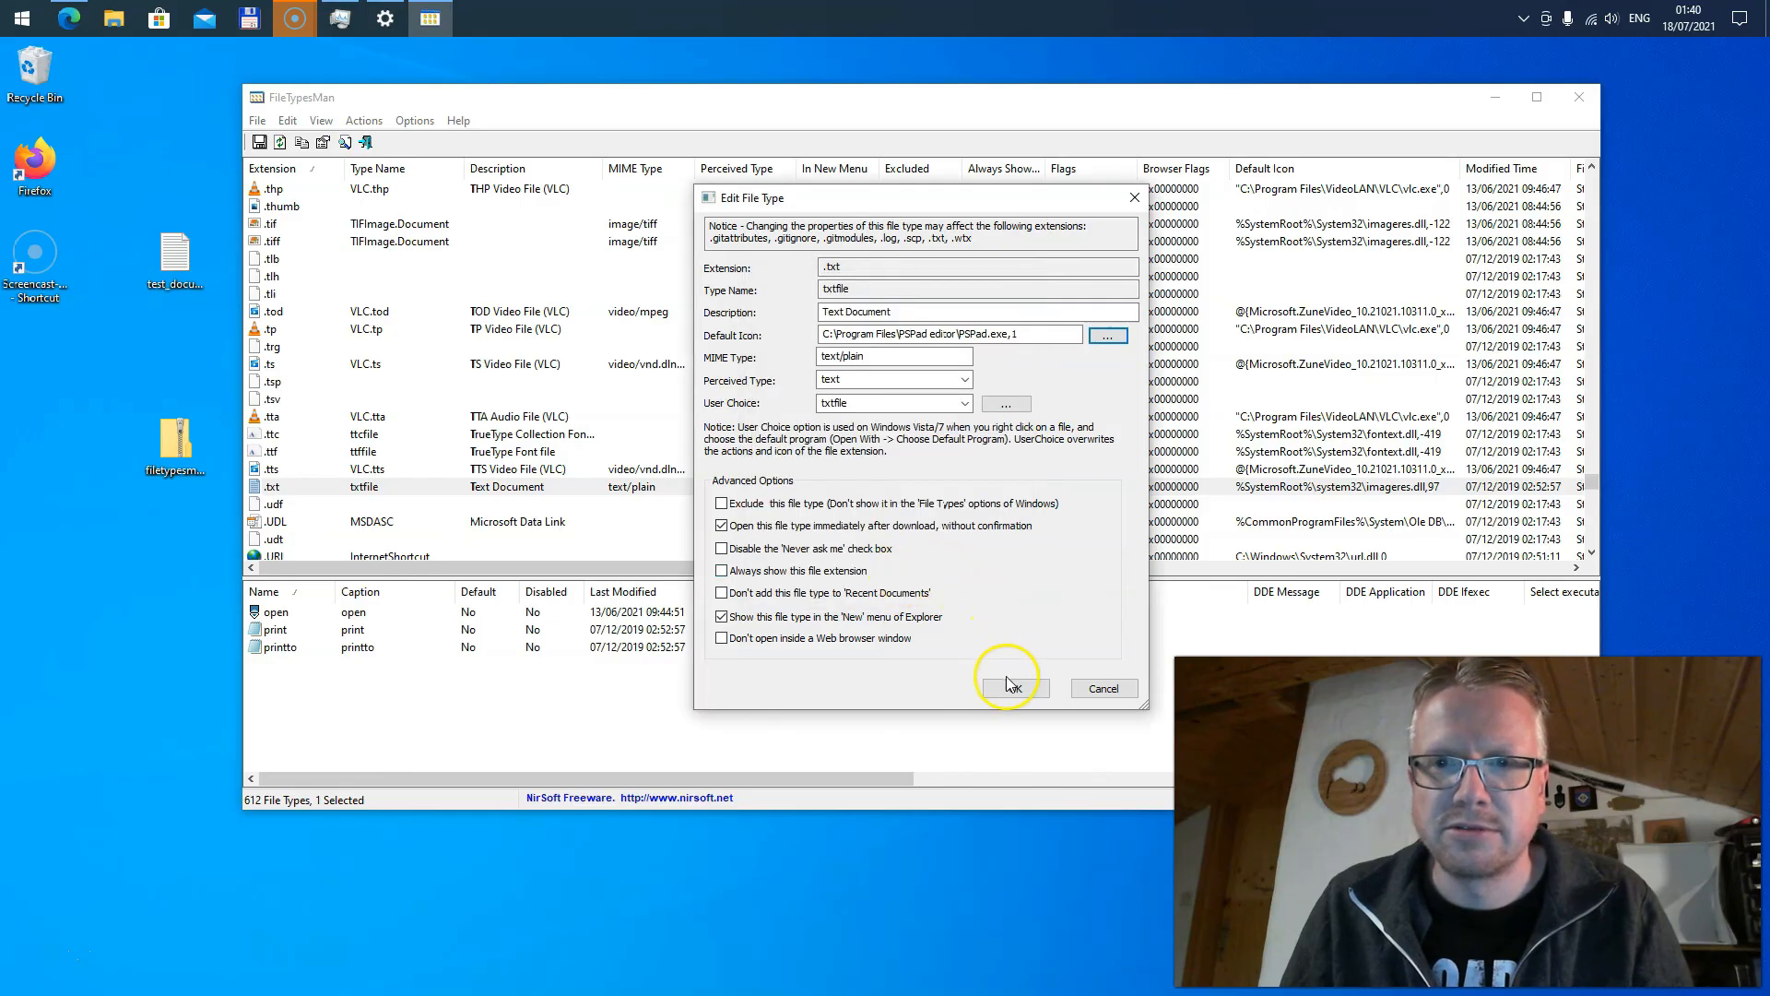
left_click(1007, 688)
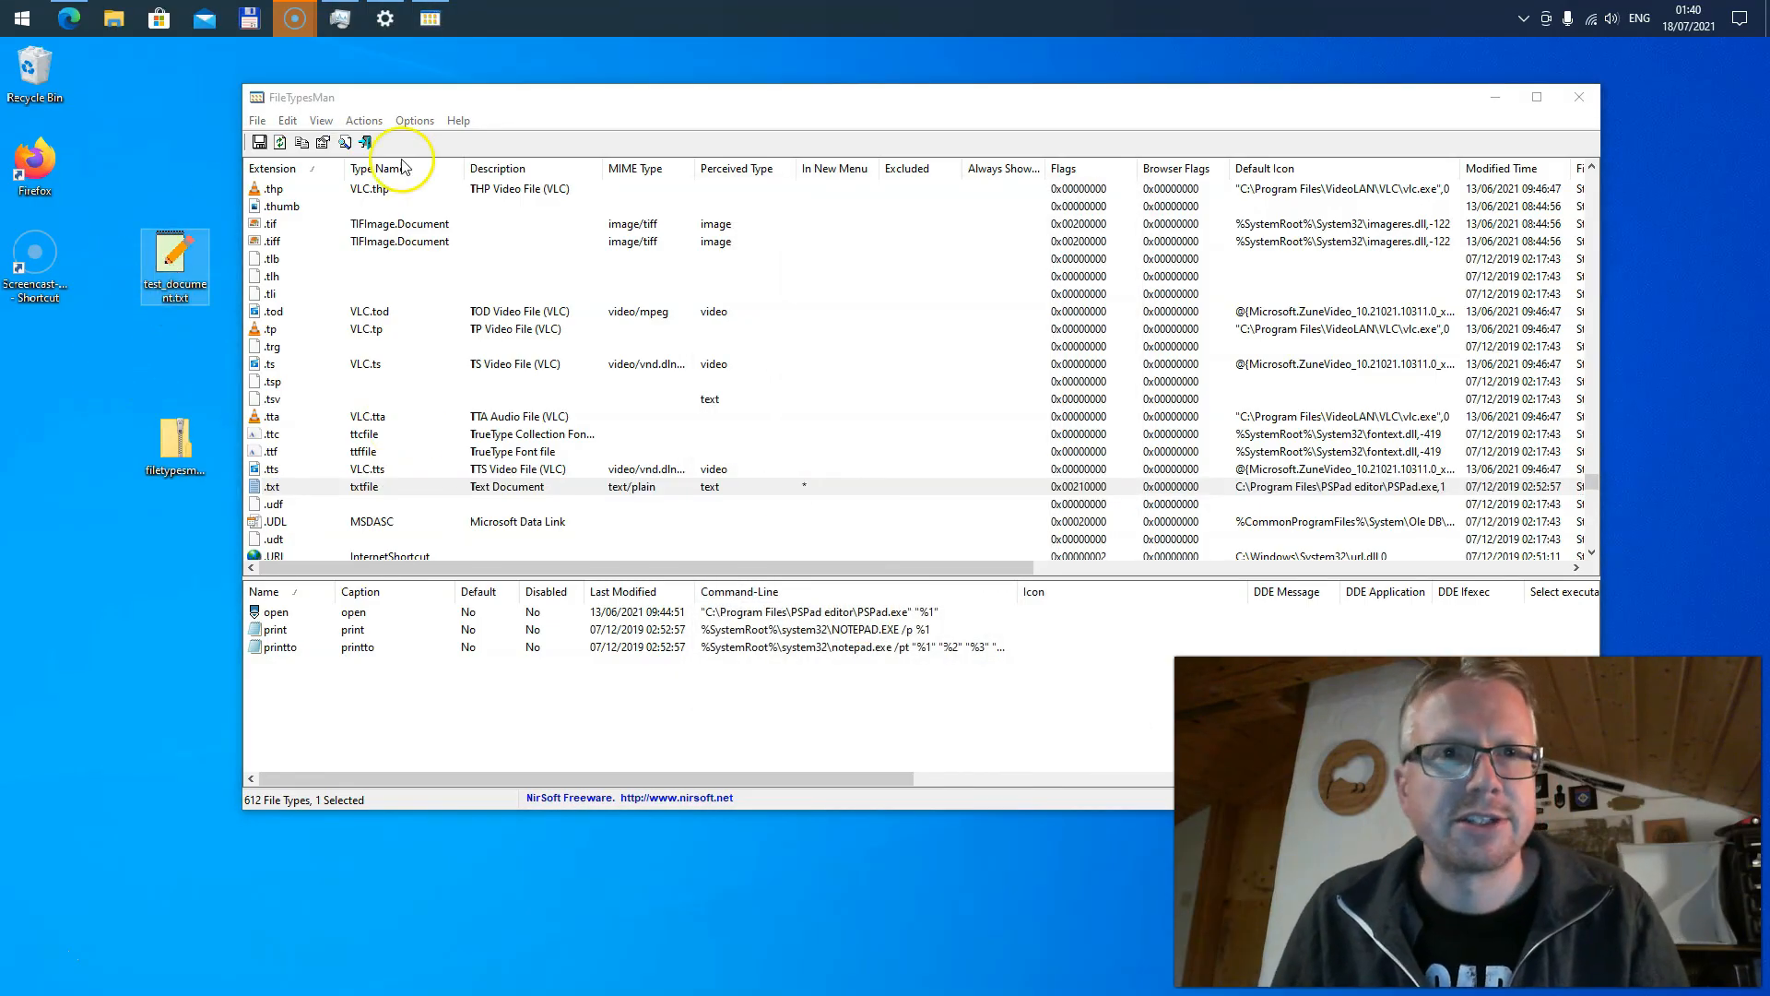
left_click(271, 485)
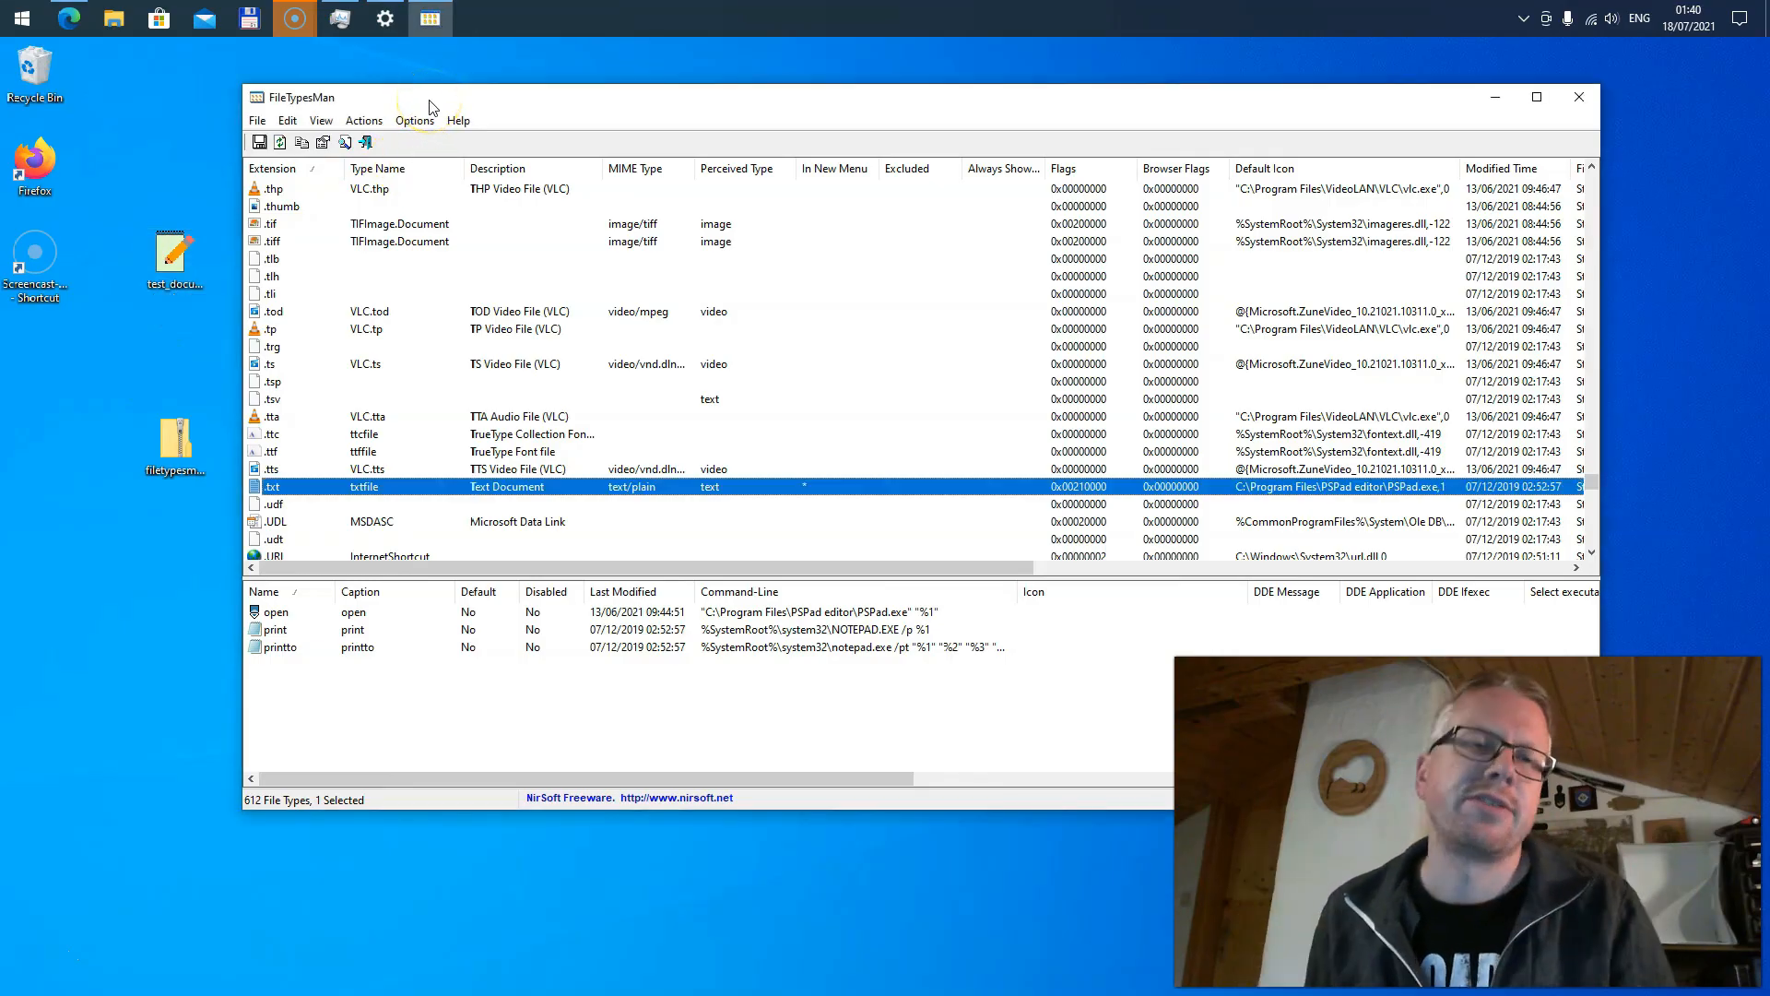